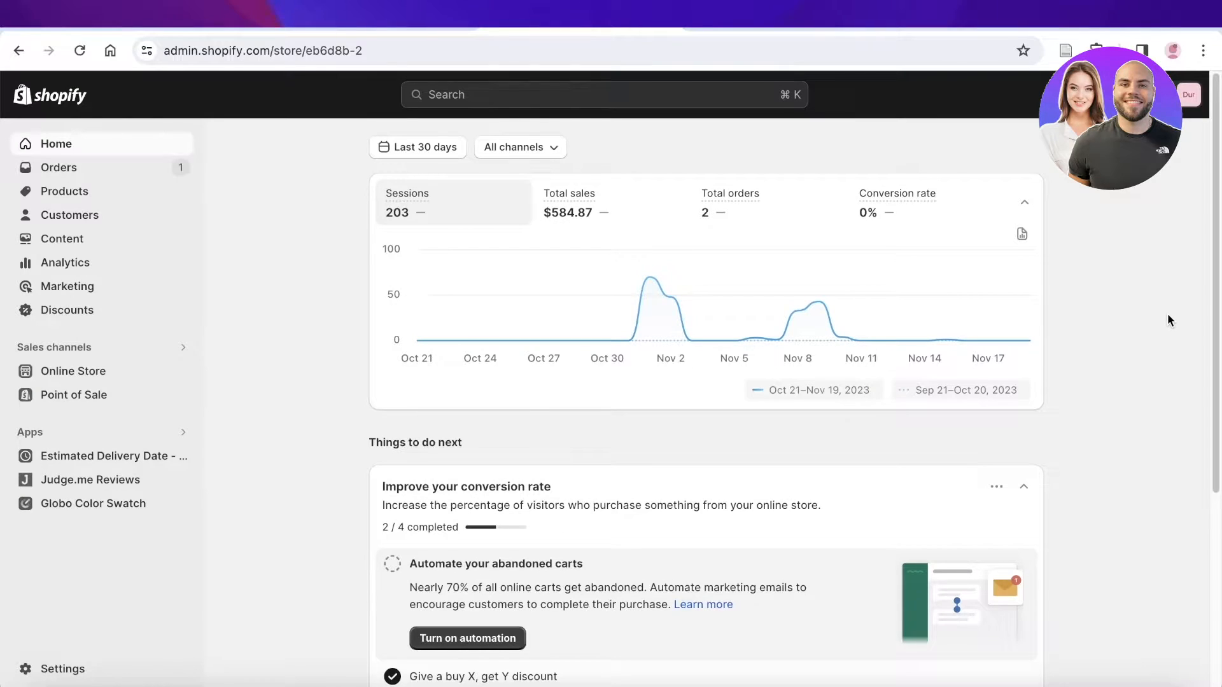
mouse_move(1156, 314)
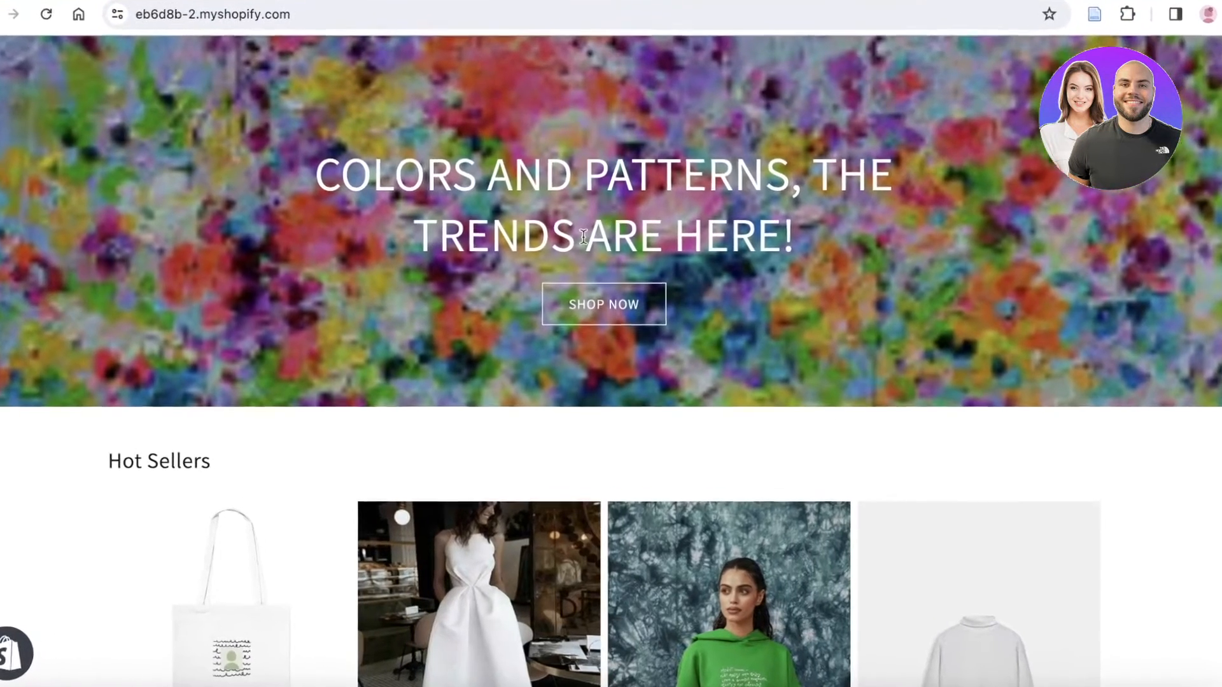
Reach the Shopify App Store from Settings > Apps and sales channels
scroll(down, 3)
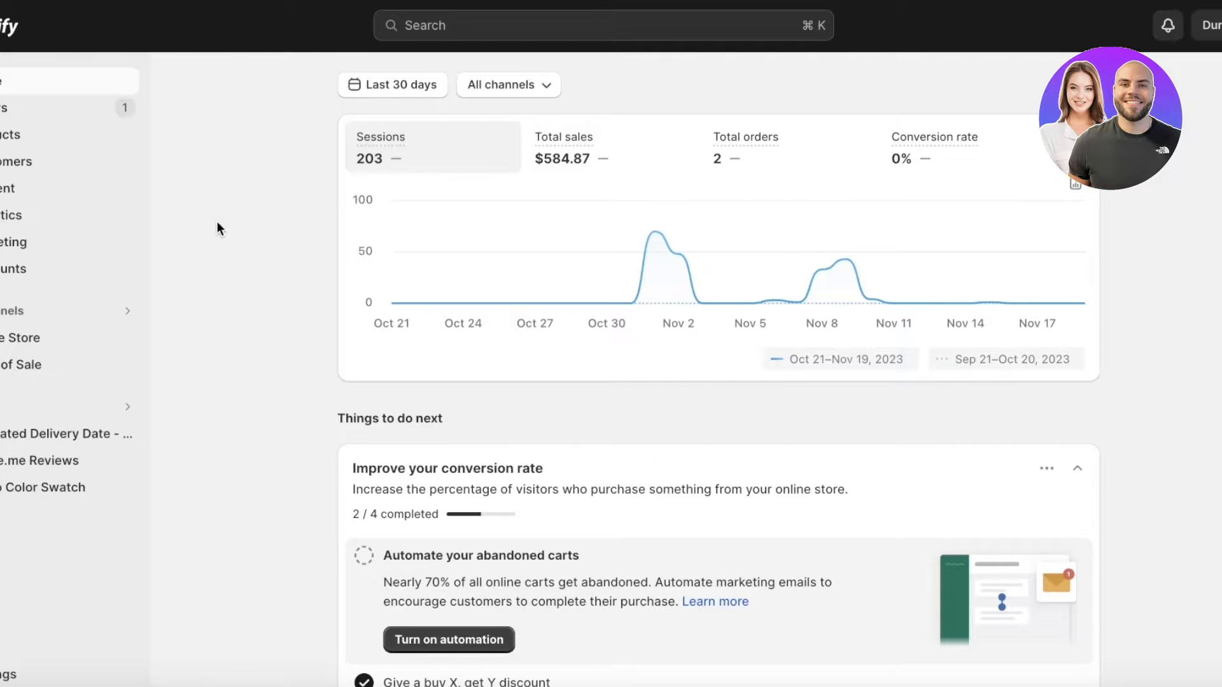
mouse_move(209, 246)
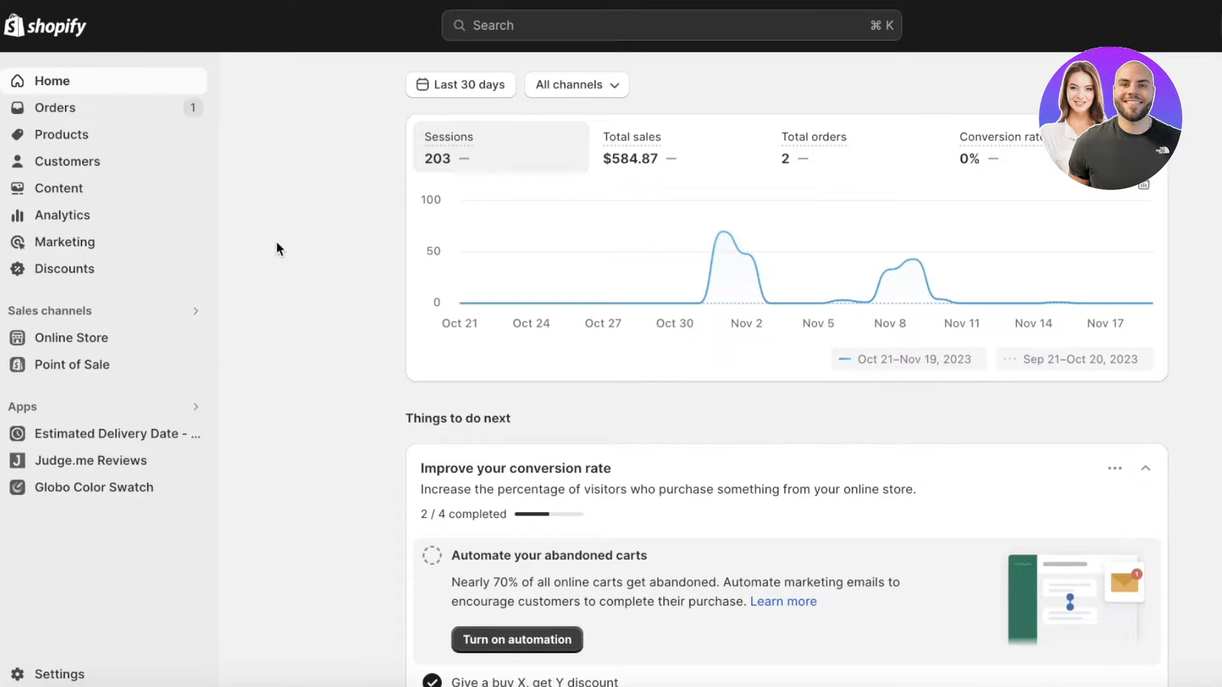
mouse_move(285, 226)
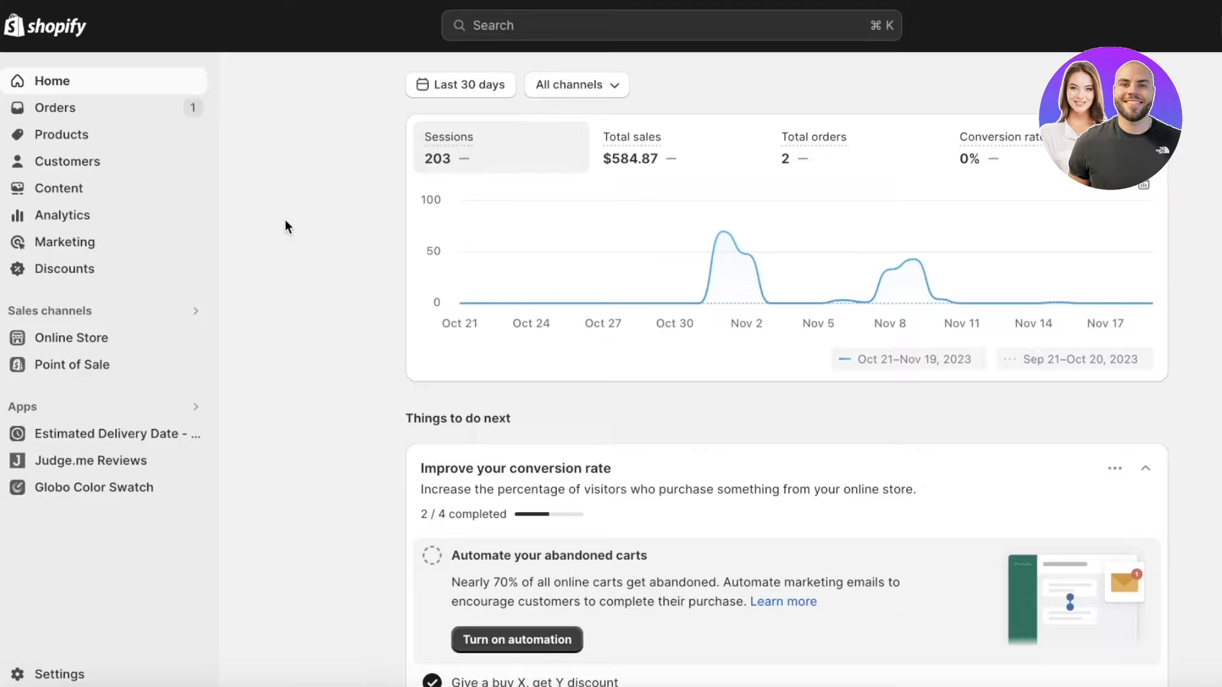
mouse_move(377, 258)
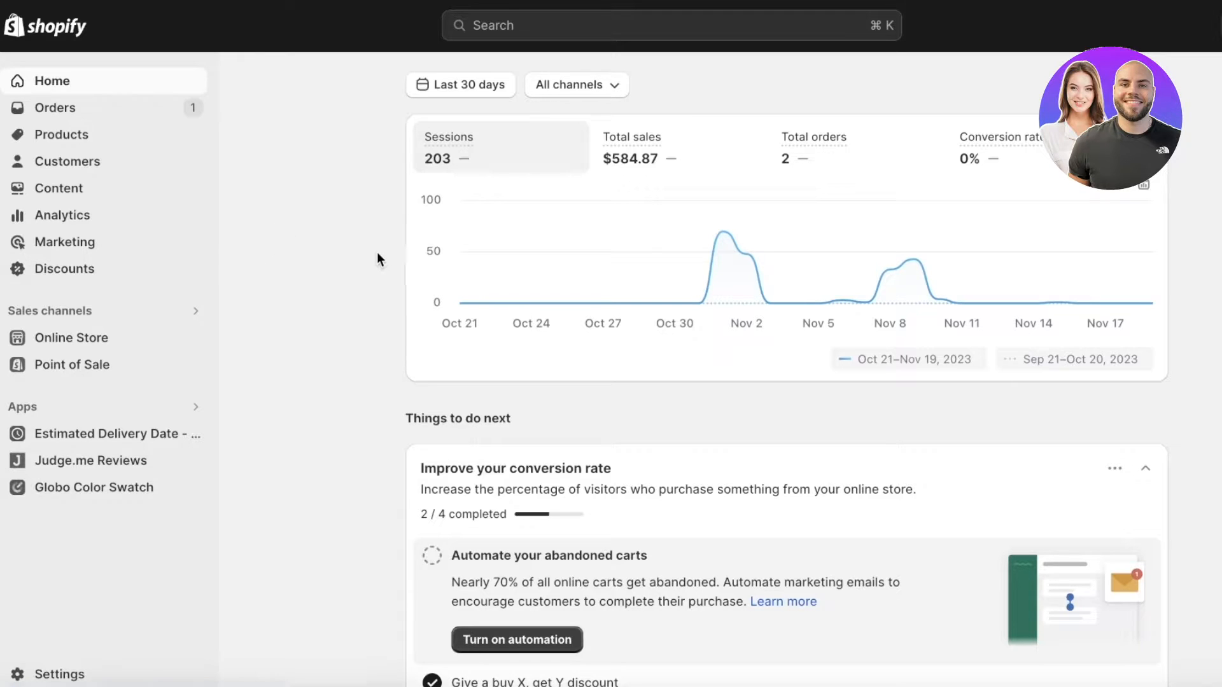
mouse_move(367, 267)
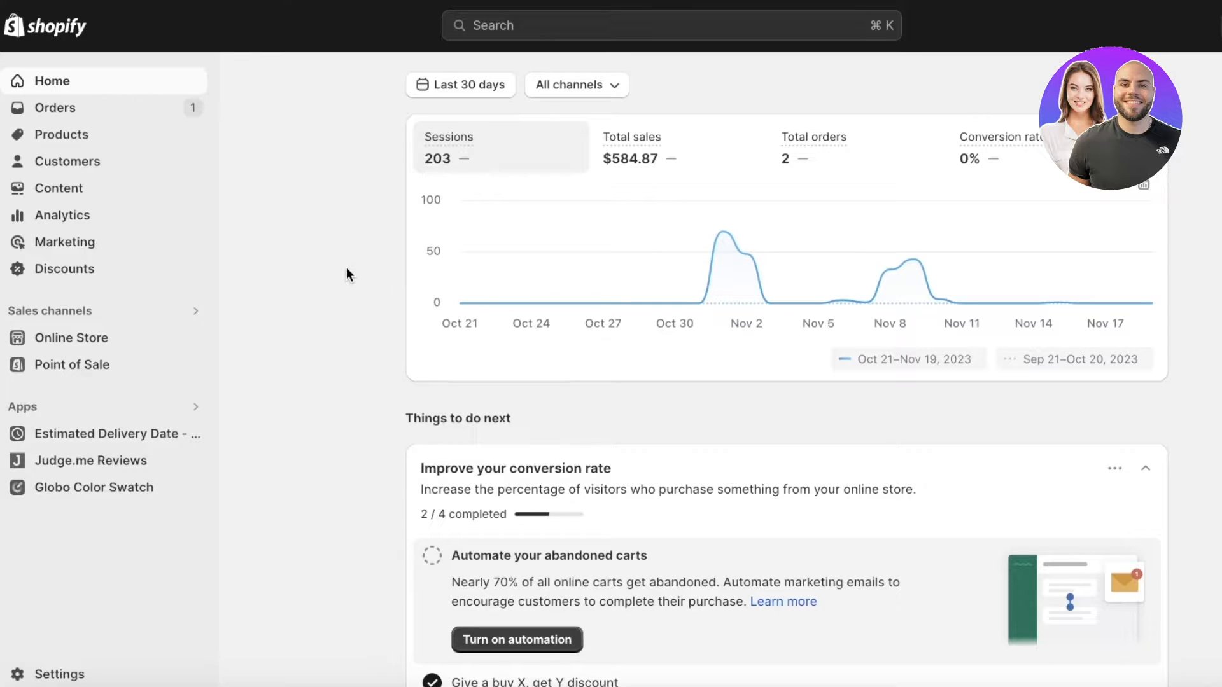
mouse_move(346, 294)
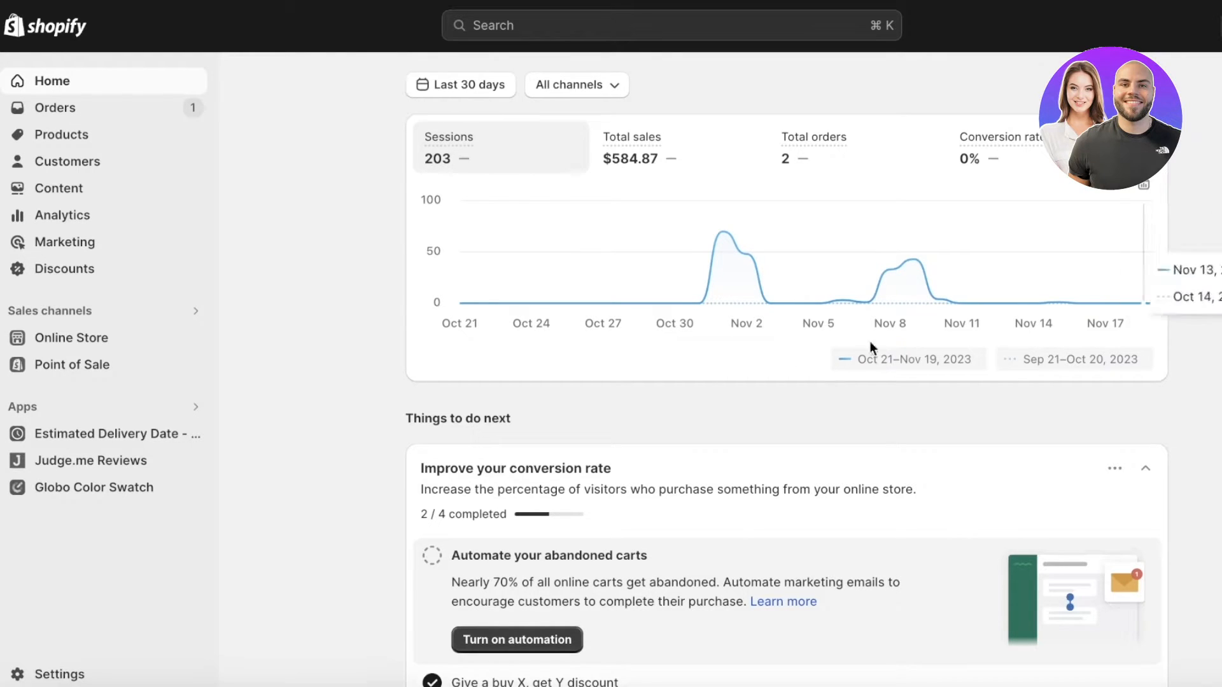
click(59, 674)
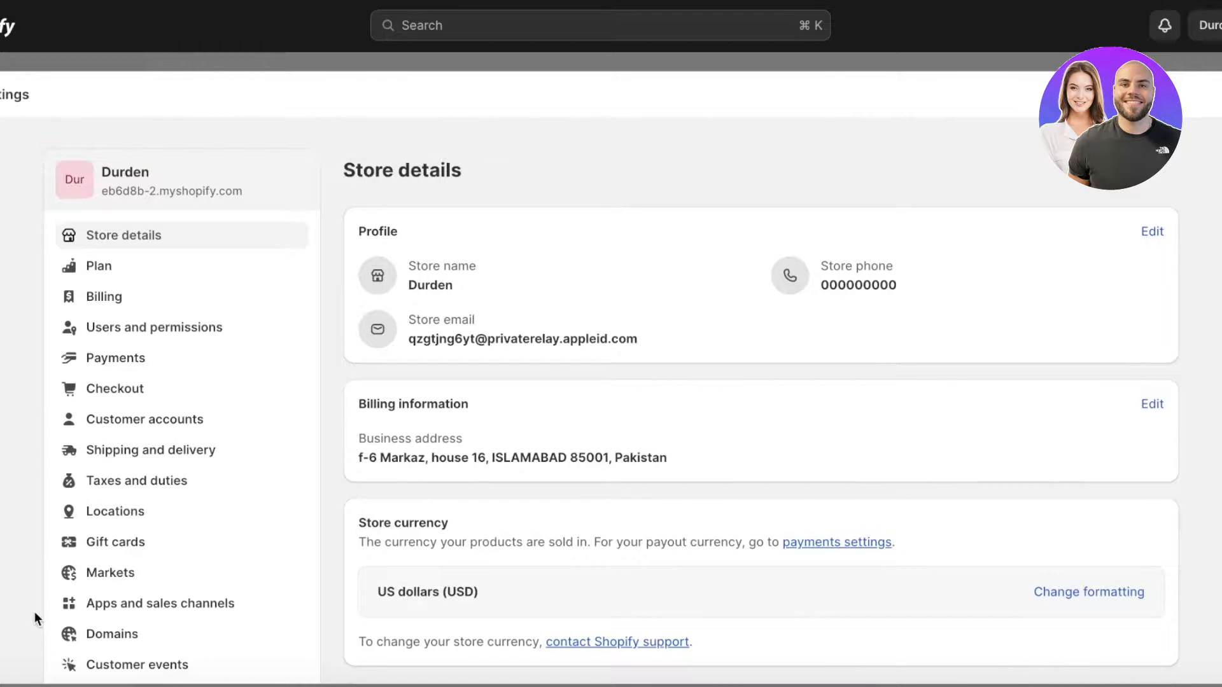
click(159, 602)
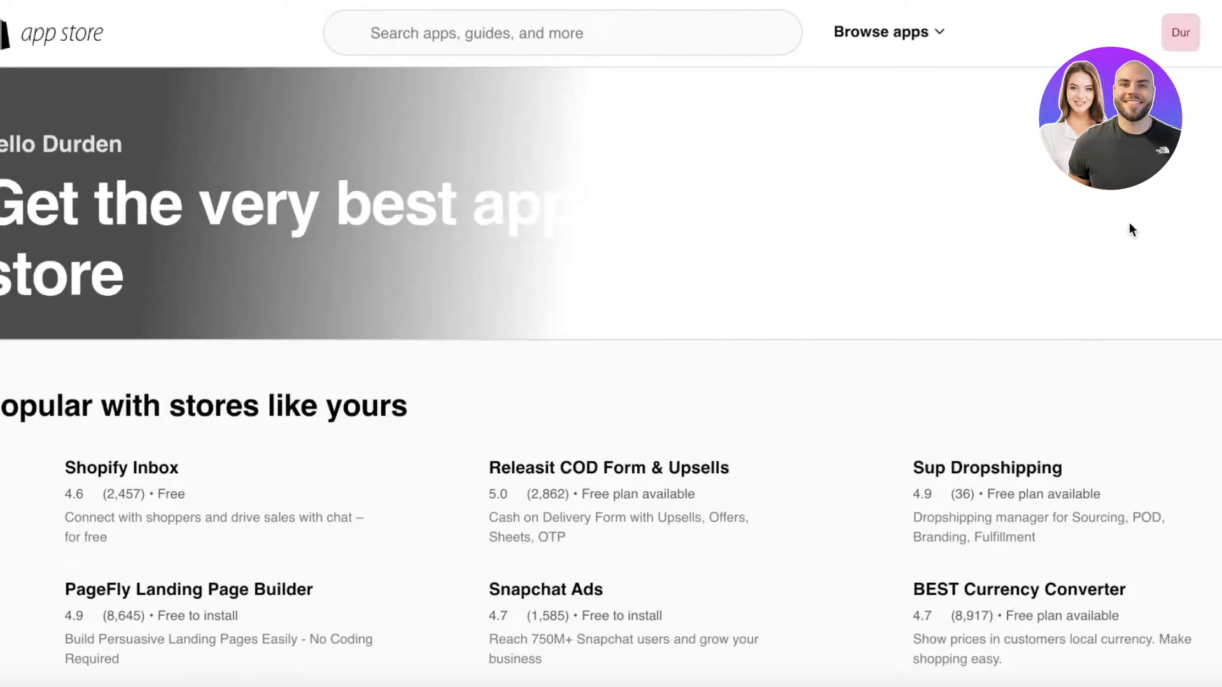
click(562, 33)
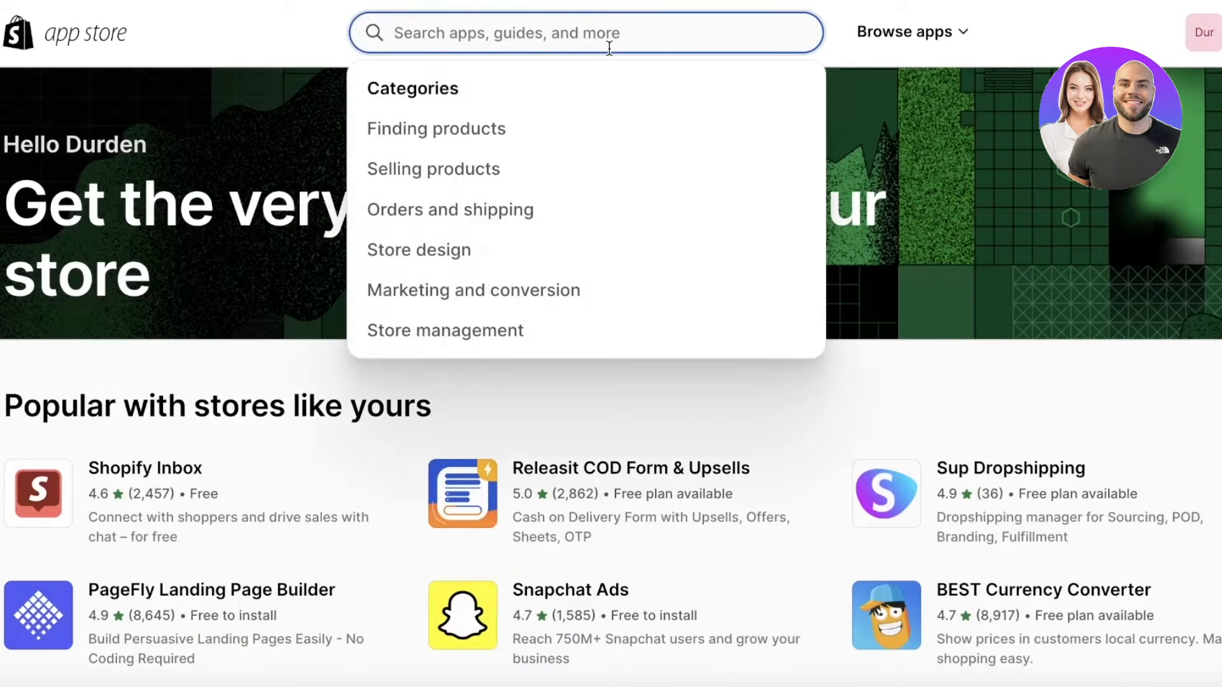
Search the App Store for "app" and browse the mobile app builder results
text(app)
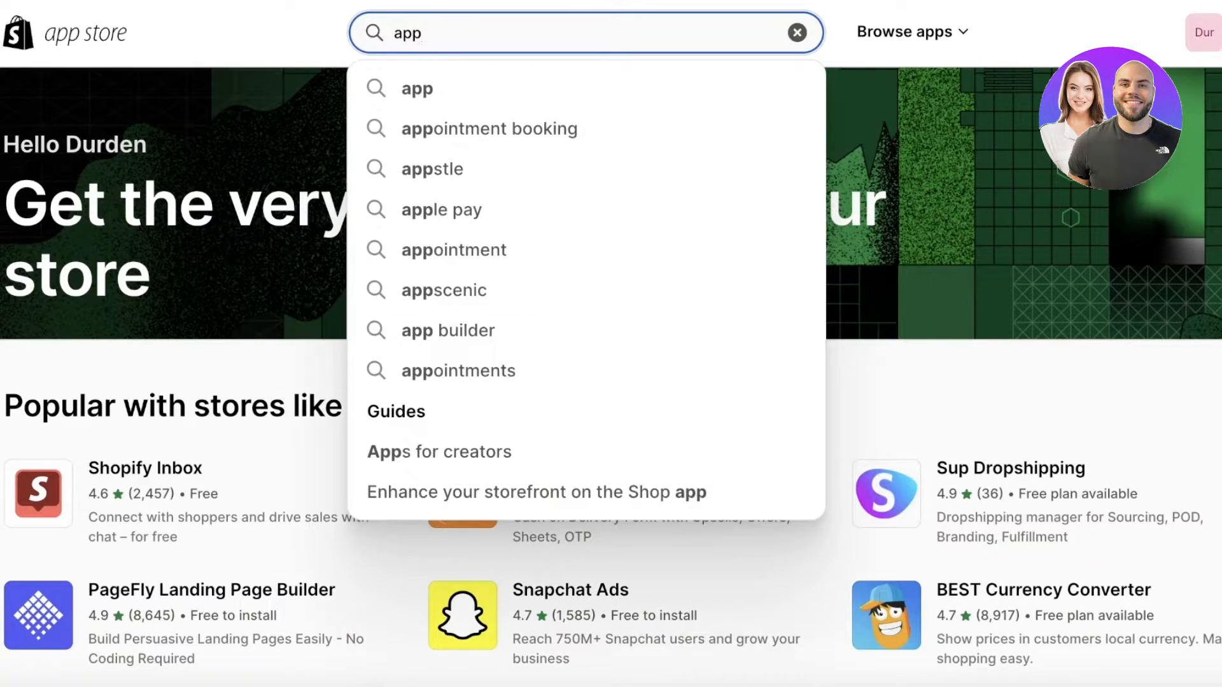
key(Enter)
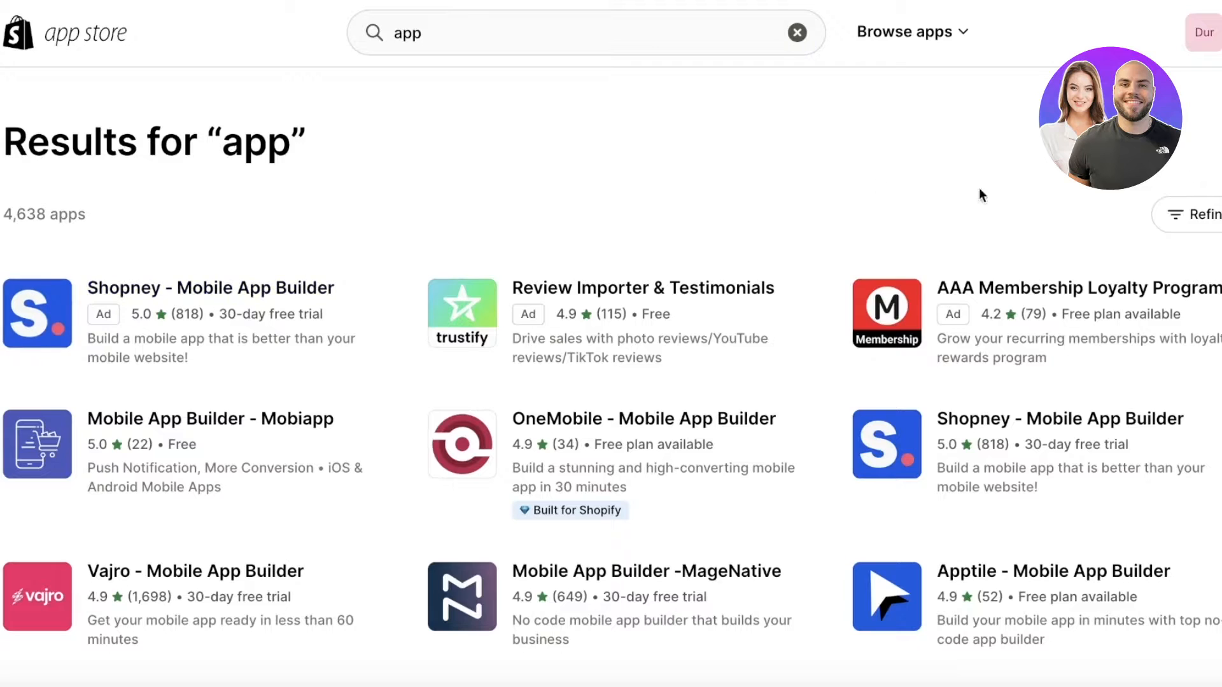
scroll(down, 3)
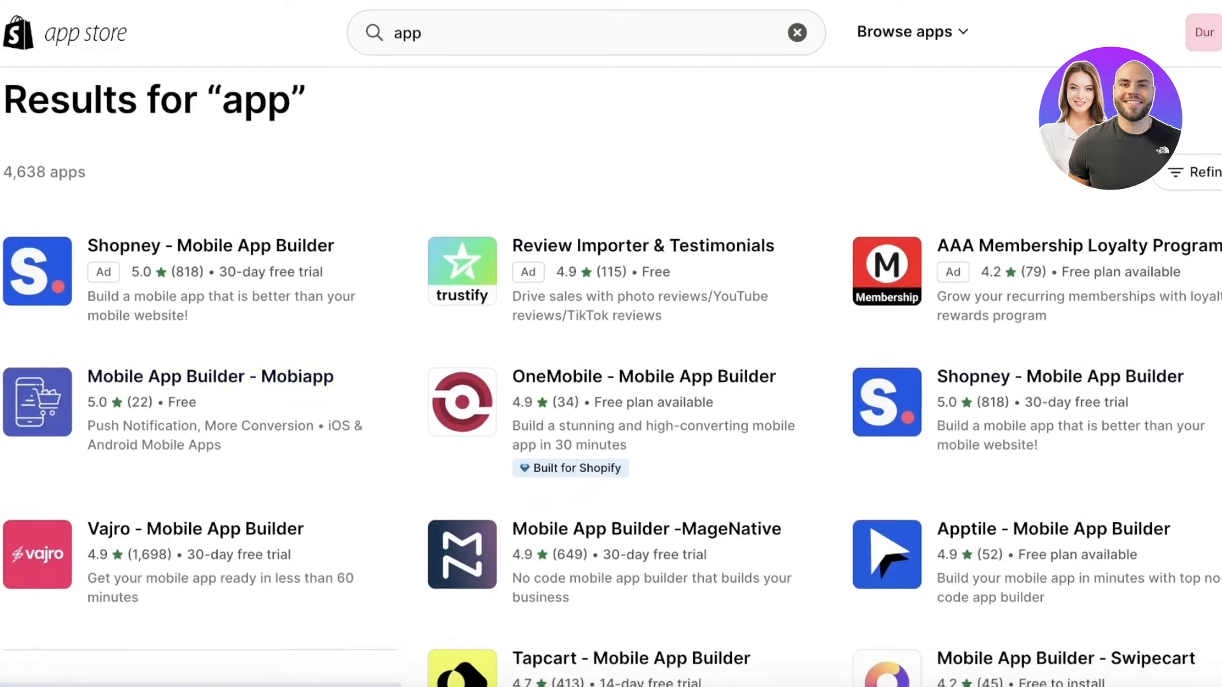
scroll(down, 3)
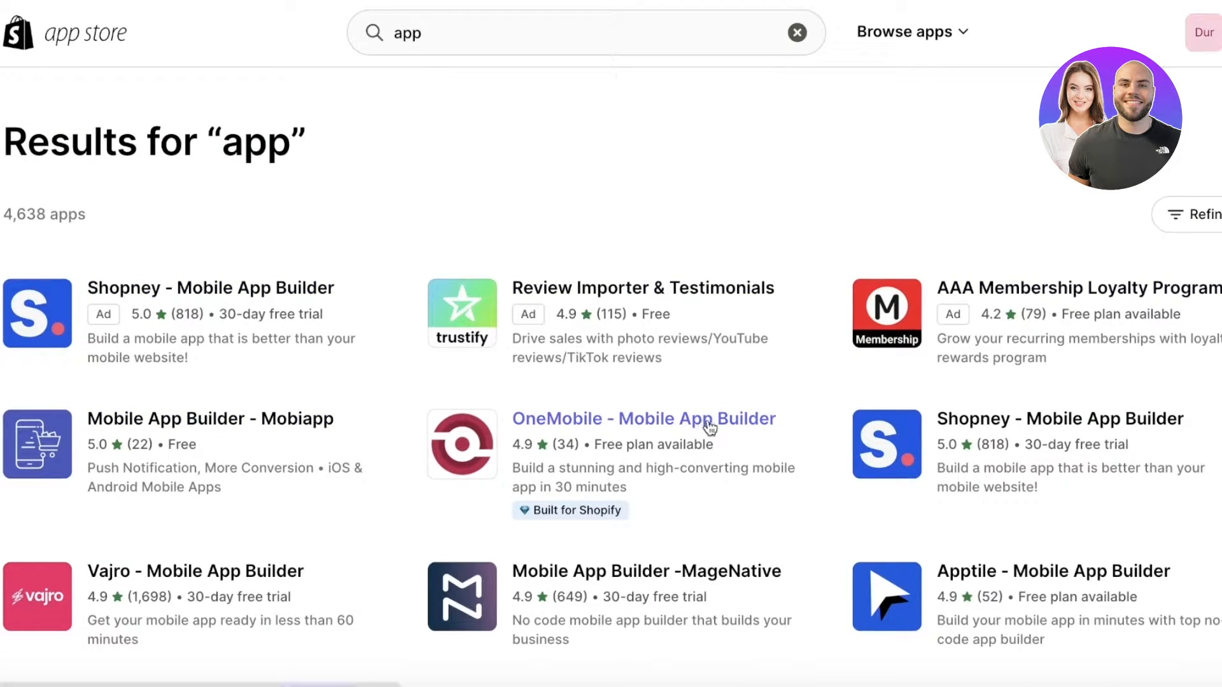
Review the OneMobile - Mobile App Builder listing down to its Free to $299/month pricing plans
click(643, 419)
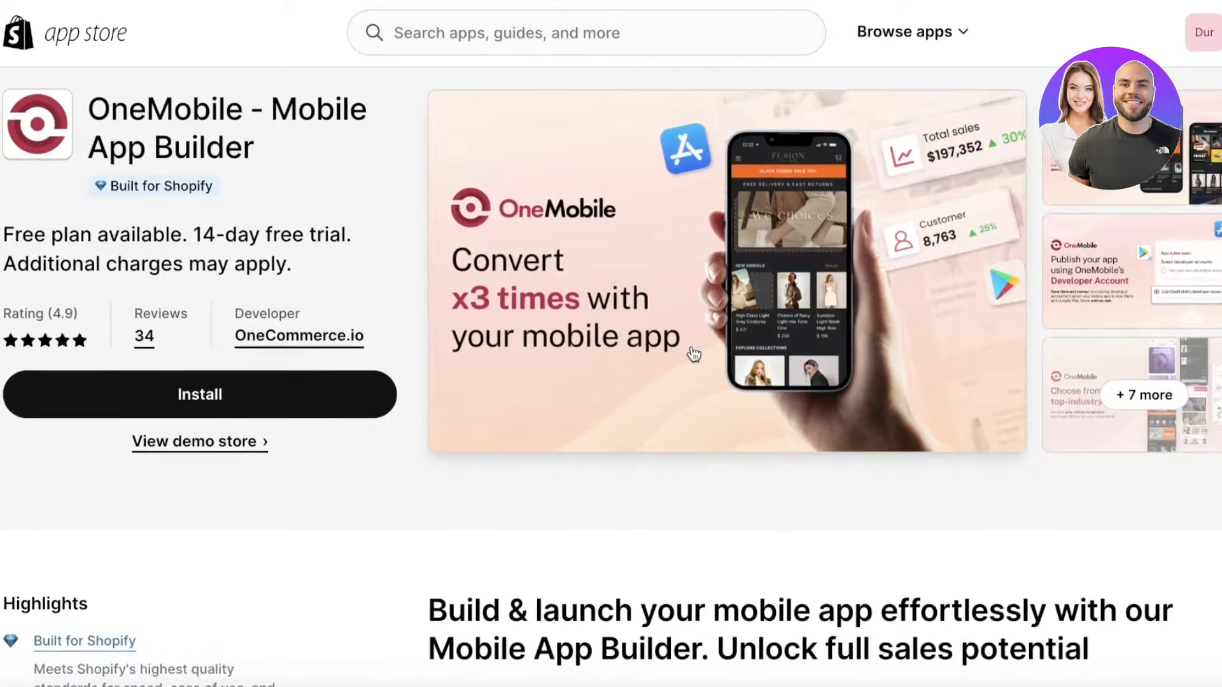
scroll(down, 3)
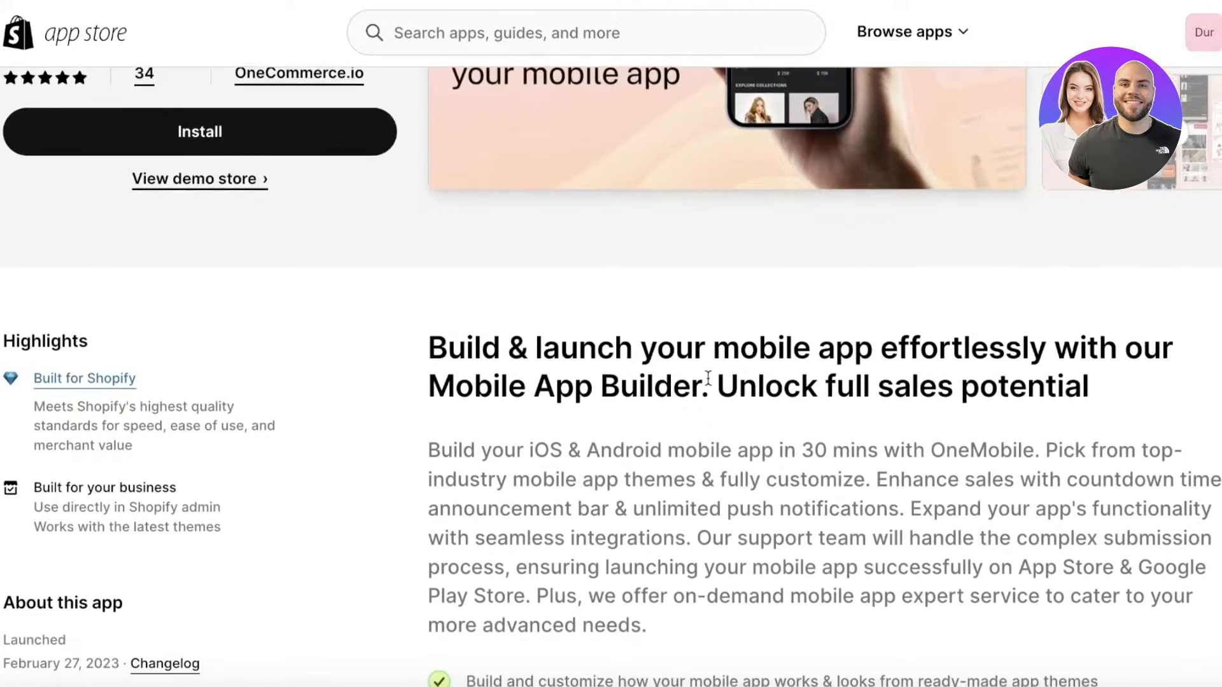
scroll(down, 3)
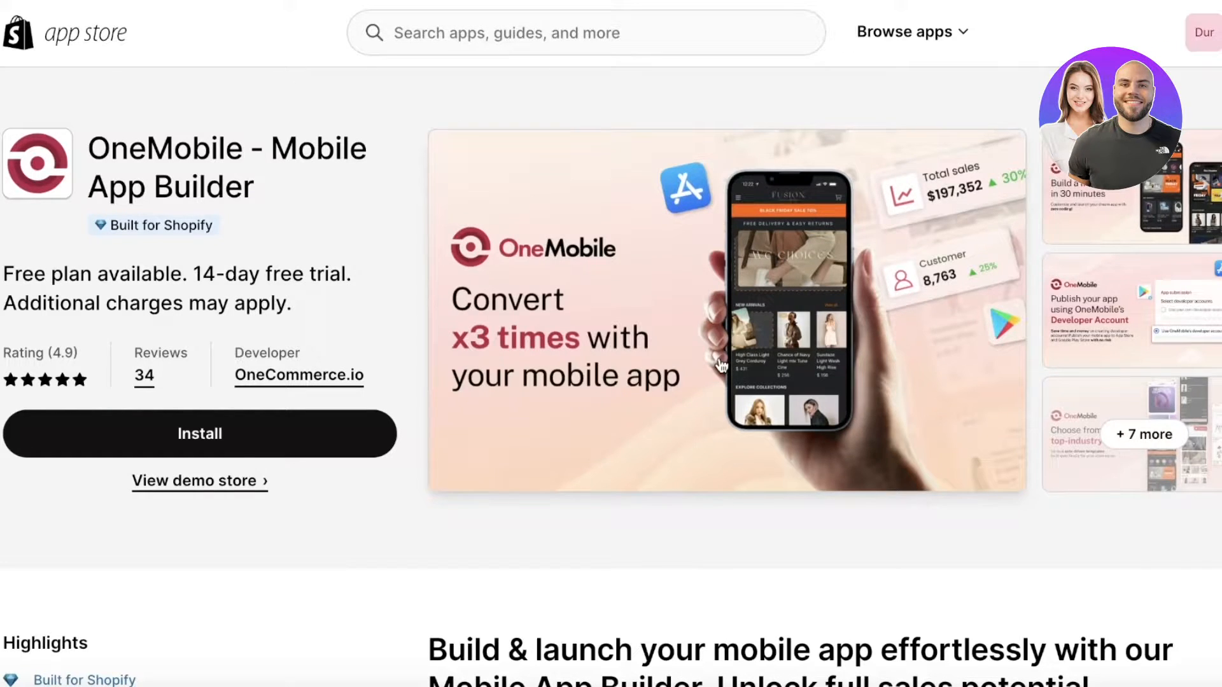
scroll(down, 3)
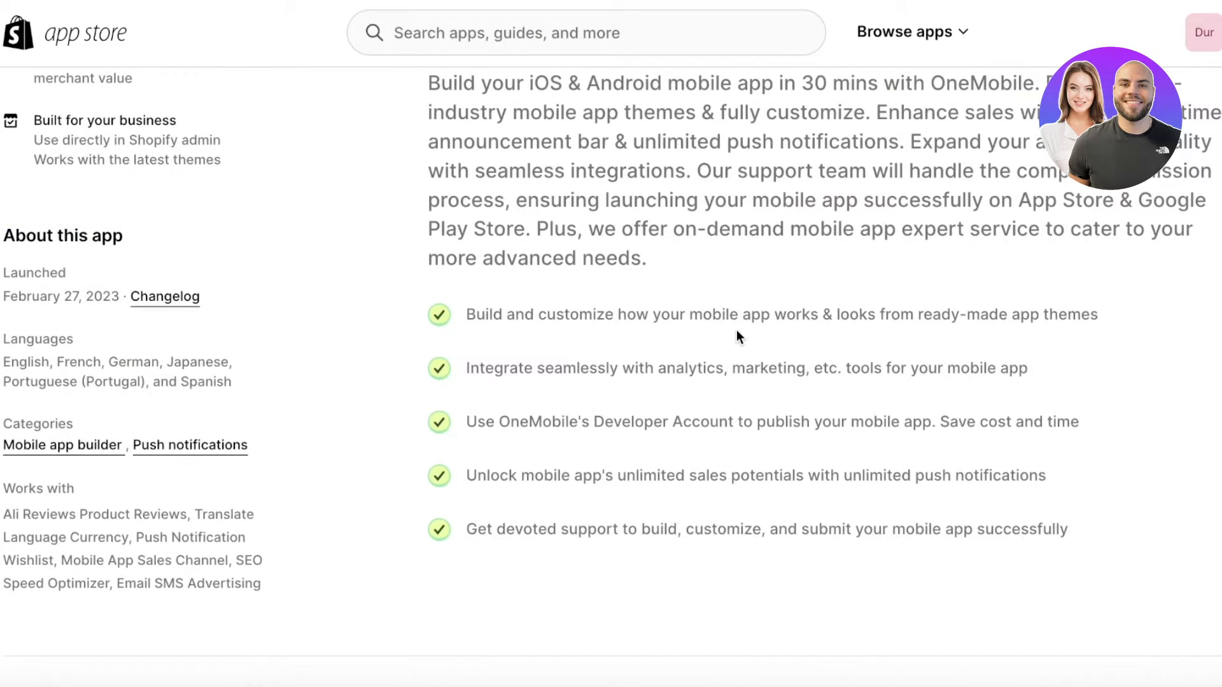
scroll(down, 3)
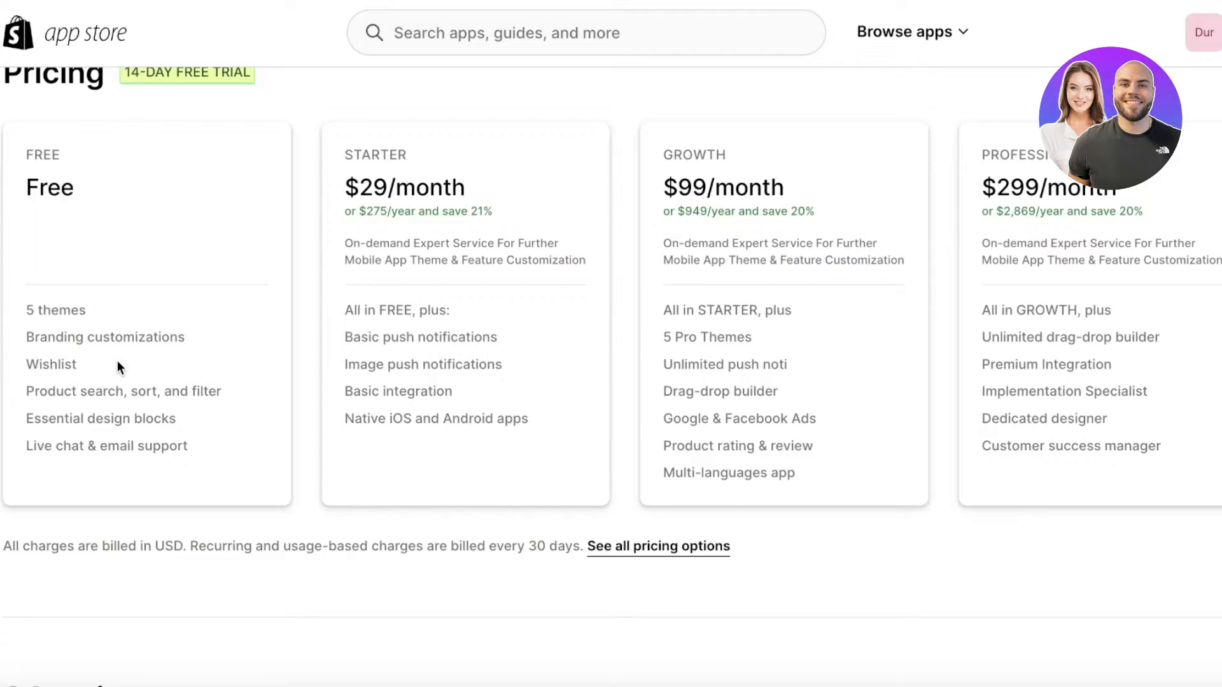
mouse_move(193, 328)
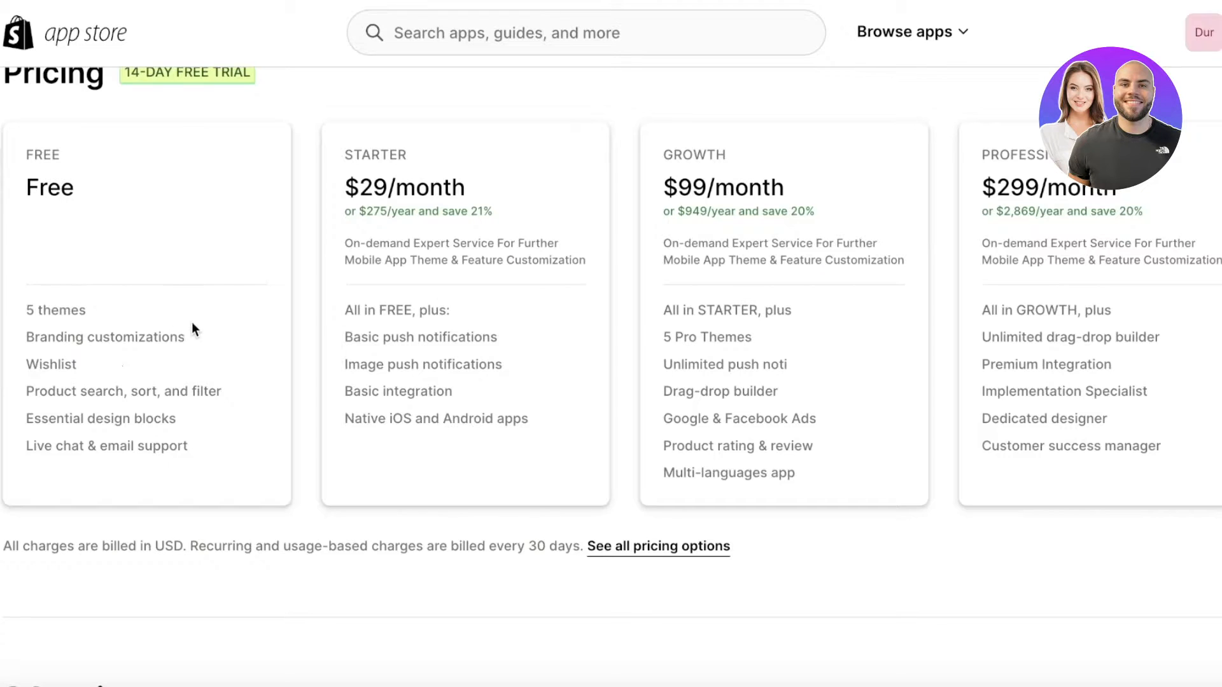
mouse_move(298, 335)
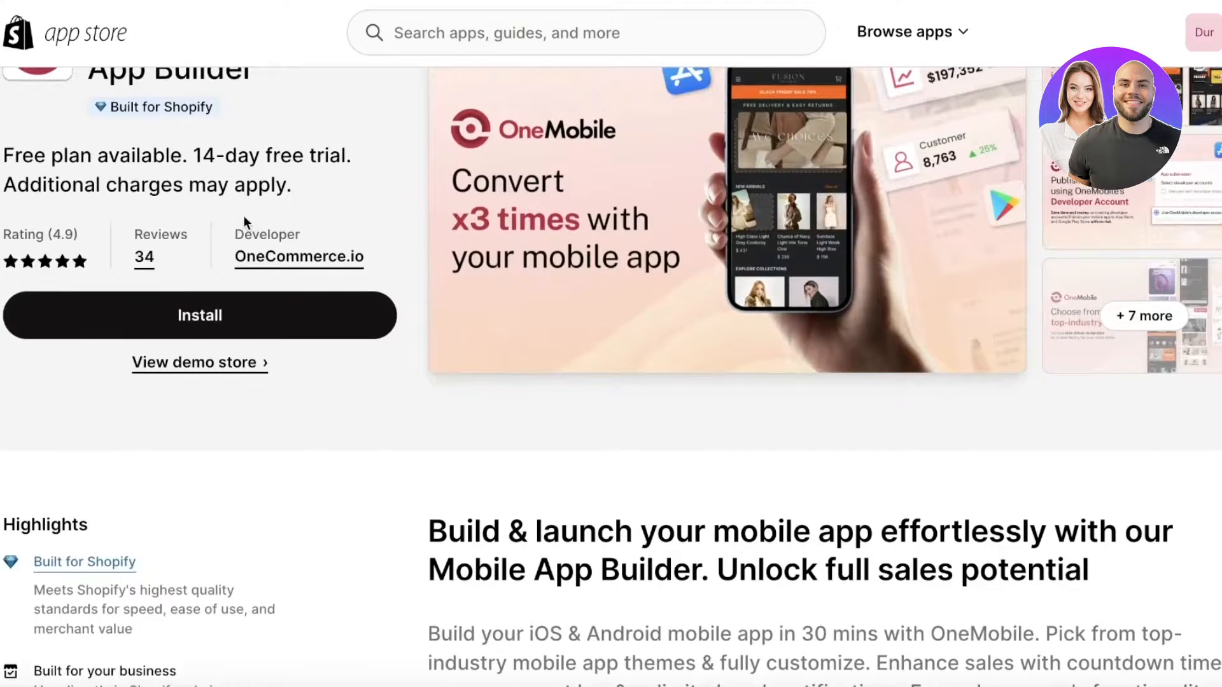
Review the free, 5.0-rated Mobiapp listing, then return to the "app" search results
text(app)
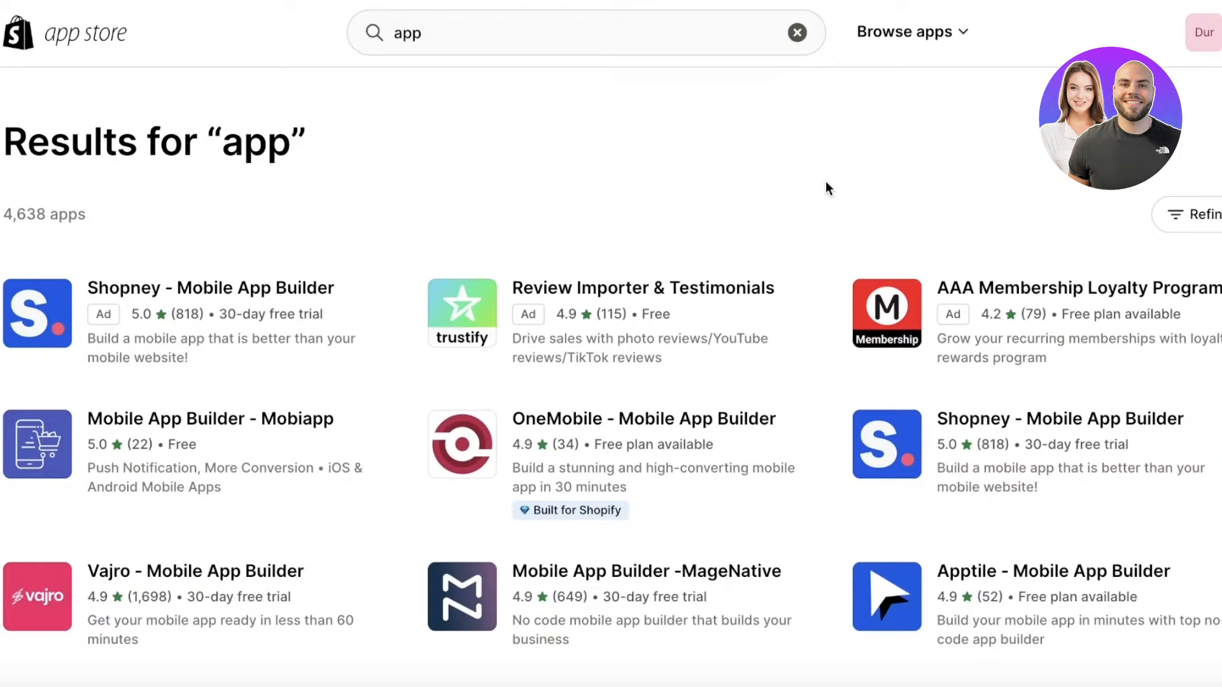
mouse_move(668, 250)
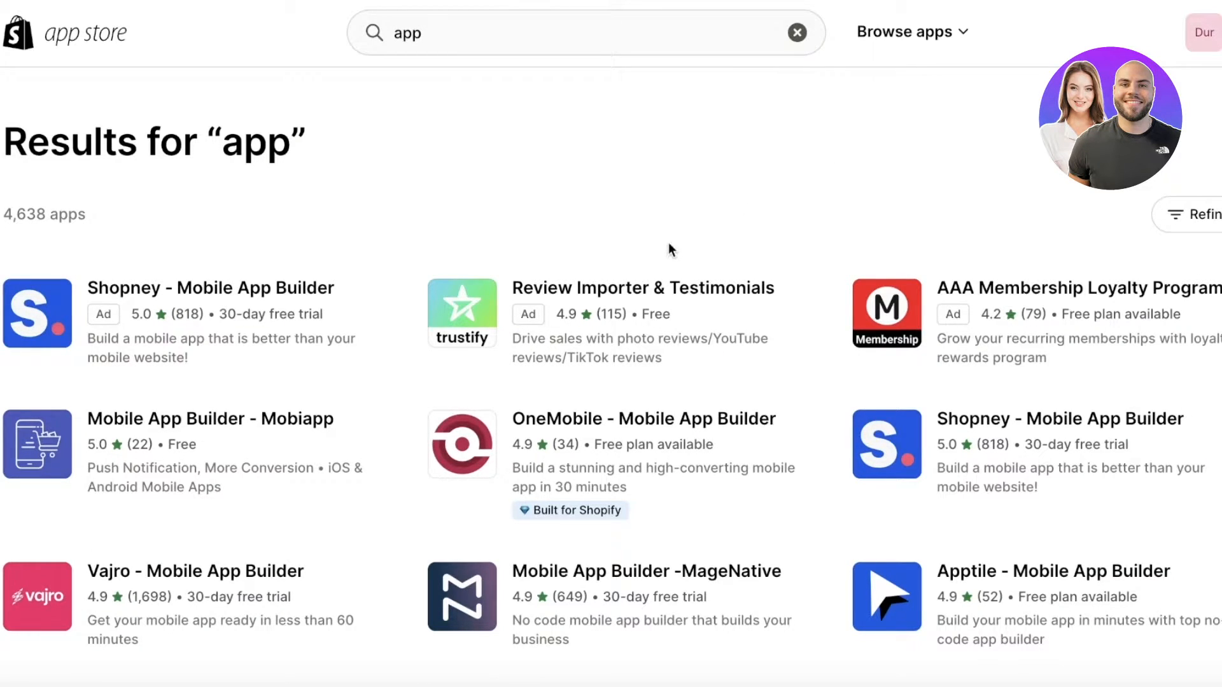
scroll(down, 3)
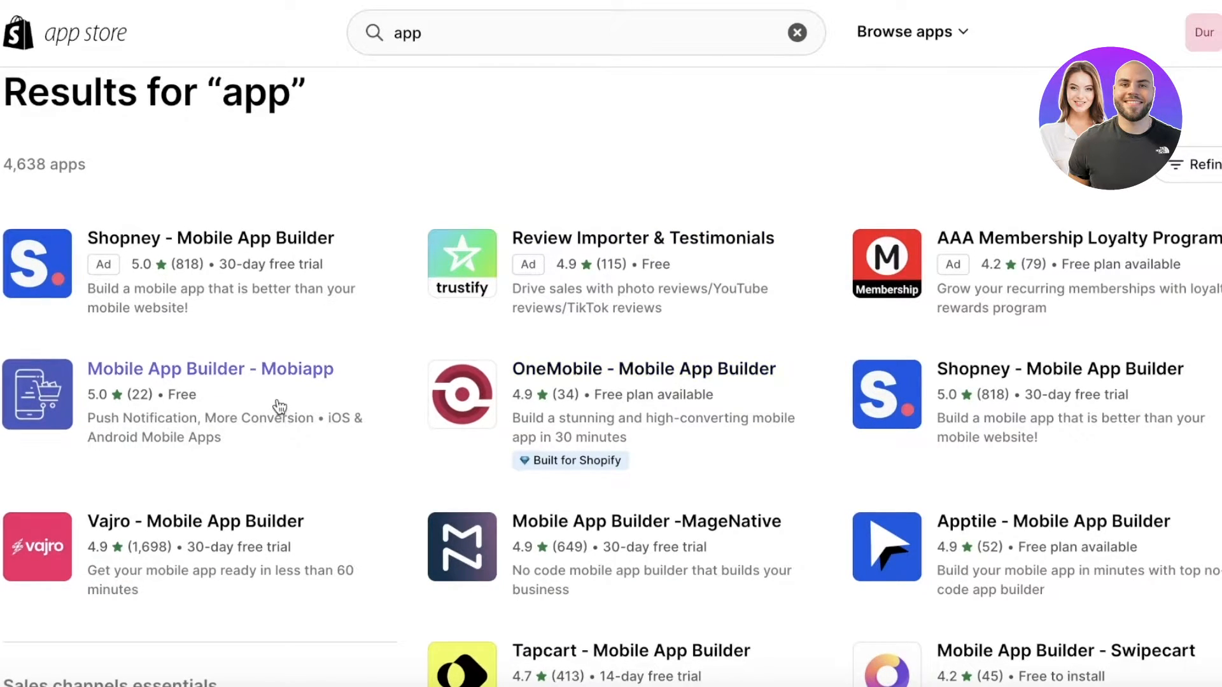
click(210, 369)
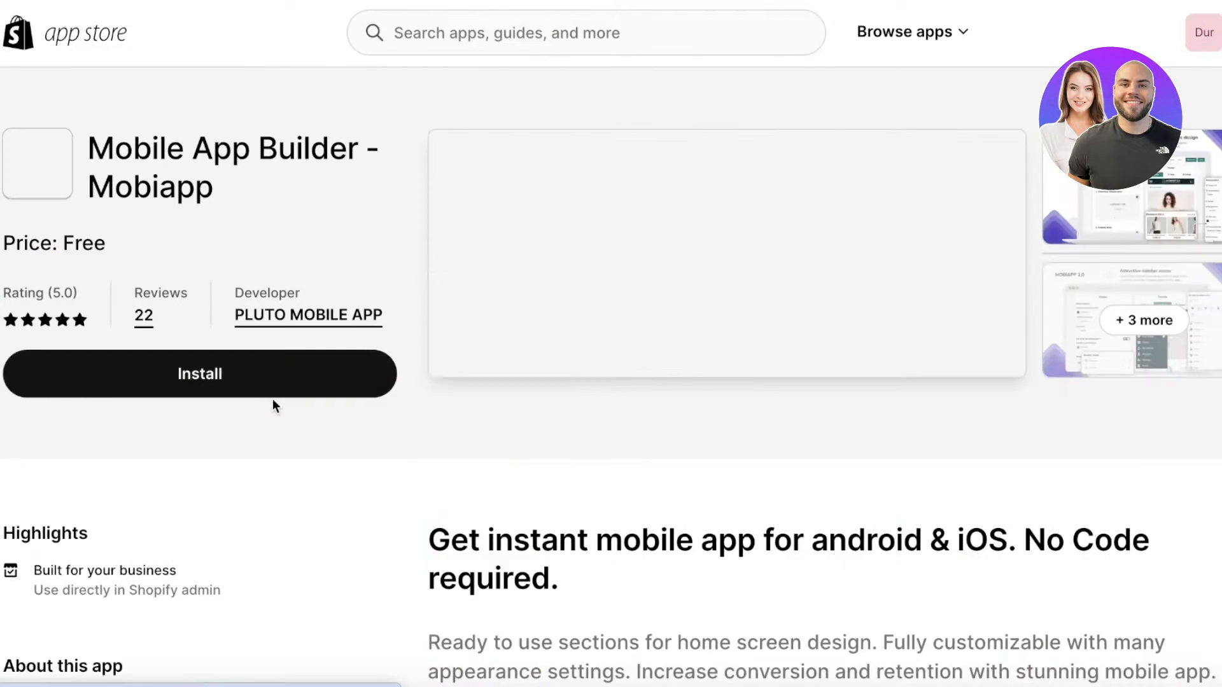
scroll(down, 3)
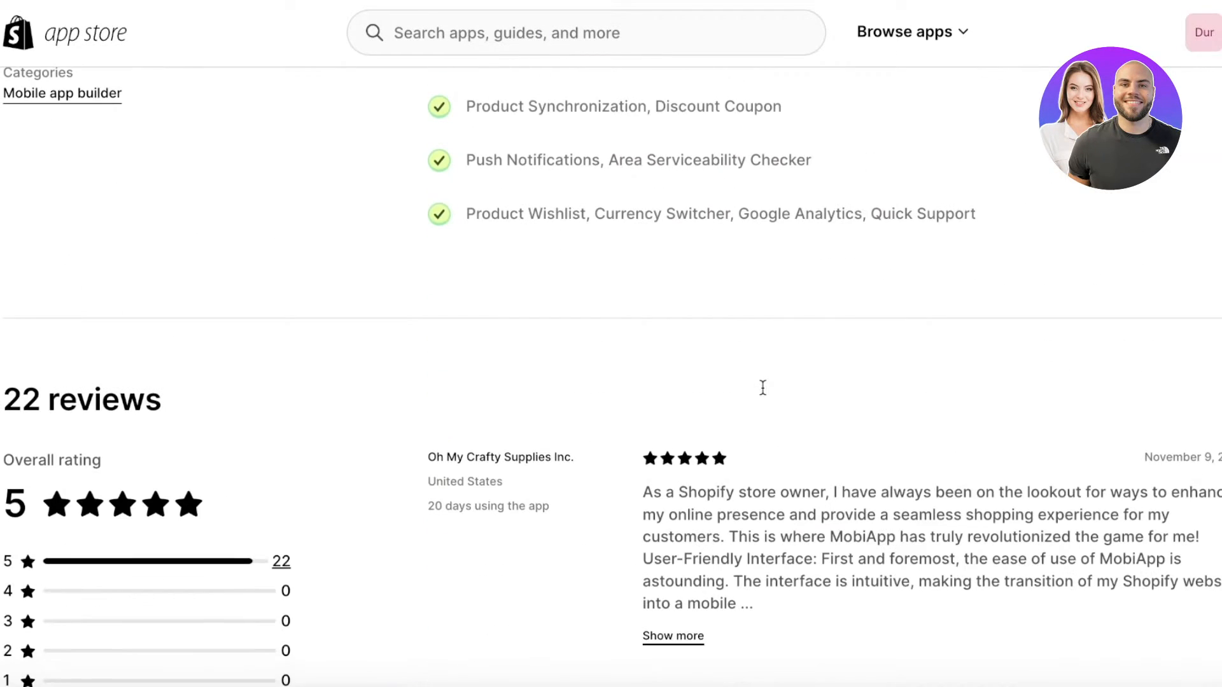
scroll(up, 3)
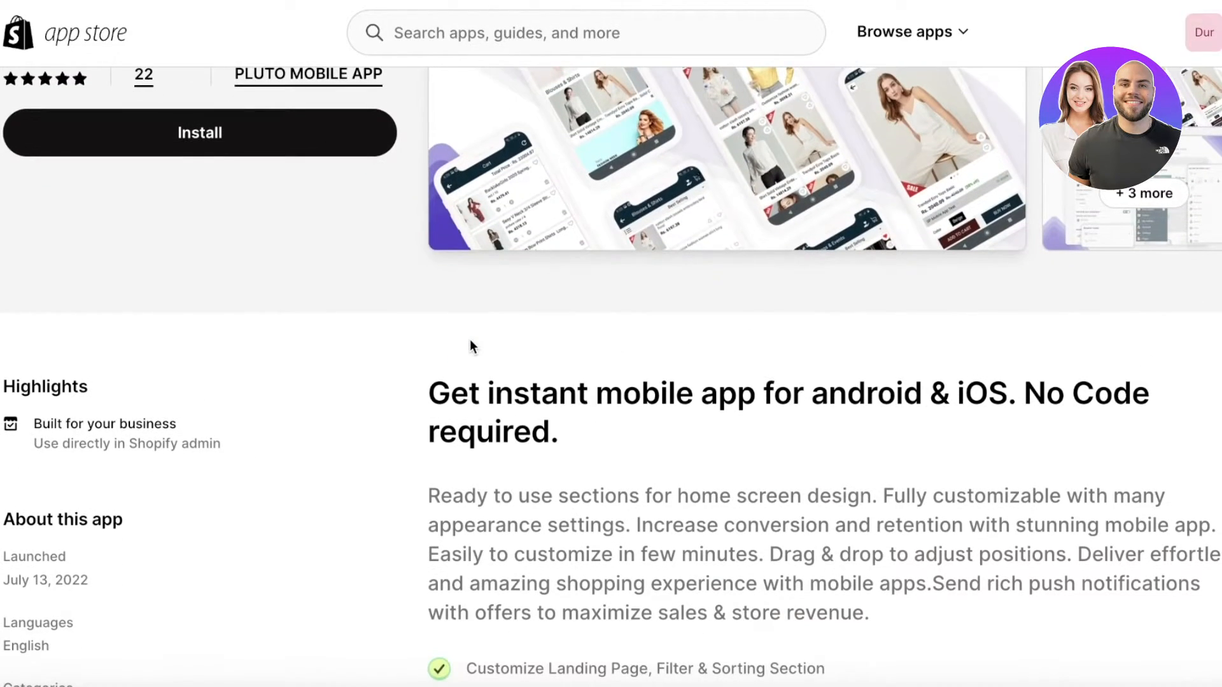
scroll(down, 3)
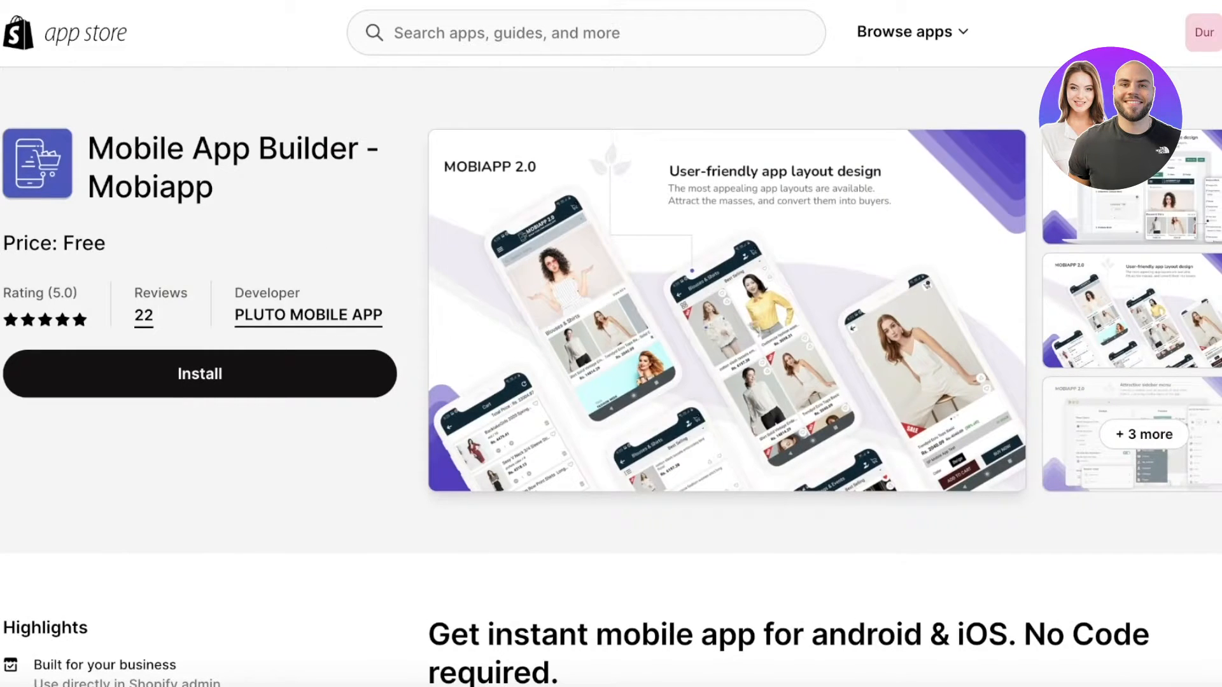
text(app)
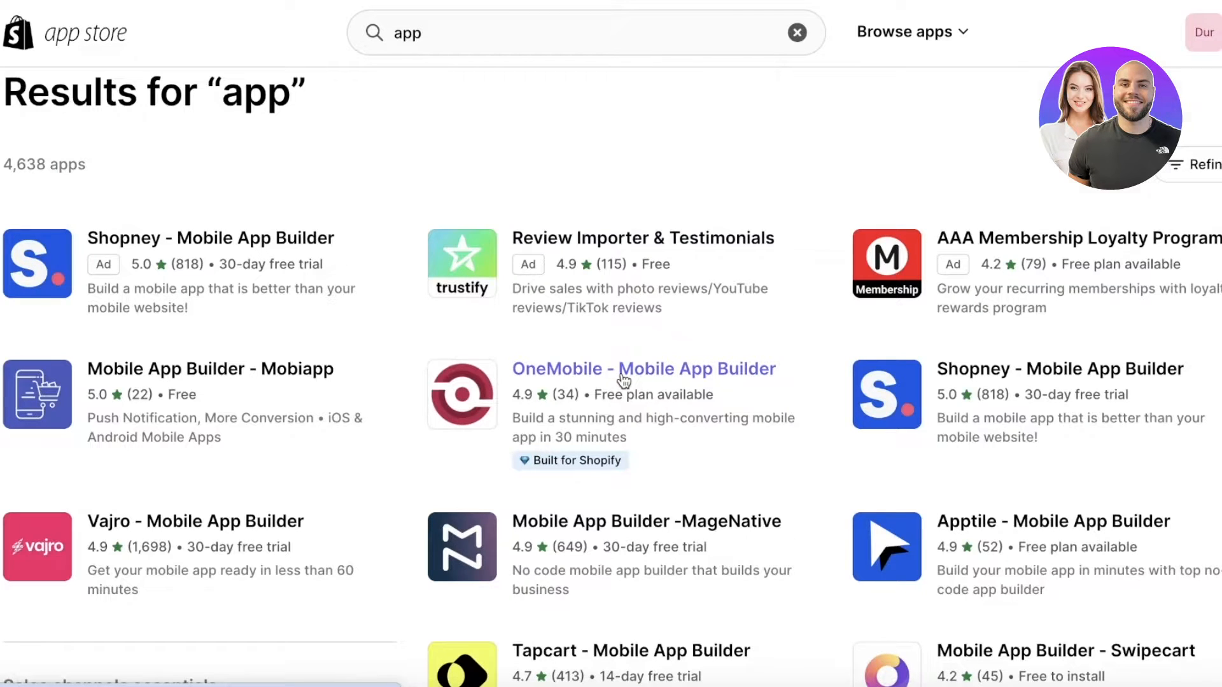
Install OneMobile from its listing and add it to the store as a sales channel
click(643, 369)
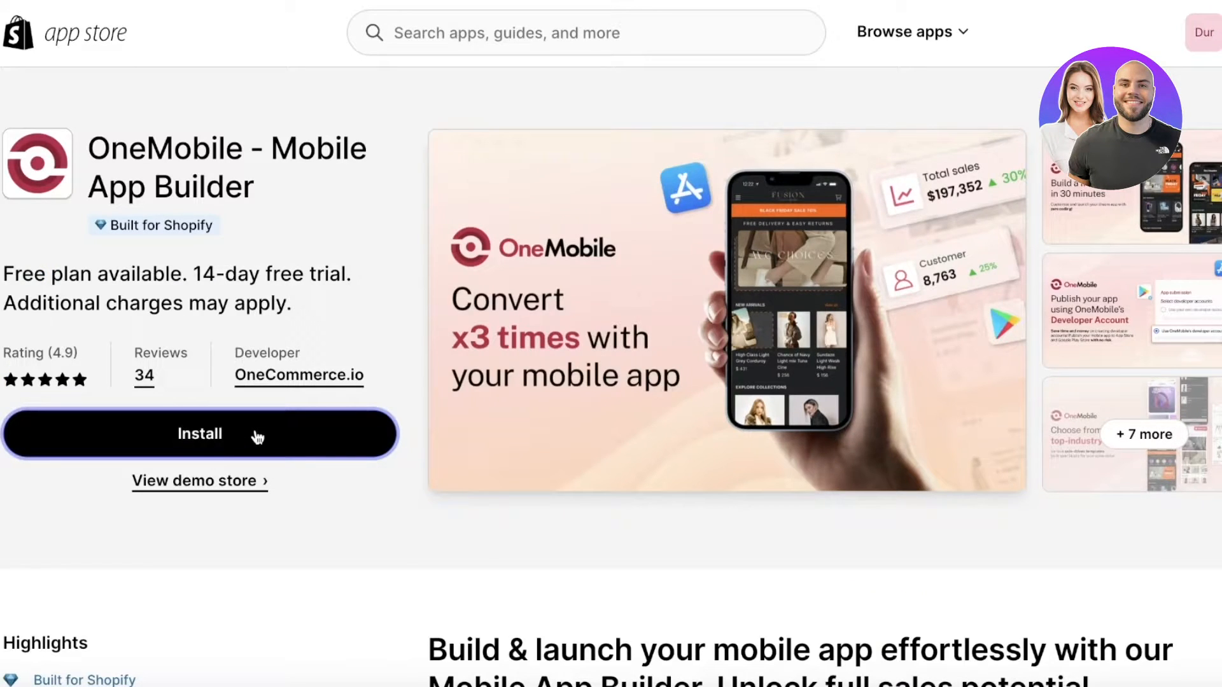
click(199, 432)
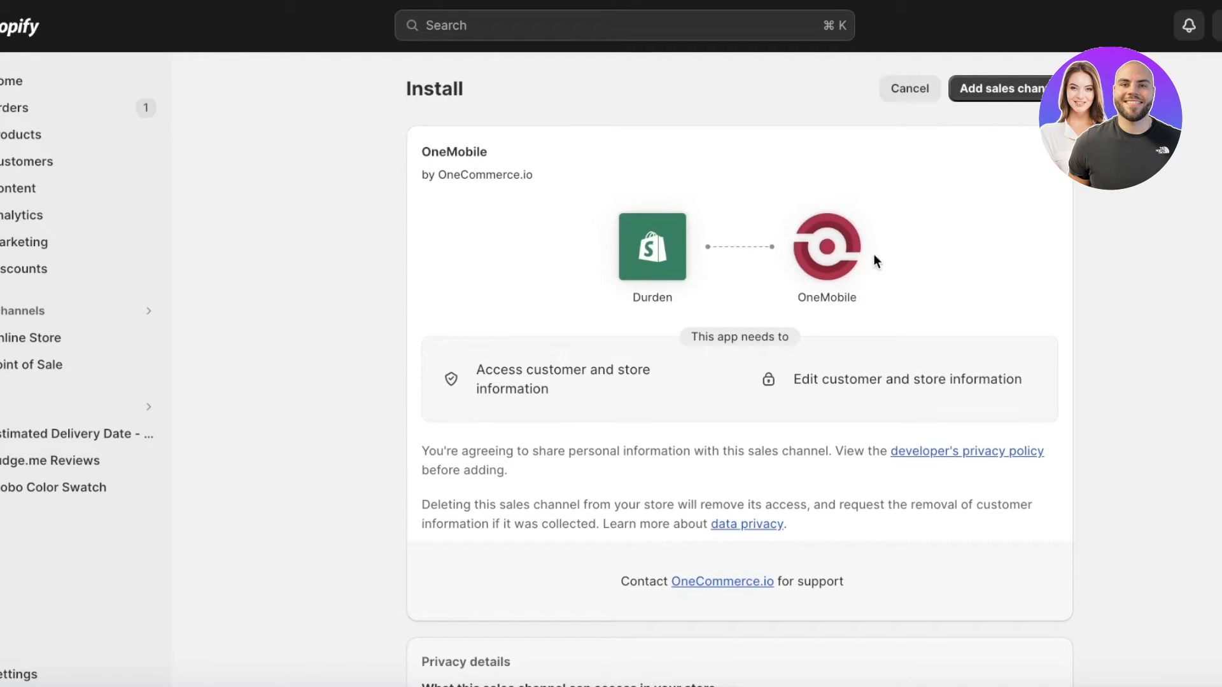
click(1002, 87)
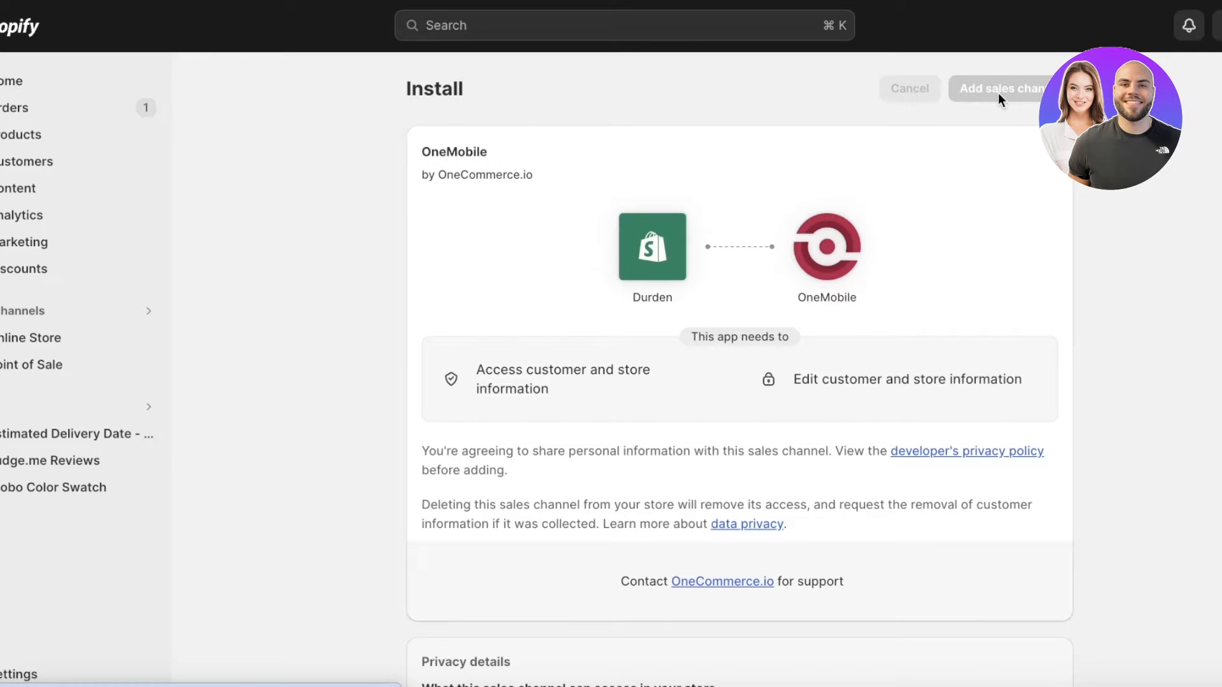
click(1002, 88)
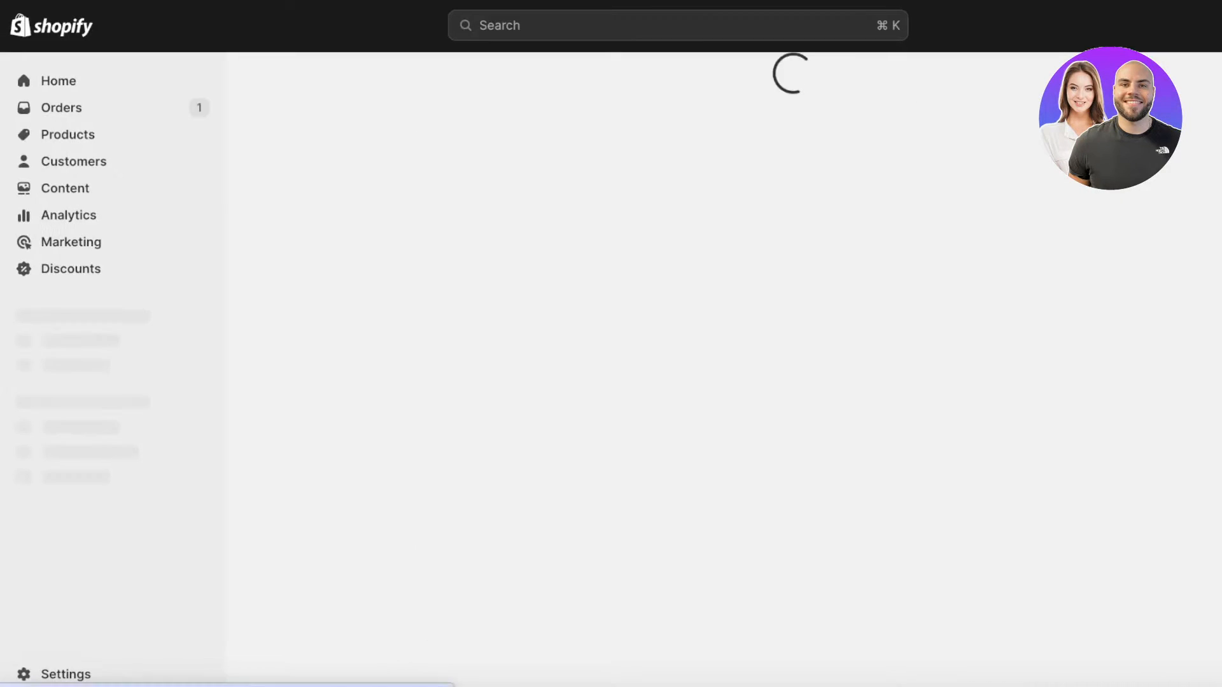
click(72, 408)
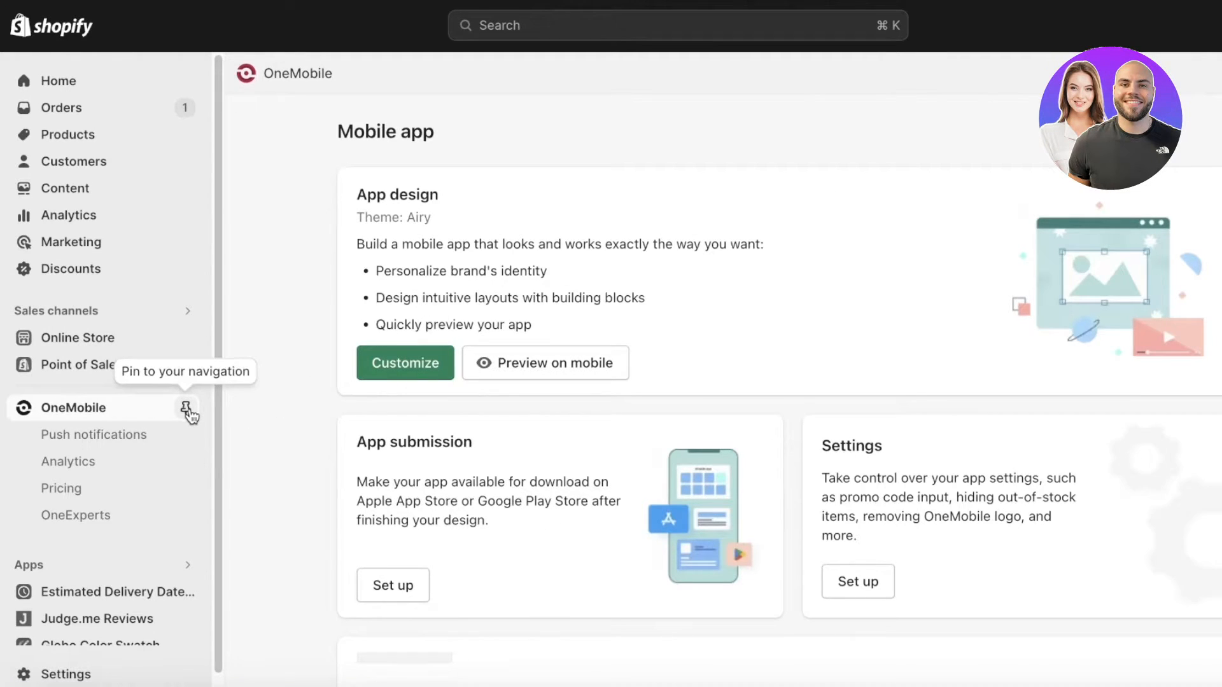
Pin OneMobile to the admin navigation and review its dashboard down to the Integrations section
click(187, 411)
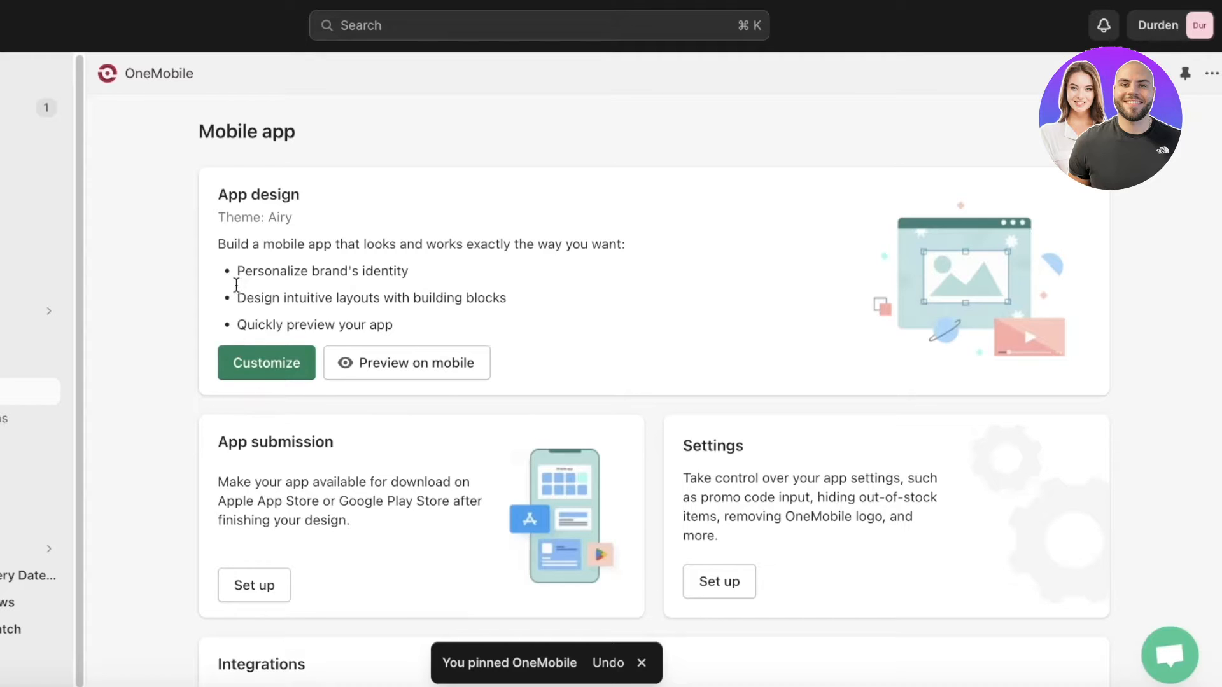
scroll(down, 3)
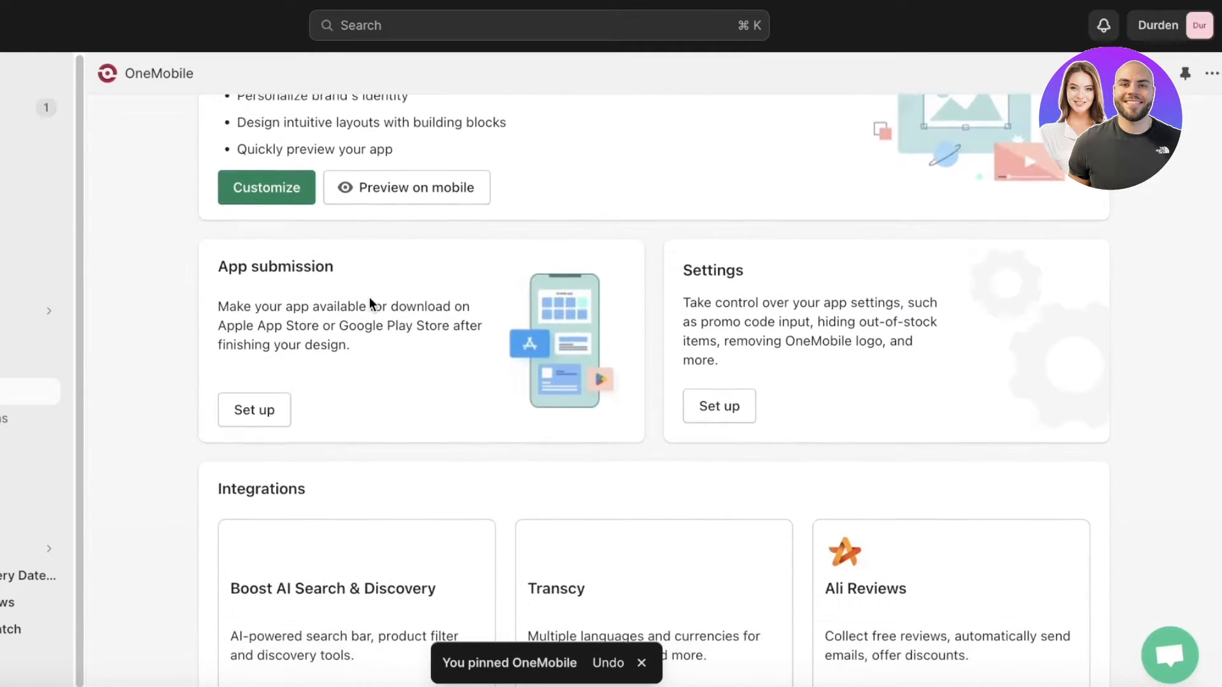
scroll(down, 3)
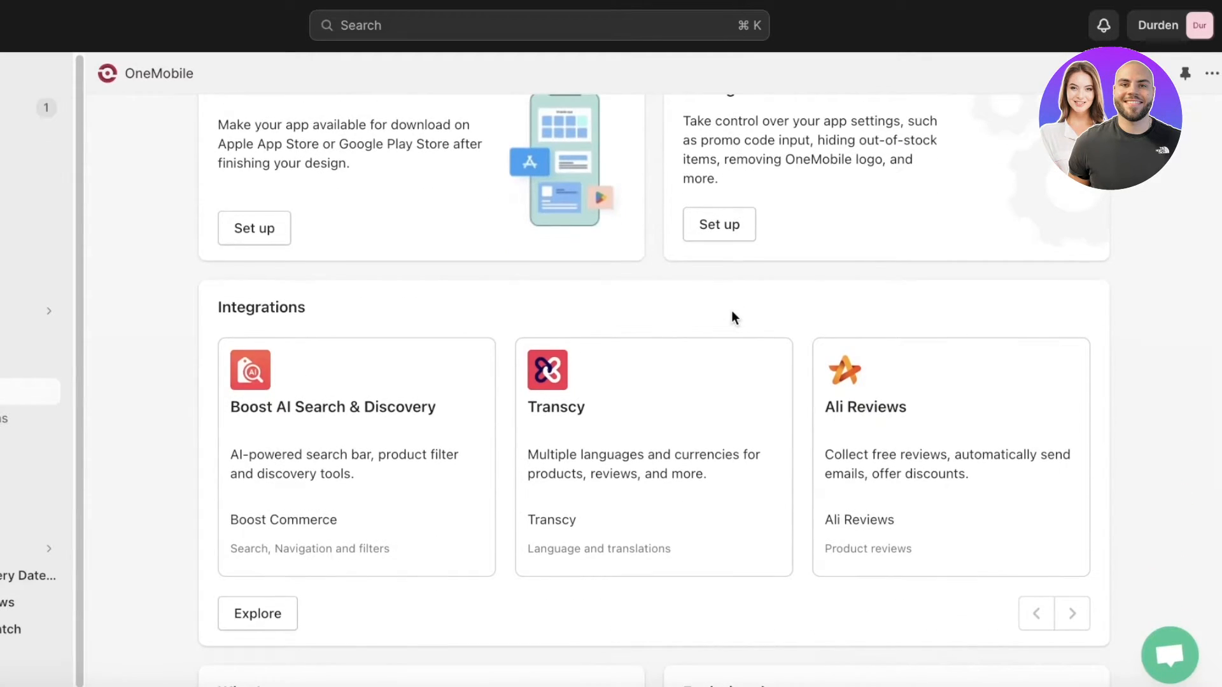
scroll(down, 3)
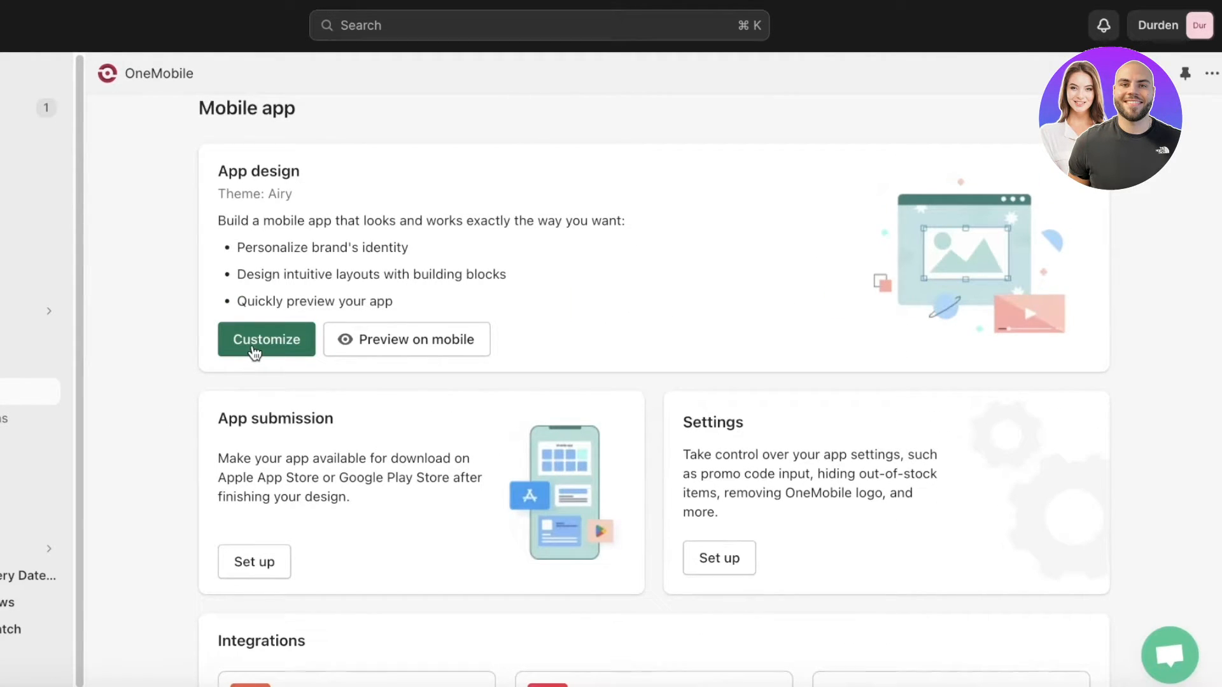
Launch Customize in the App design card to edit the active Airy theme
click(266, 338)
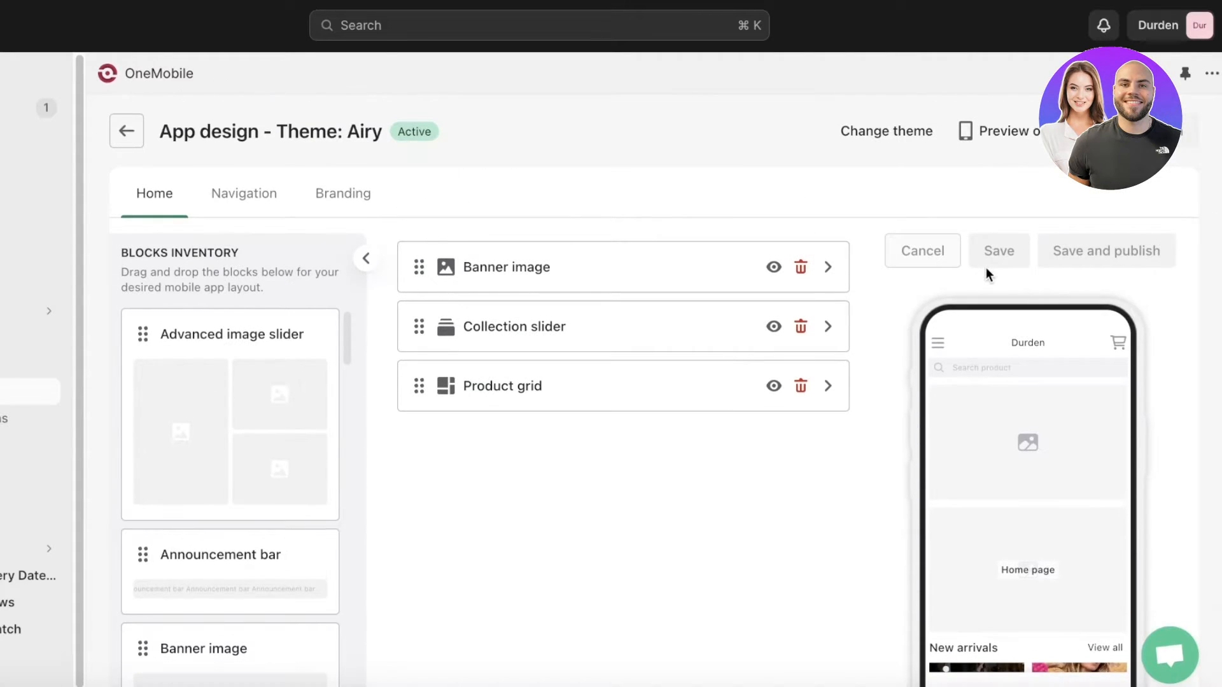
Delete the default Banner image, Collection slider and Product grid blocks from the Home layout
click(801, 266)
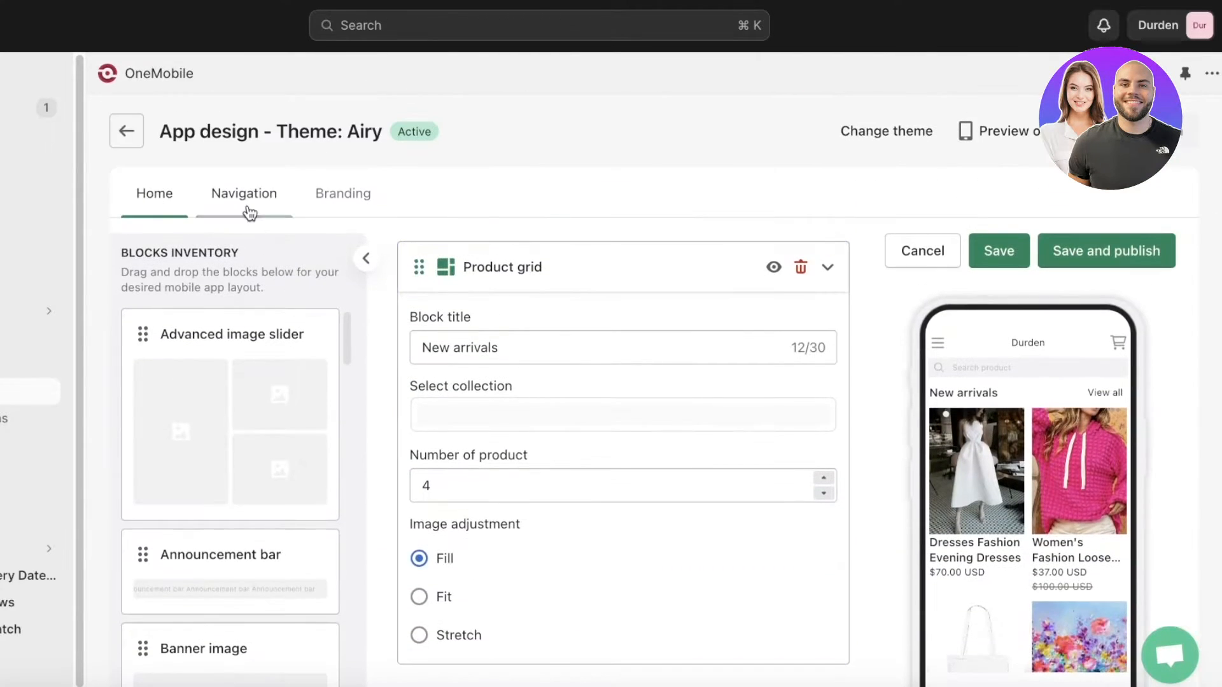
click(622, 414)
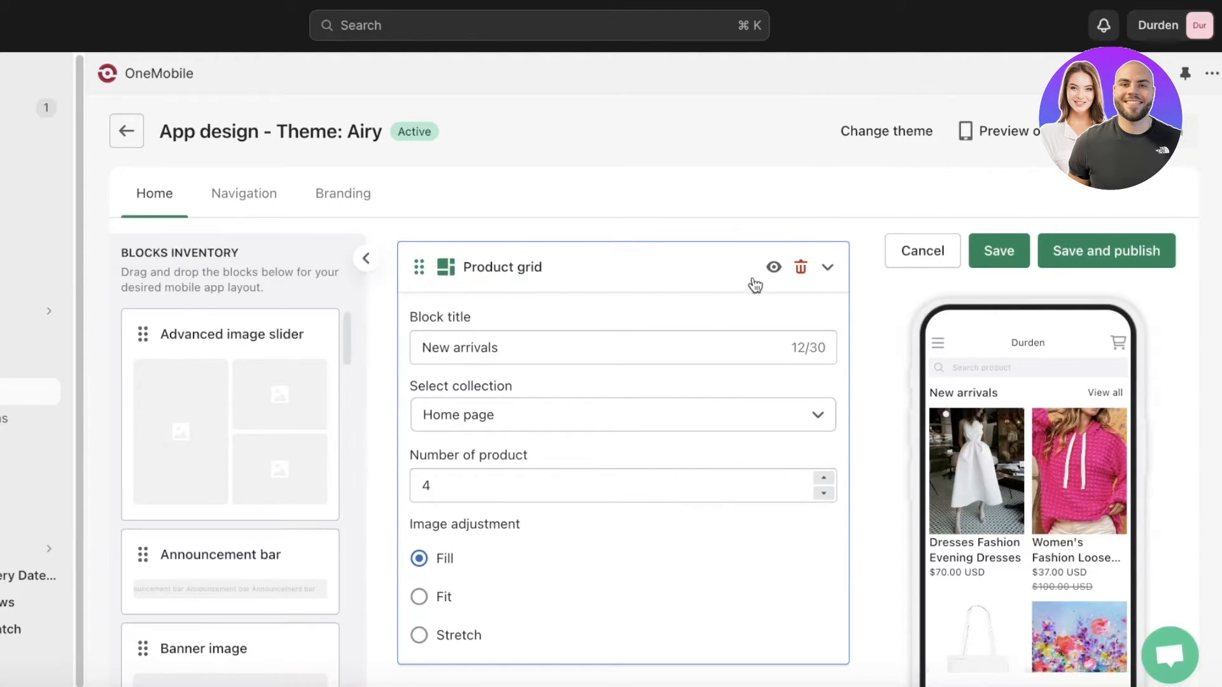
click(801, 268)
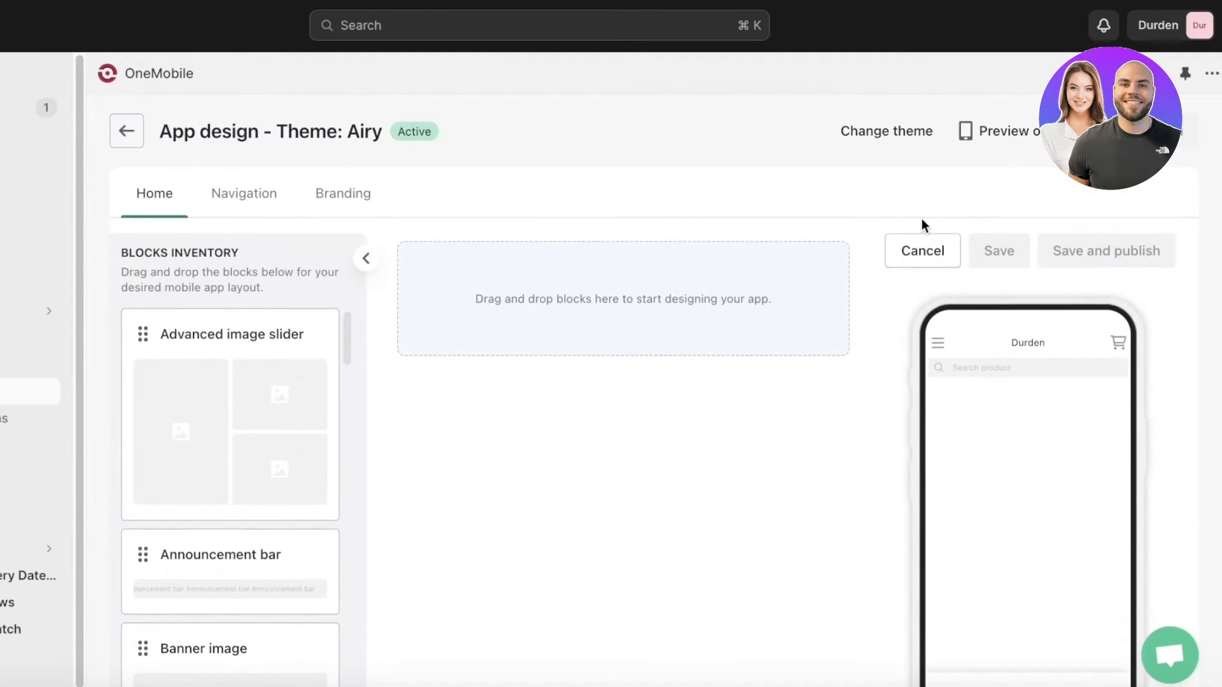
Drag a Banner image block from the Blocks inventory onto the empty Home layout
scroll(down, 3)
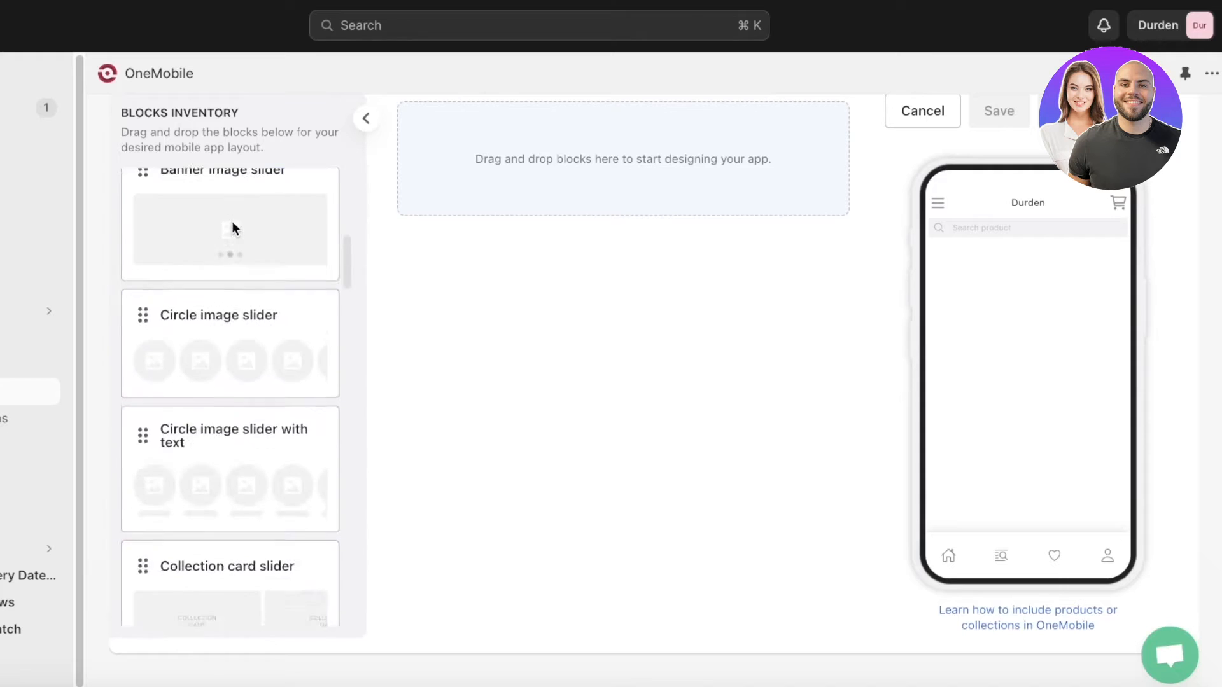
scroll(down, 3)
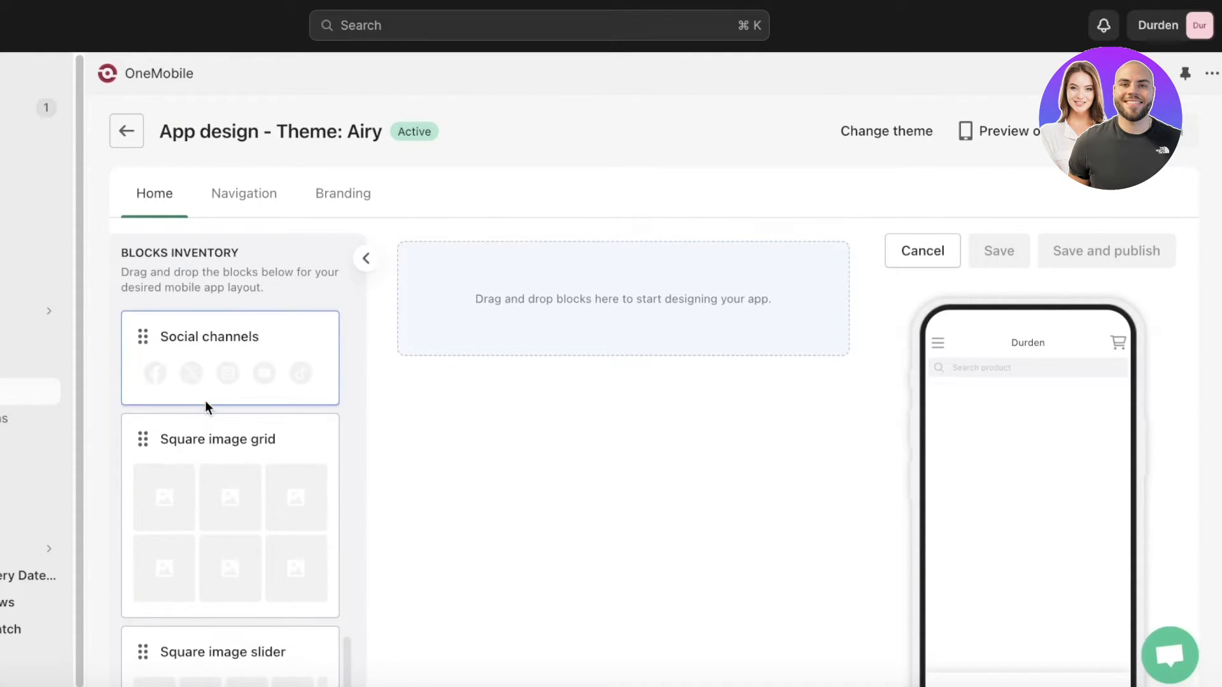
scroll(down, 3)
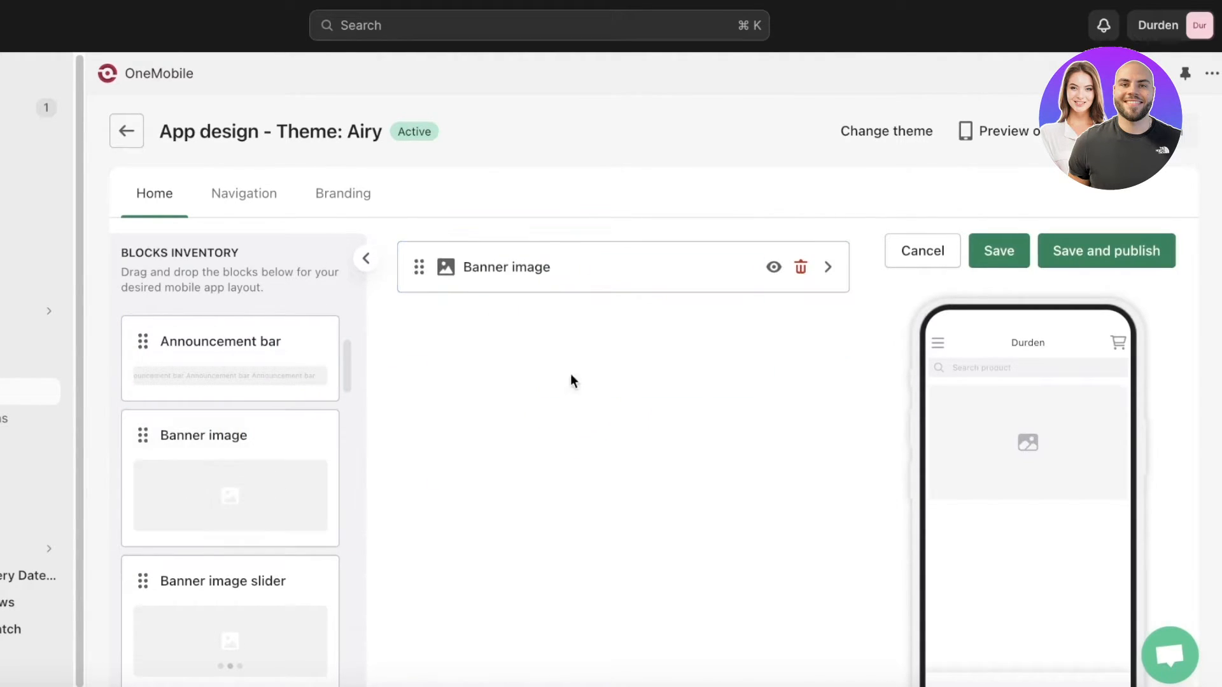
Upload the plush-toys JPG from the Desktop as the Banner image block's photo
click(828, 266)
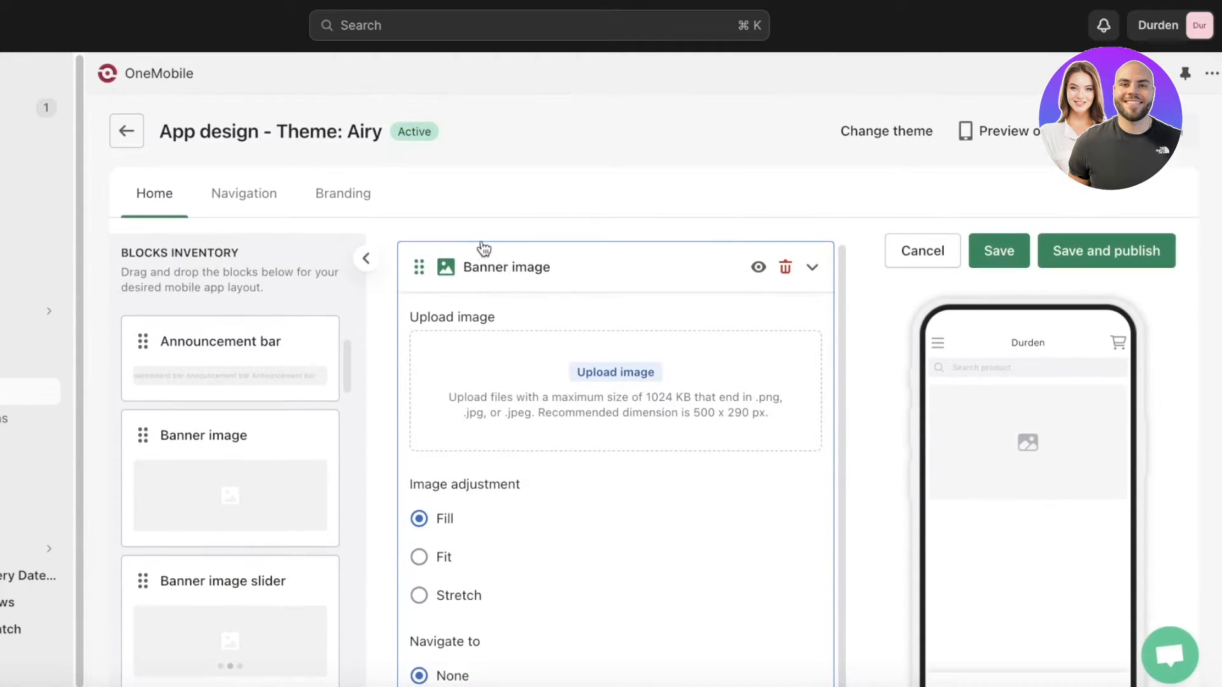
scroll(down, 3)
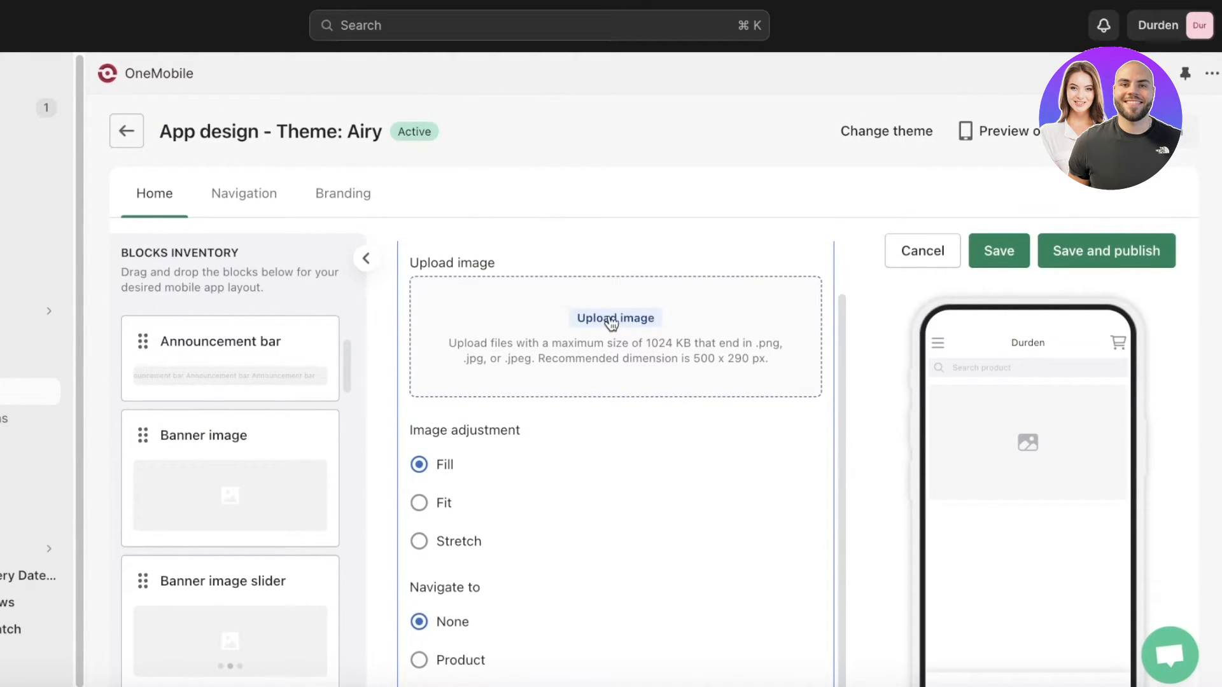
click(615, 319)
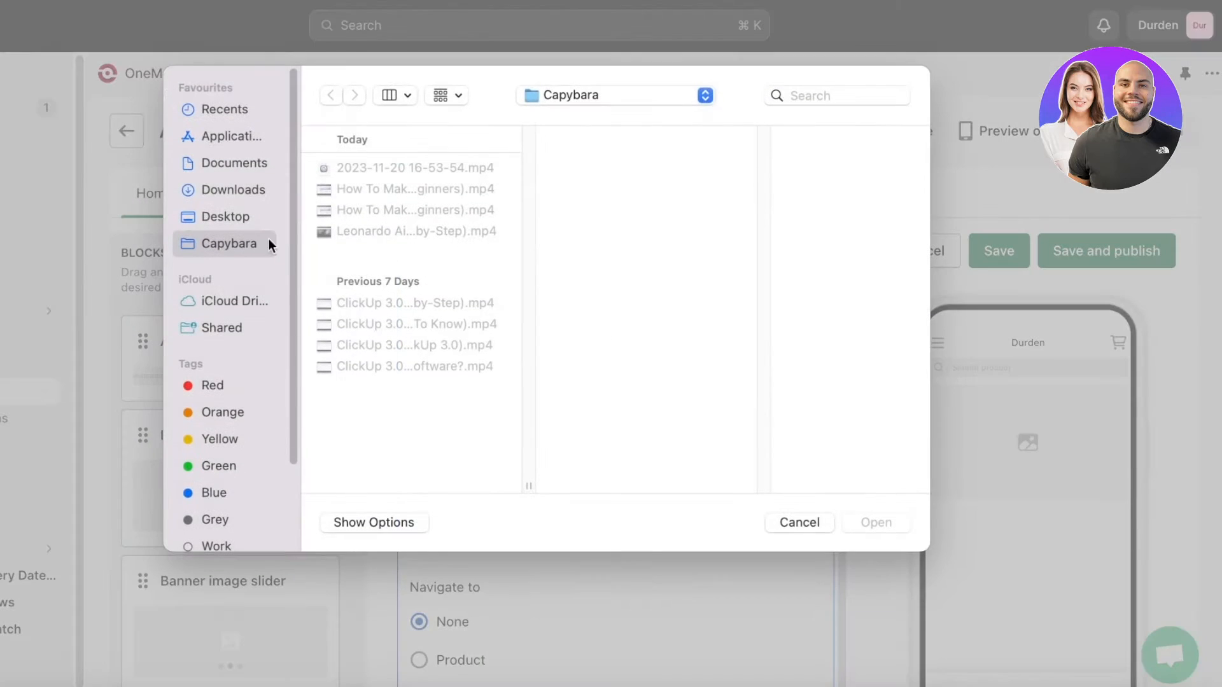
click(227, 216)
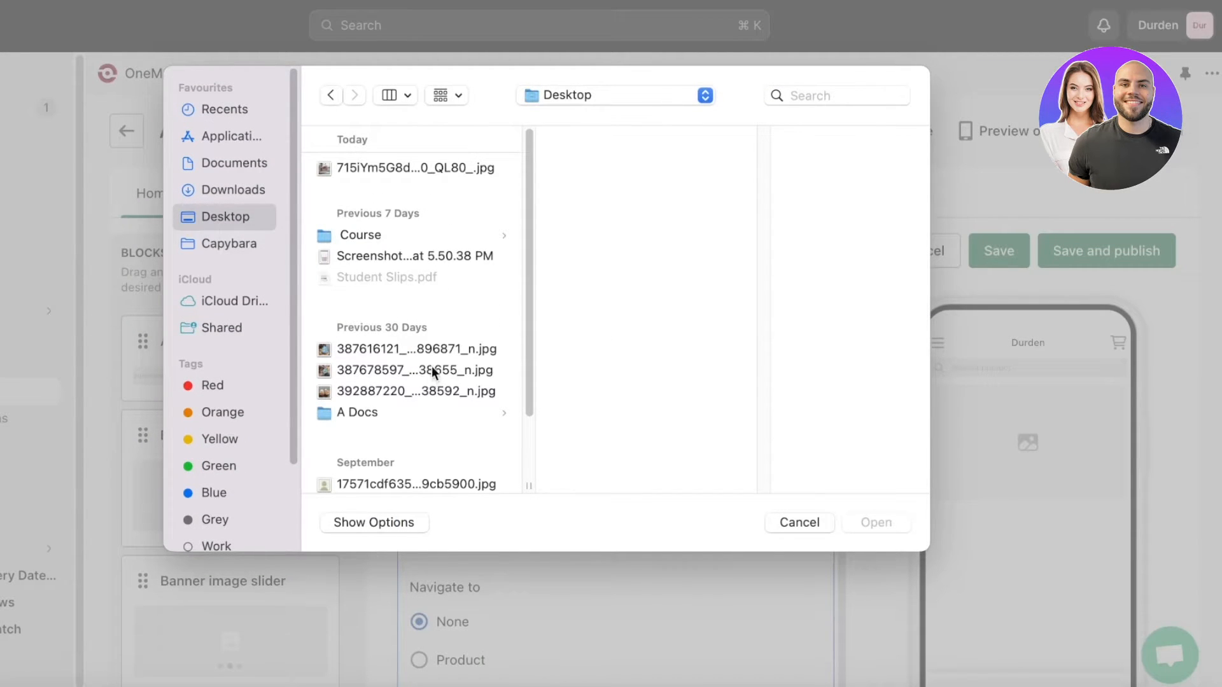
click(415, 391)
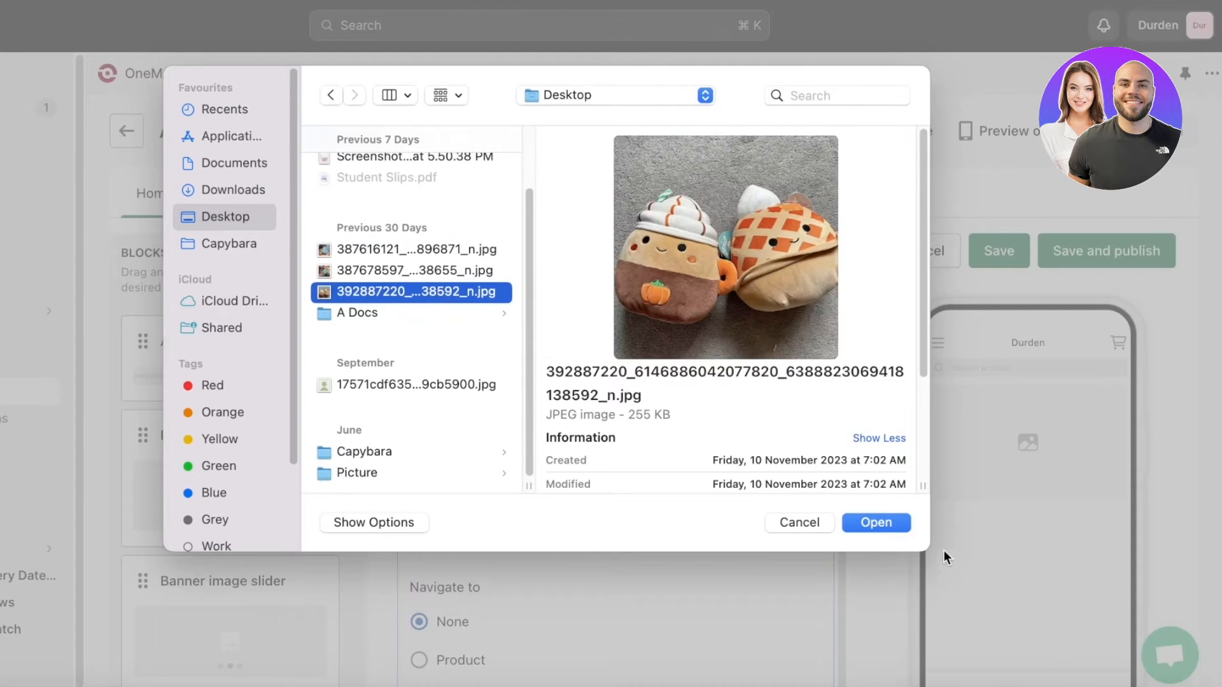
click(874, 523)
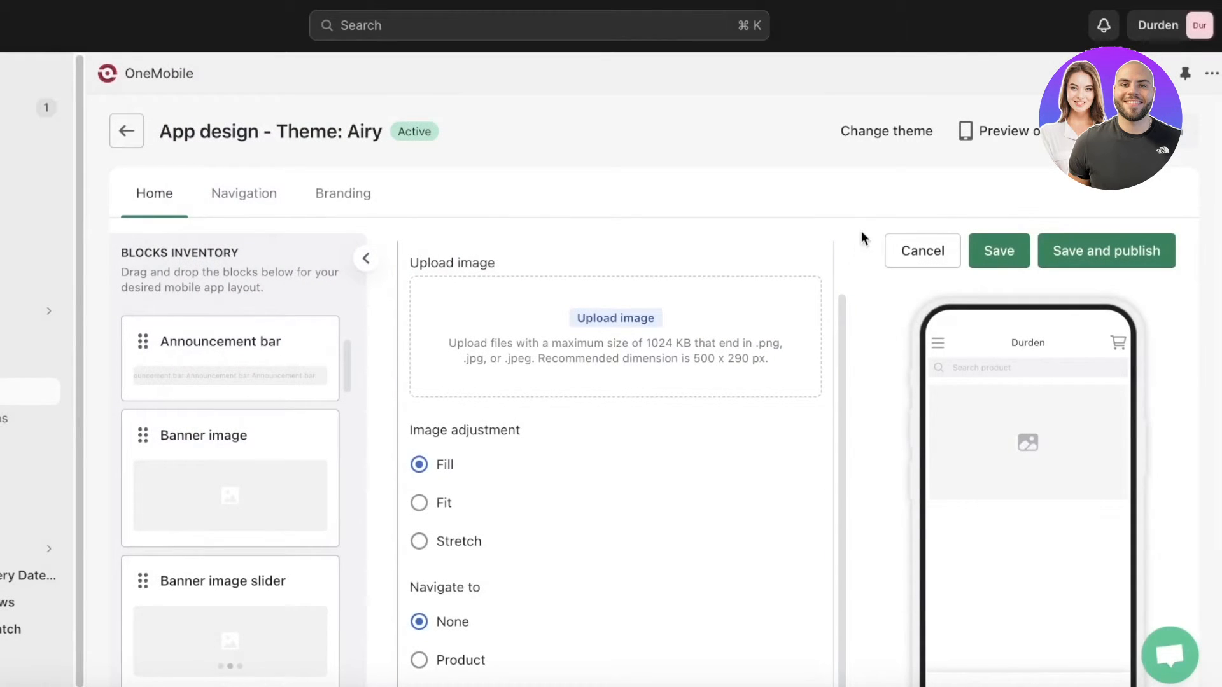
click(614, 318)
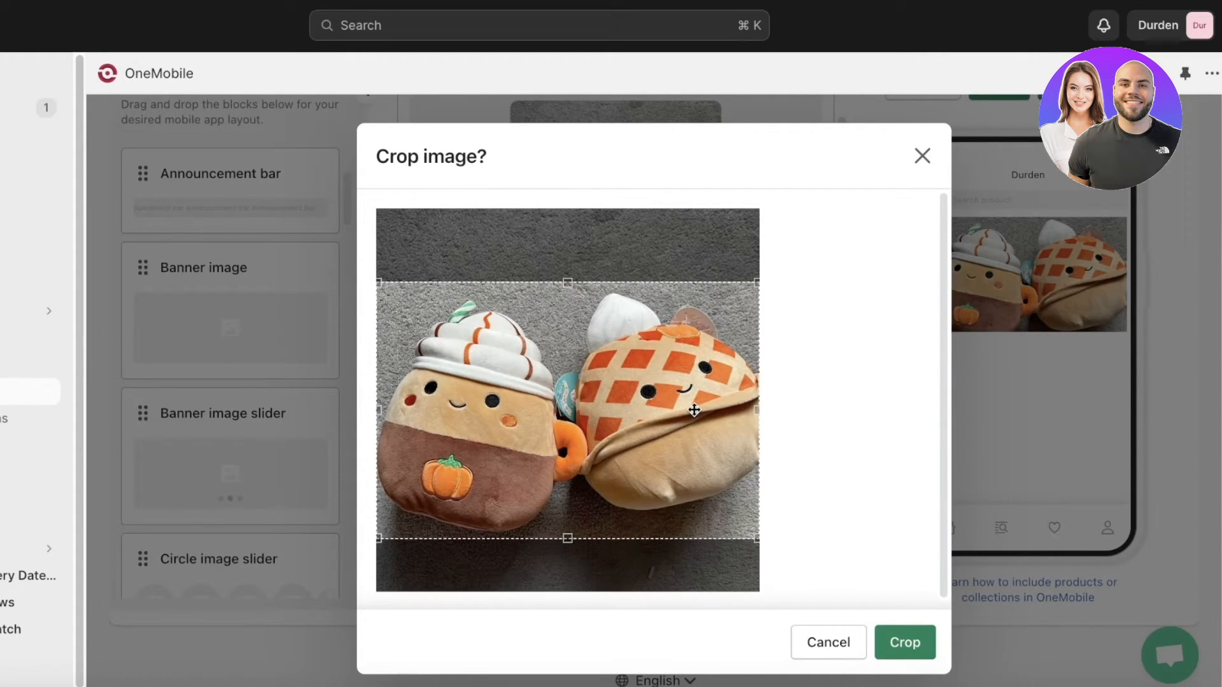
Crop the plush-toys banner, try Stretch, re-crop it, and set Image adjustment to Fill
click(904, 642)
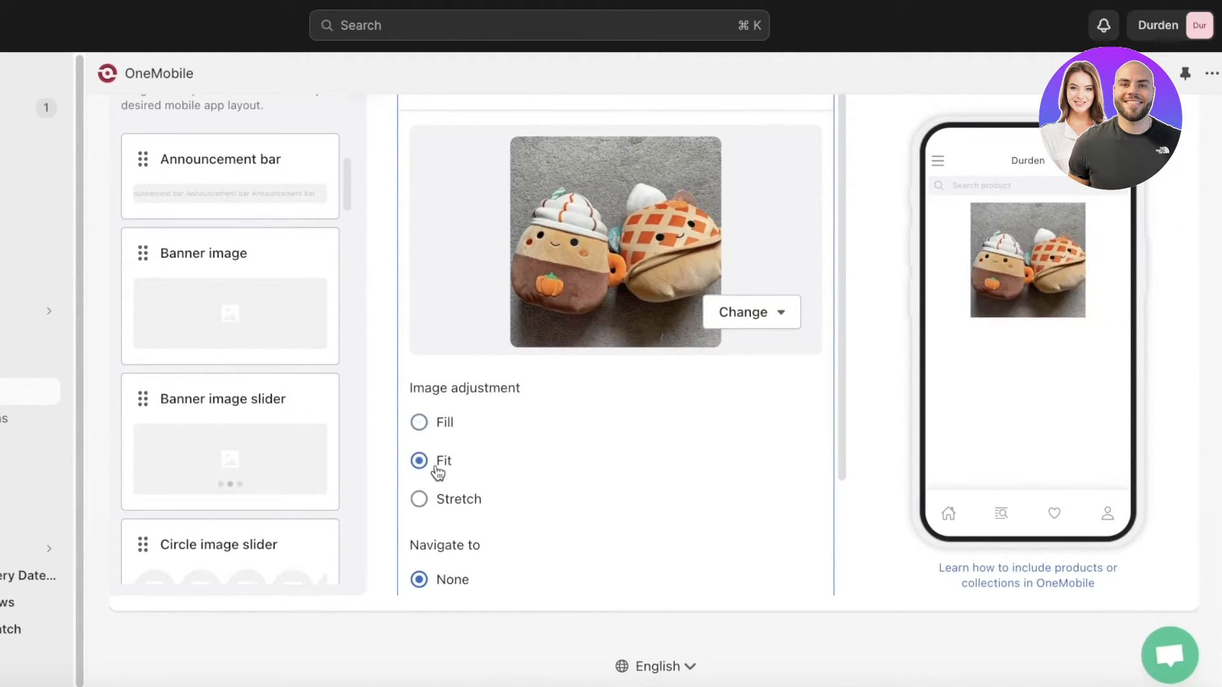
click(419, 499)
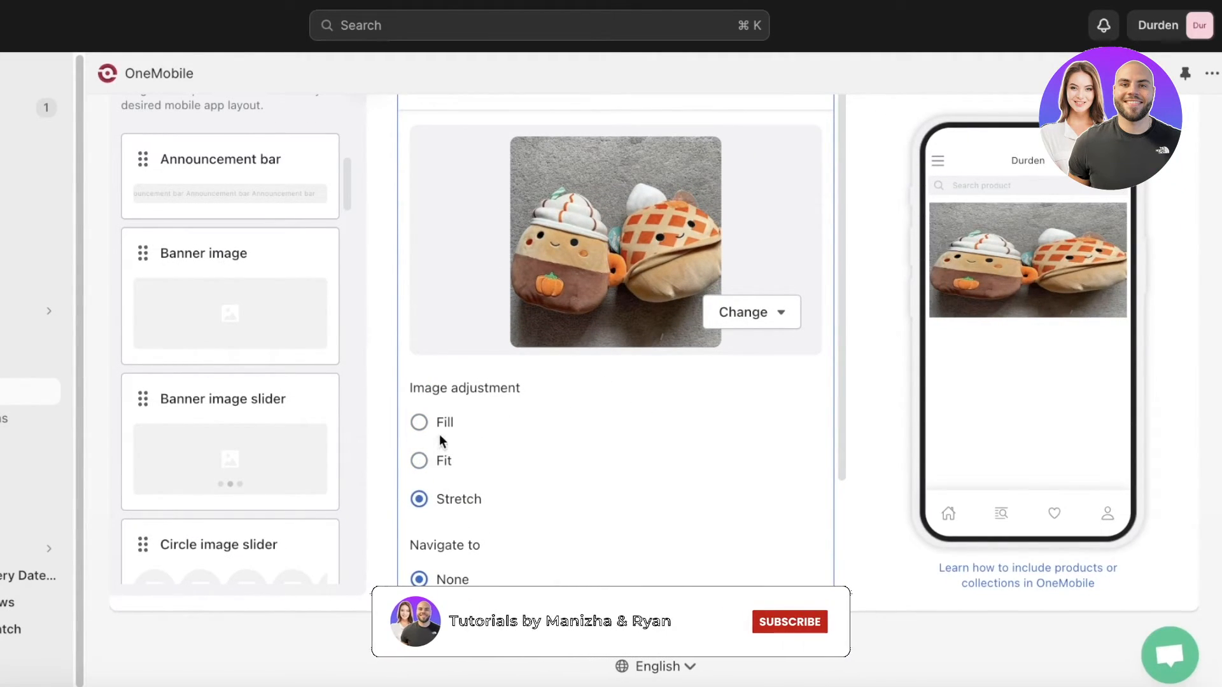
click(741, 312)
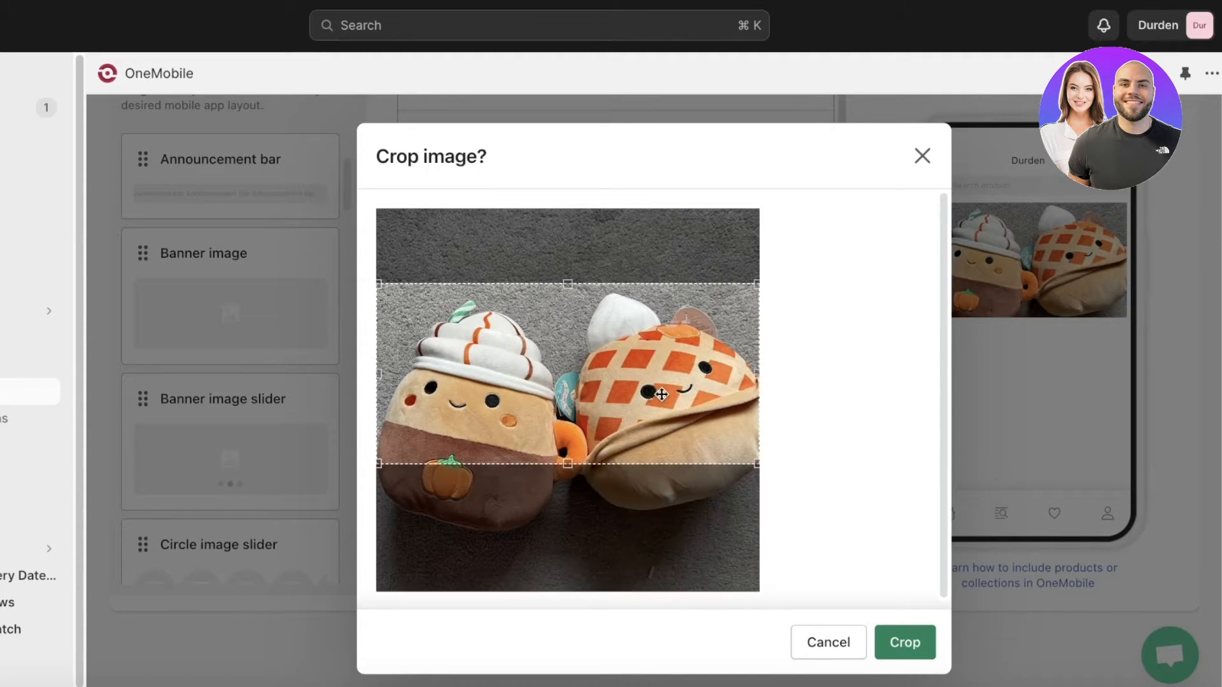
click(904, 642)
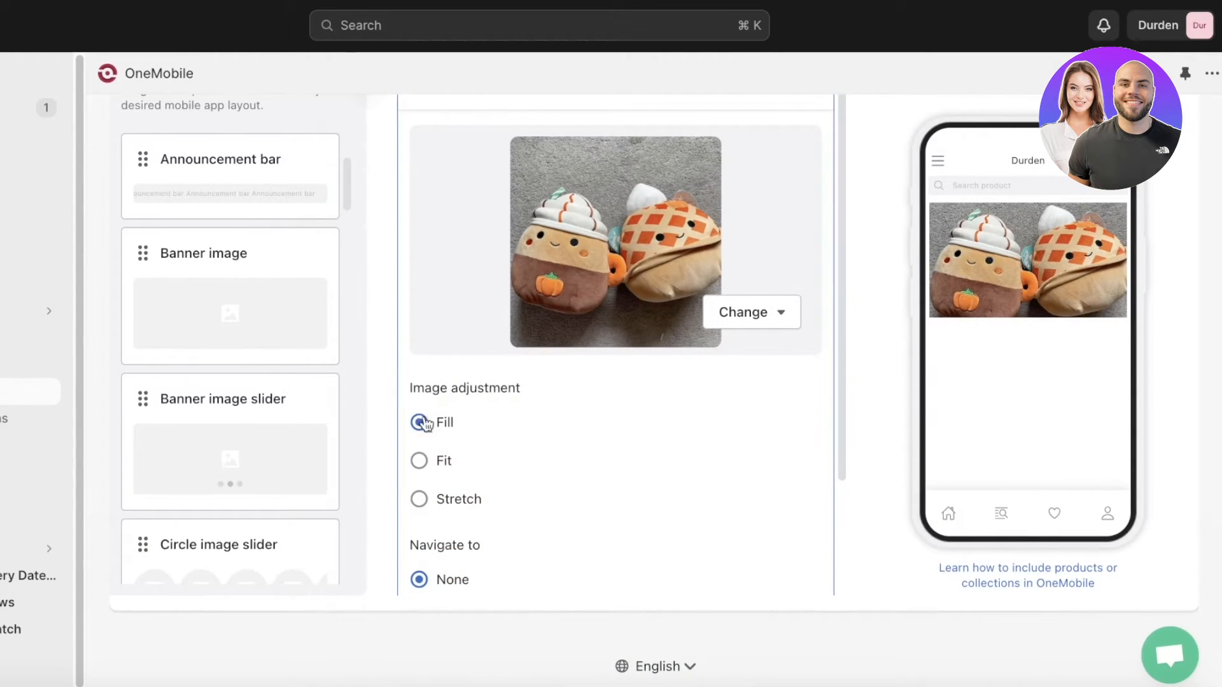
click(419, 422)
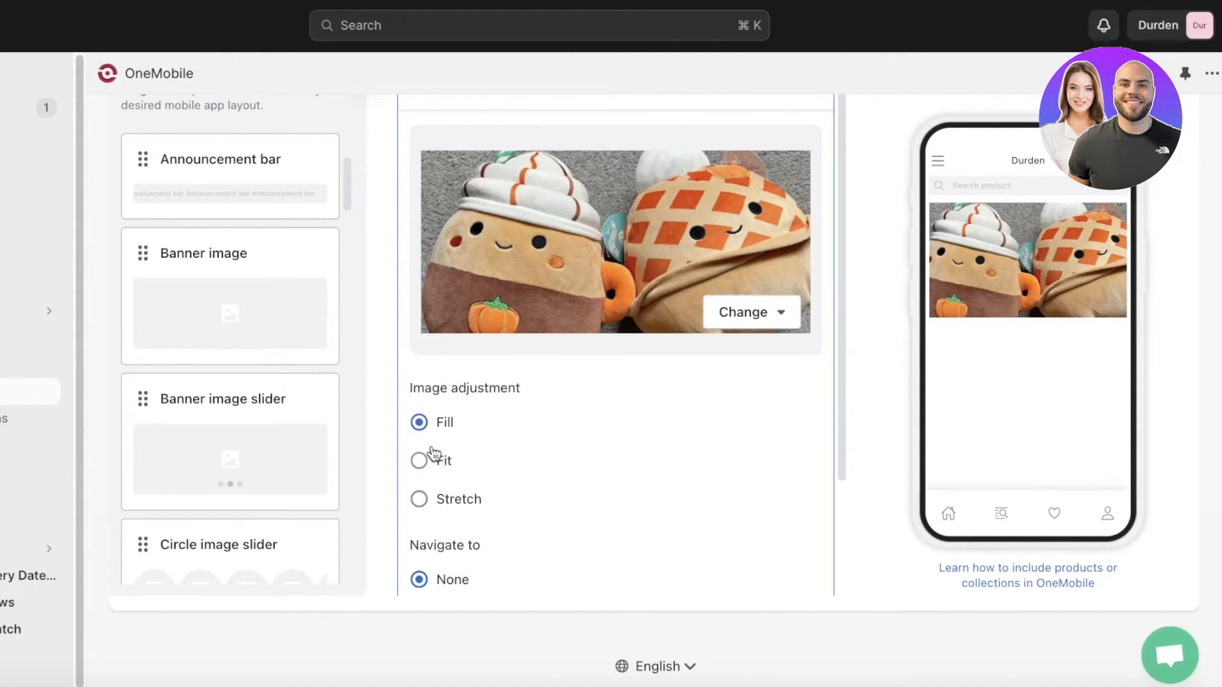
click(419, 459)
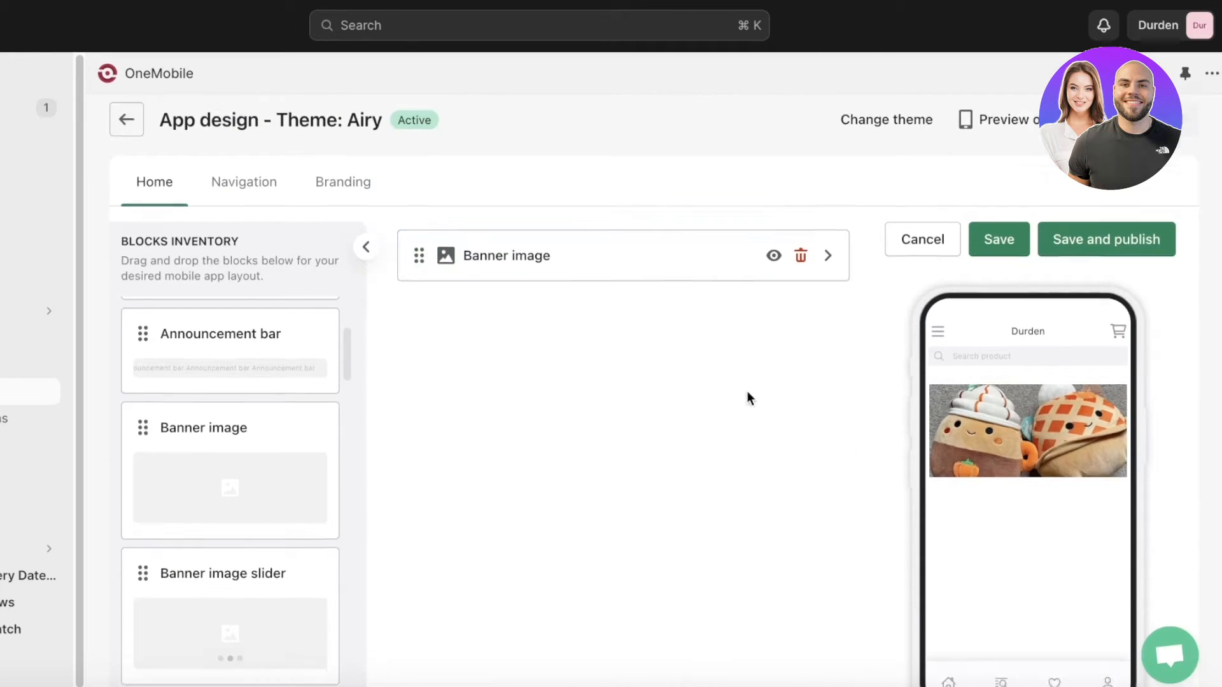
Place the Announcement bar block below the Banner image, showing 'Up to 50% off New Arrivals!'
scroll(down, 3)
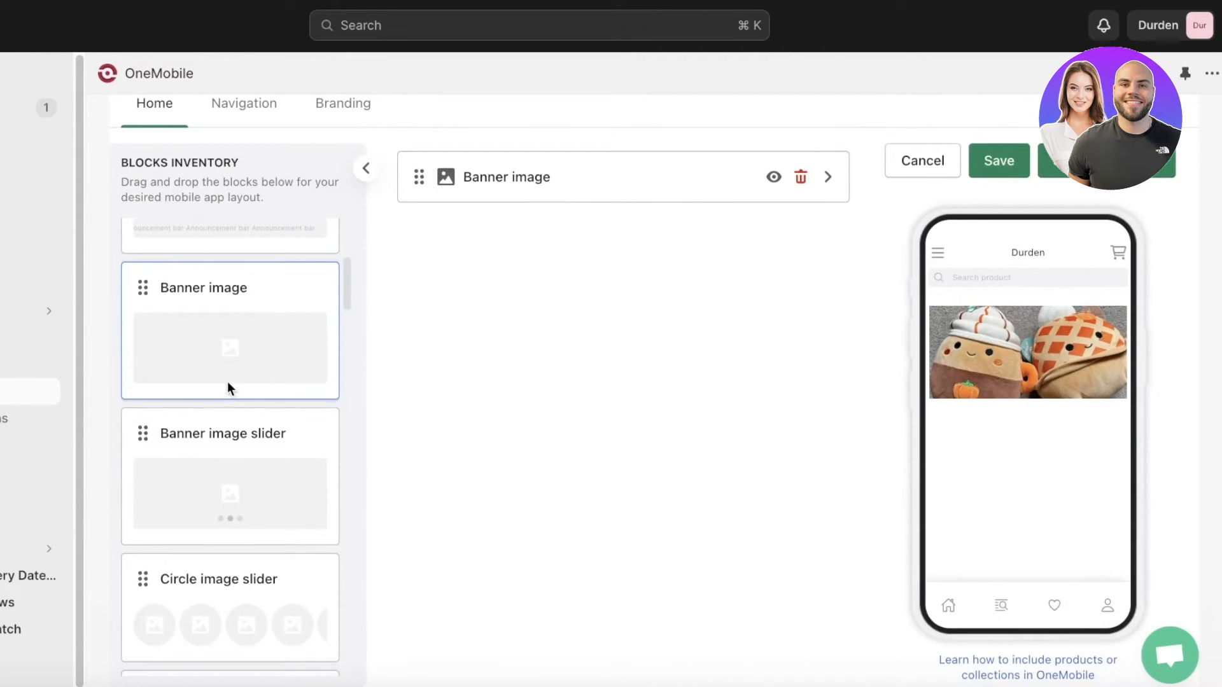
scroll(down, 3)
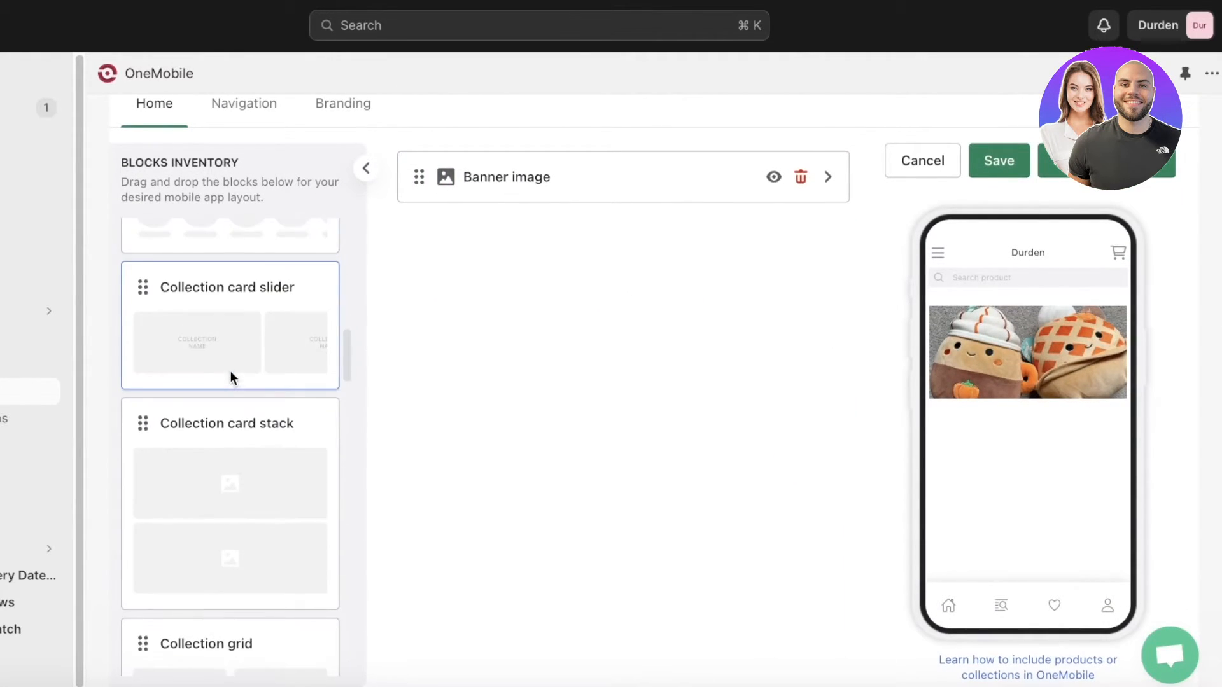
scroll(down, 3)
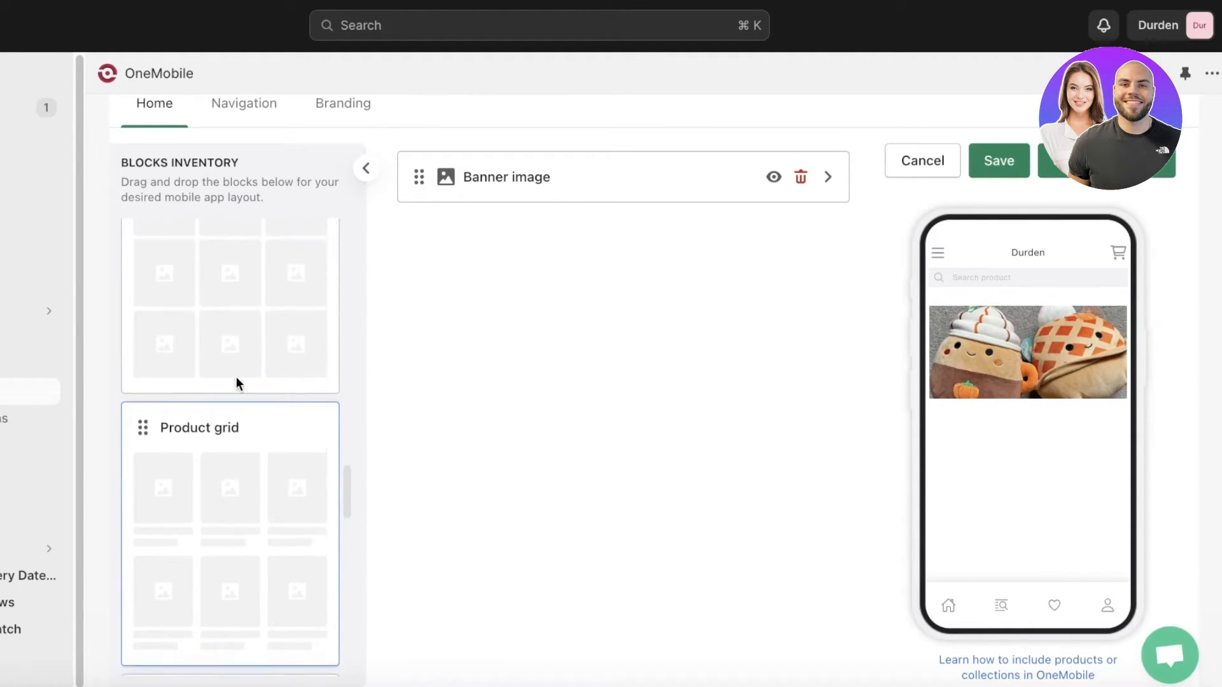
scroll(down, 3)
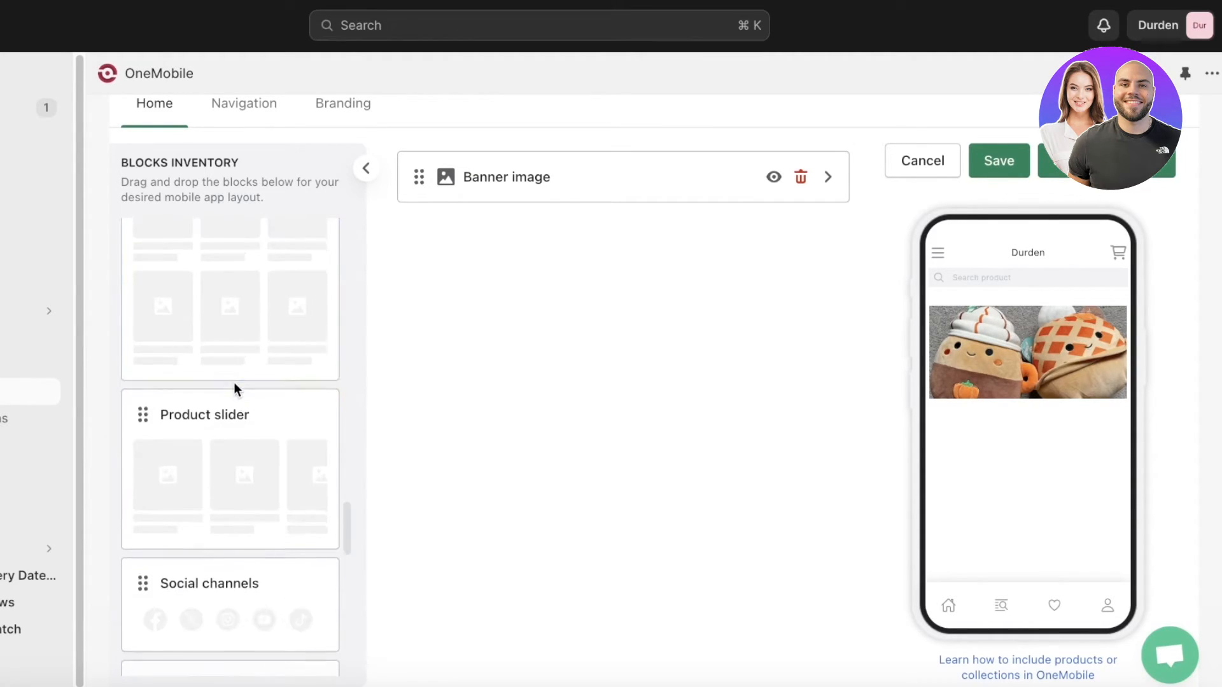
scroll(down, 3)
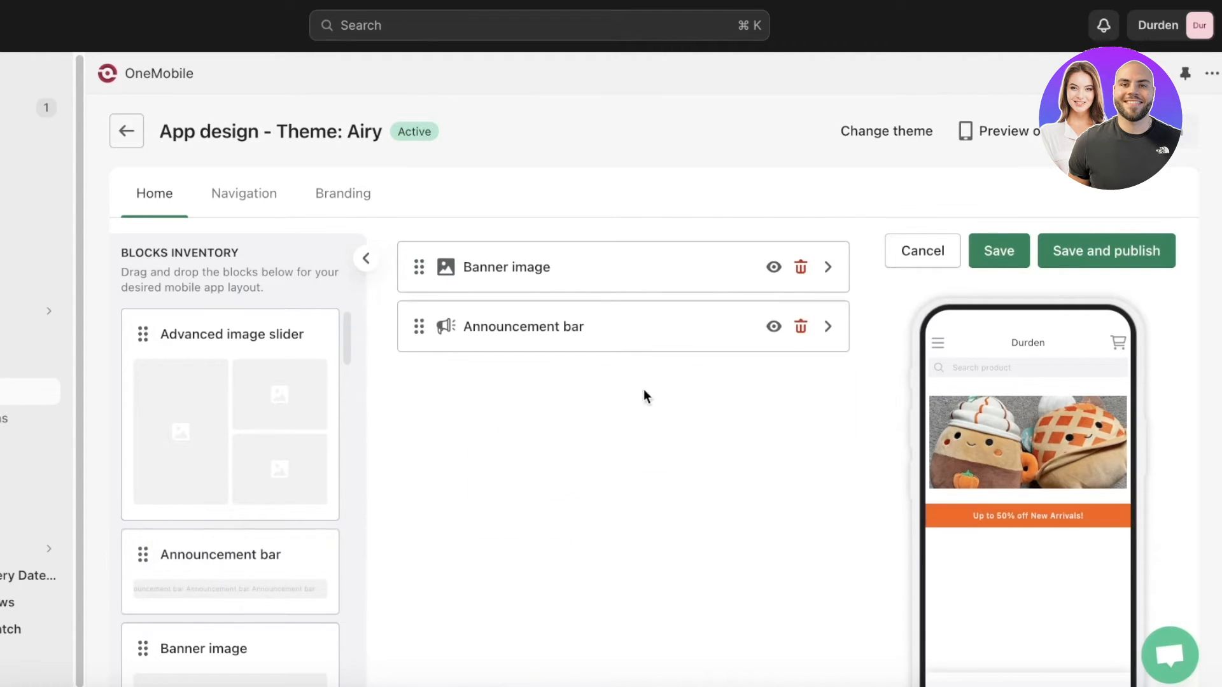
Change the announcement bar text to 'SHOP NOW 30% OFF on Selected Items!'
click(827, 326)
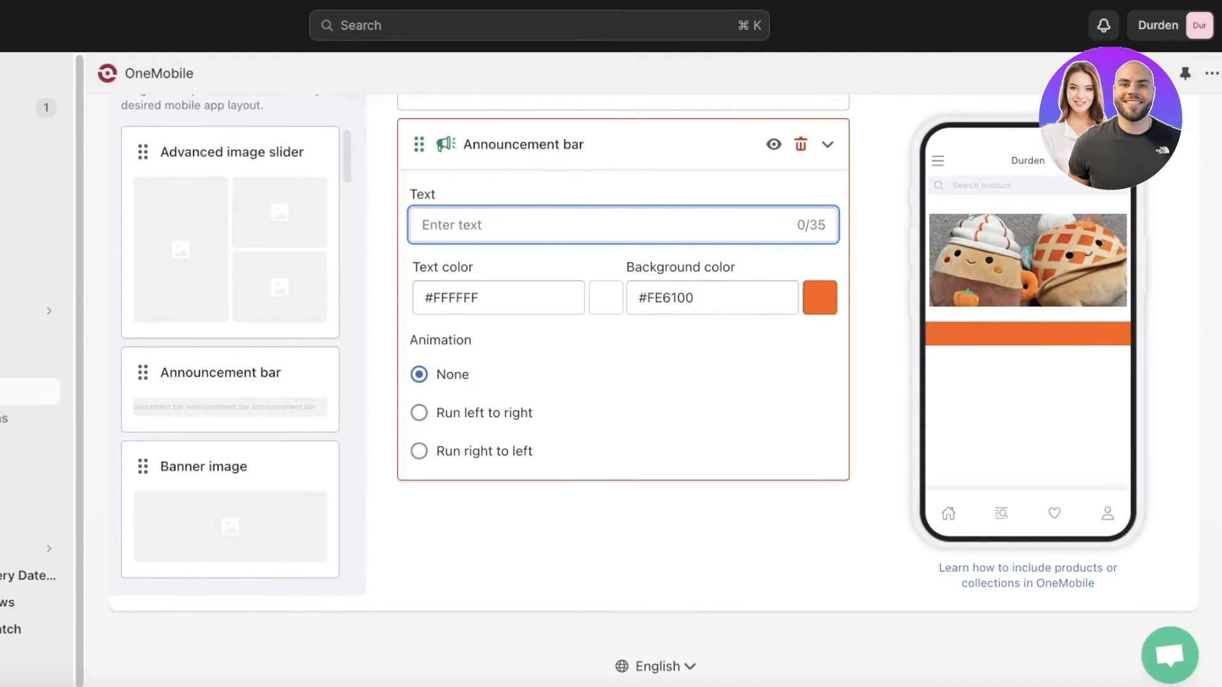
text(SHOP N)
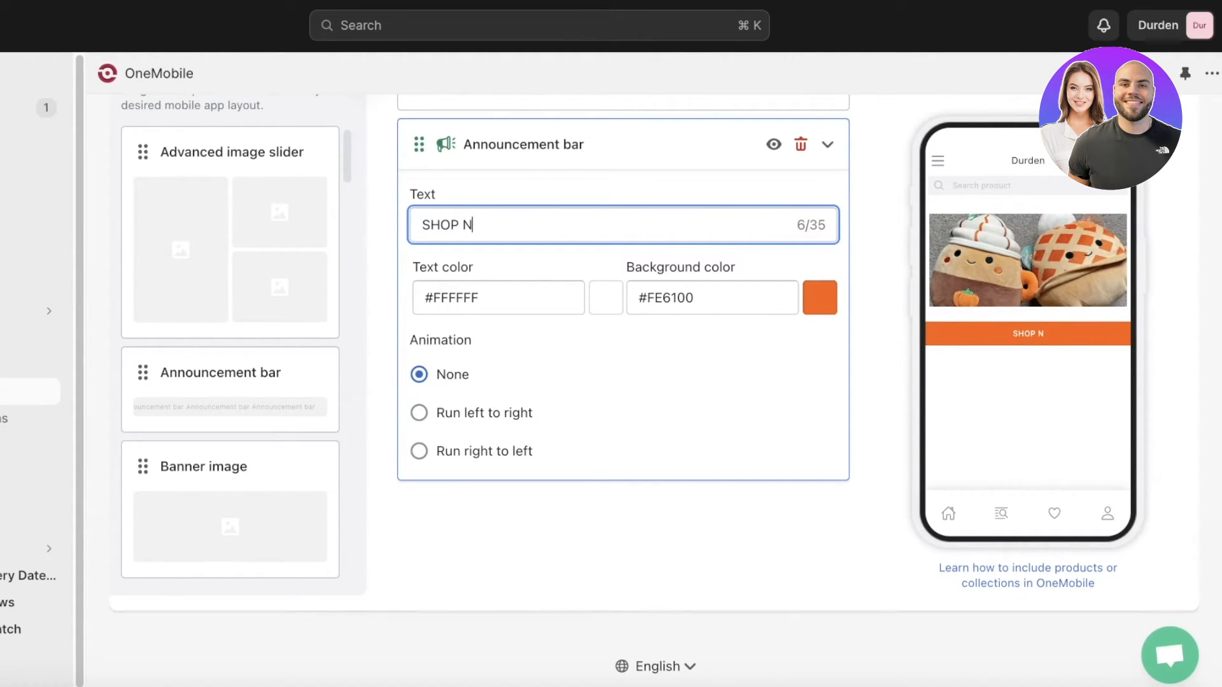
text(OW 30)
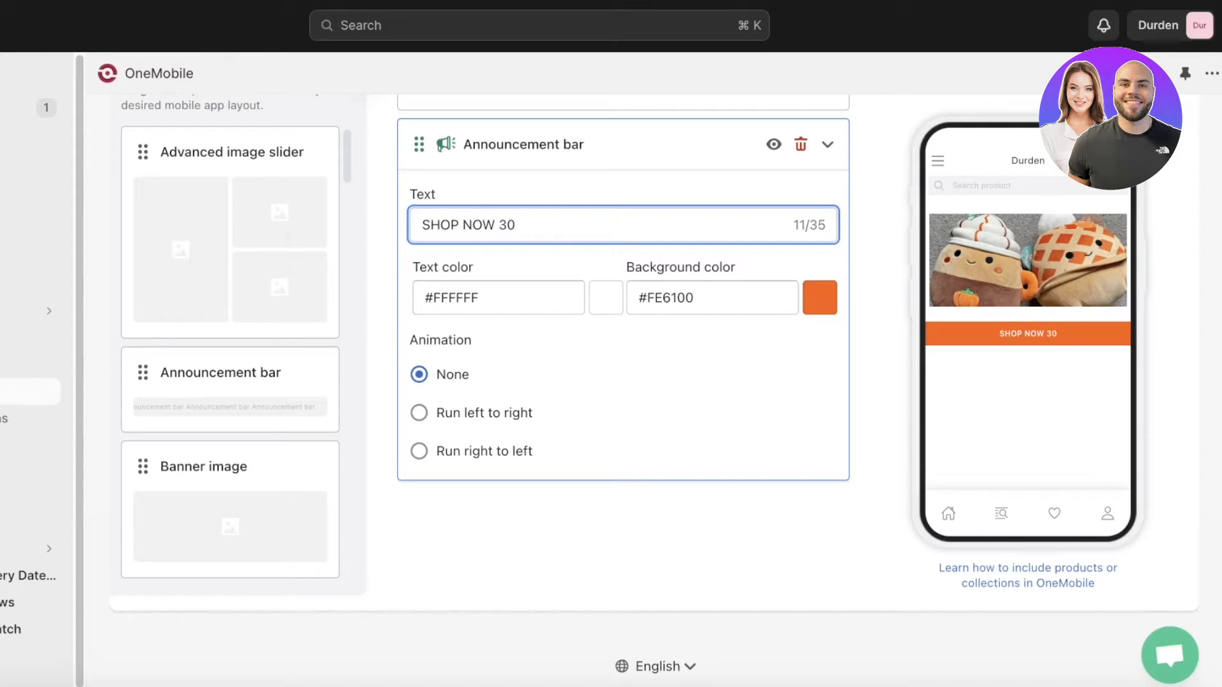
text(% OFF on)
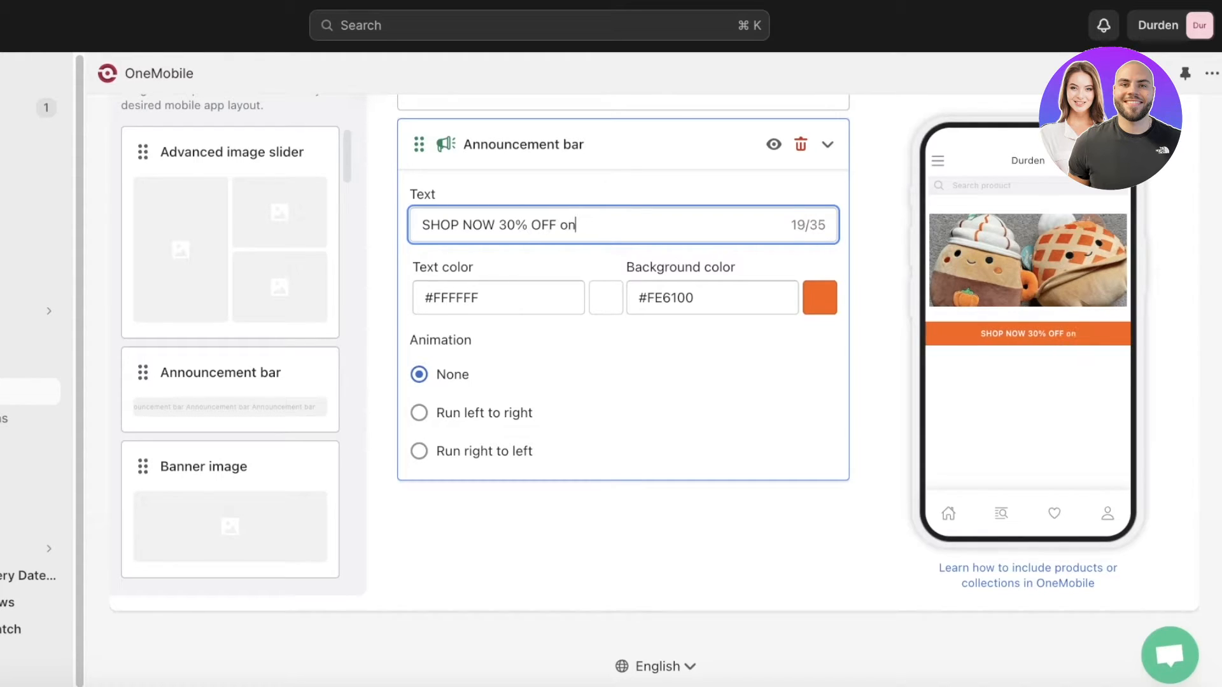
text(Selected Items!)
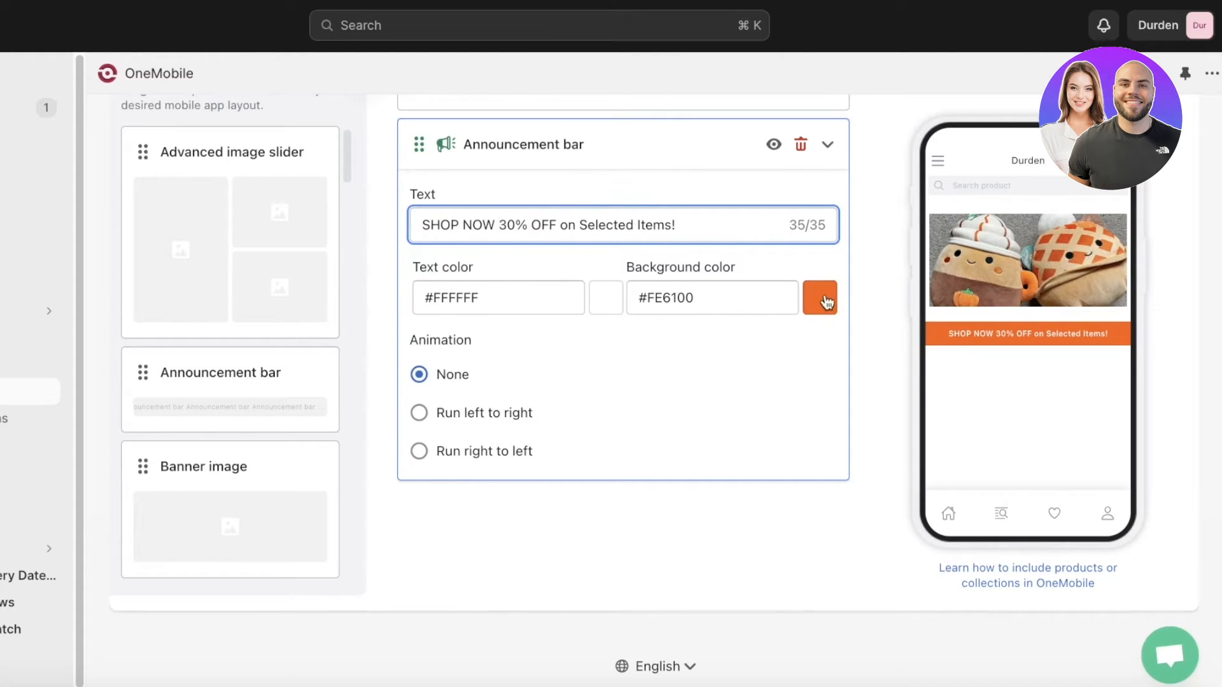
Set the announcement bar background colour to orange #e77111
click(819, 298)
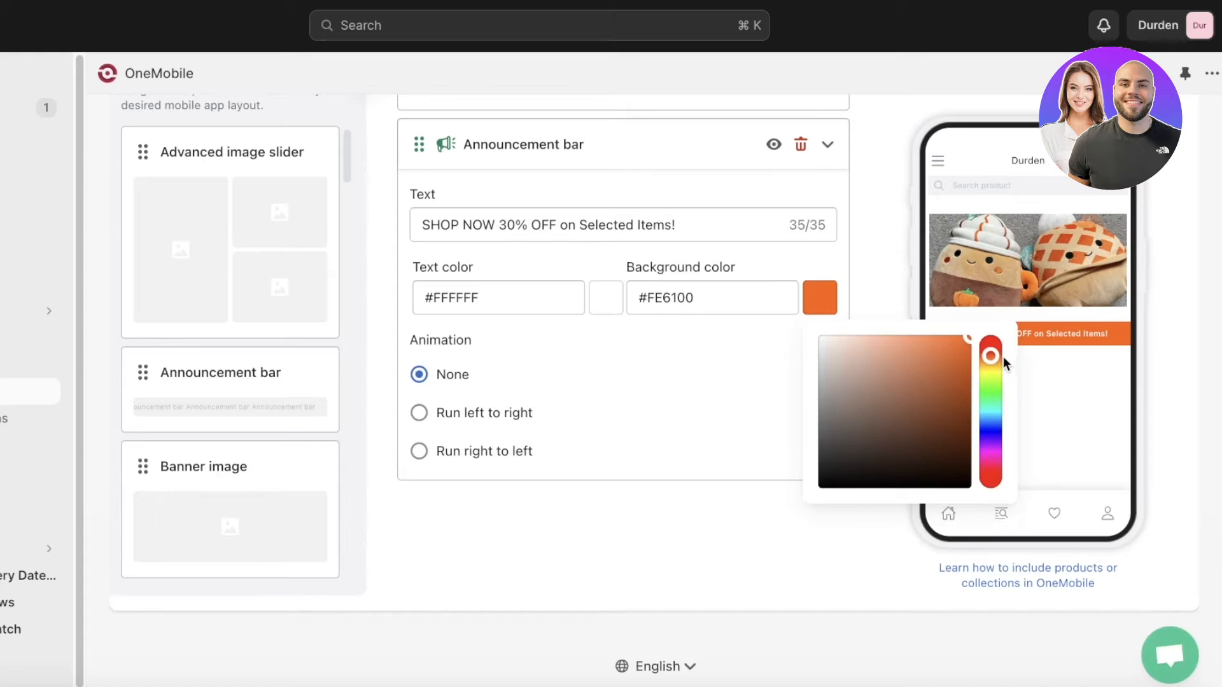
drag(990, 355, 990, 408)
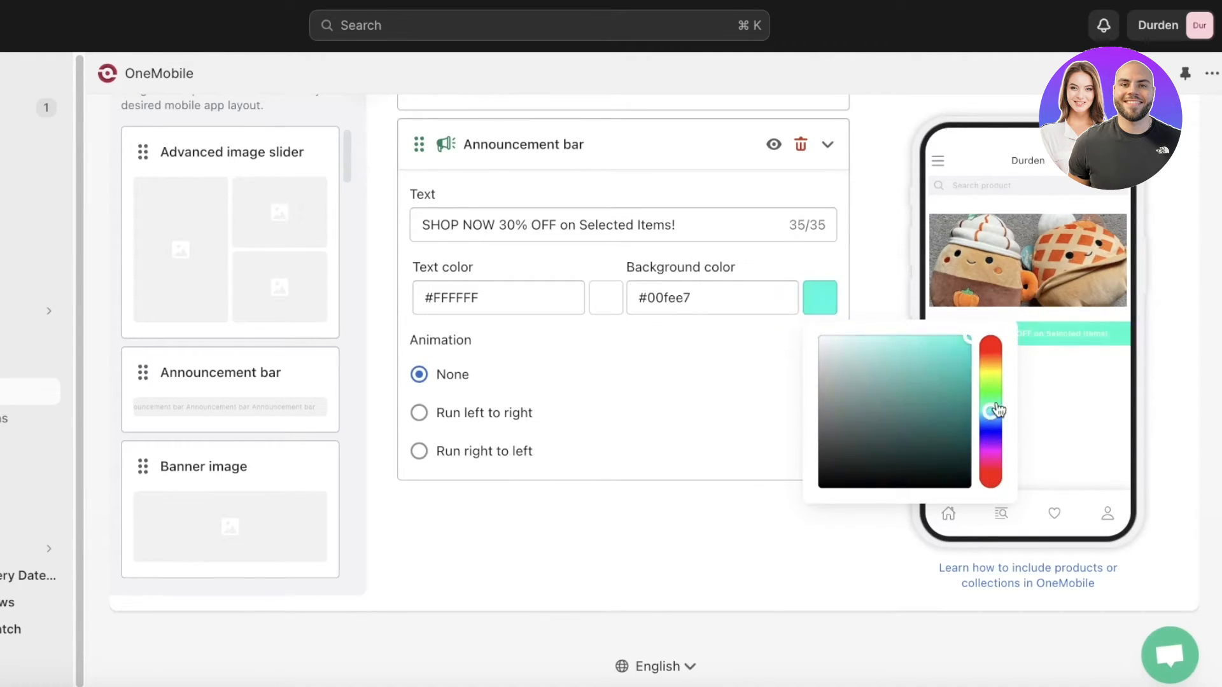
click(939, 426)
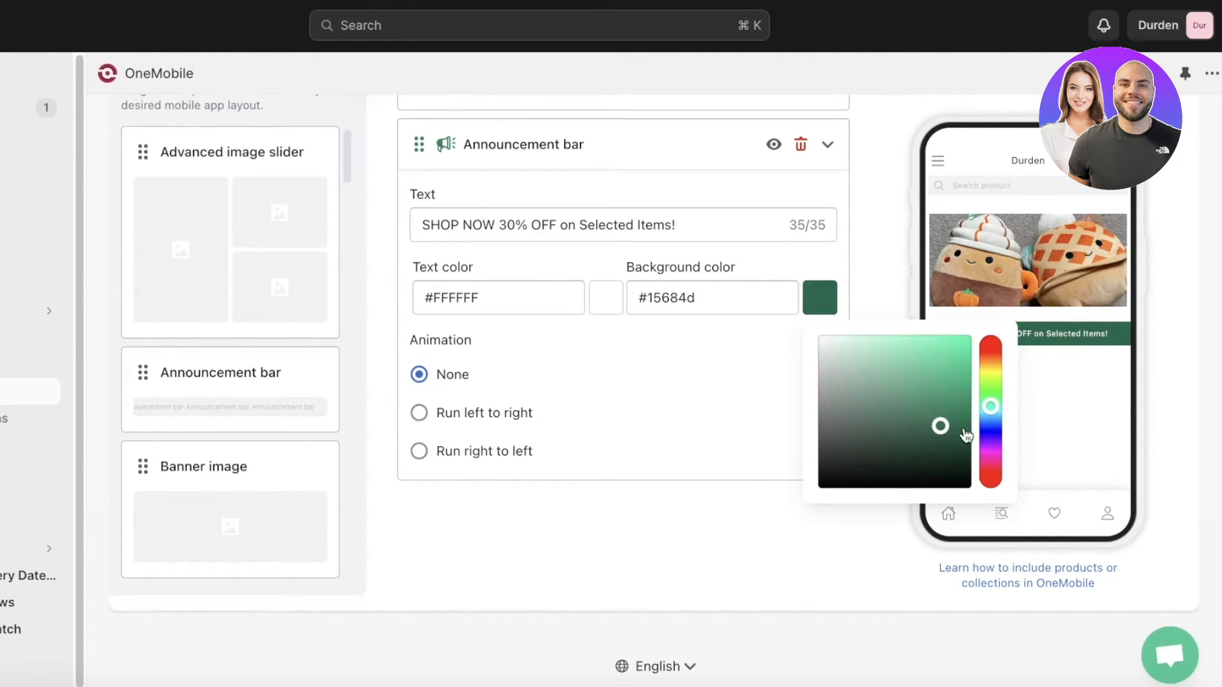
drag(990, 405, 990, 347)
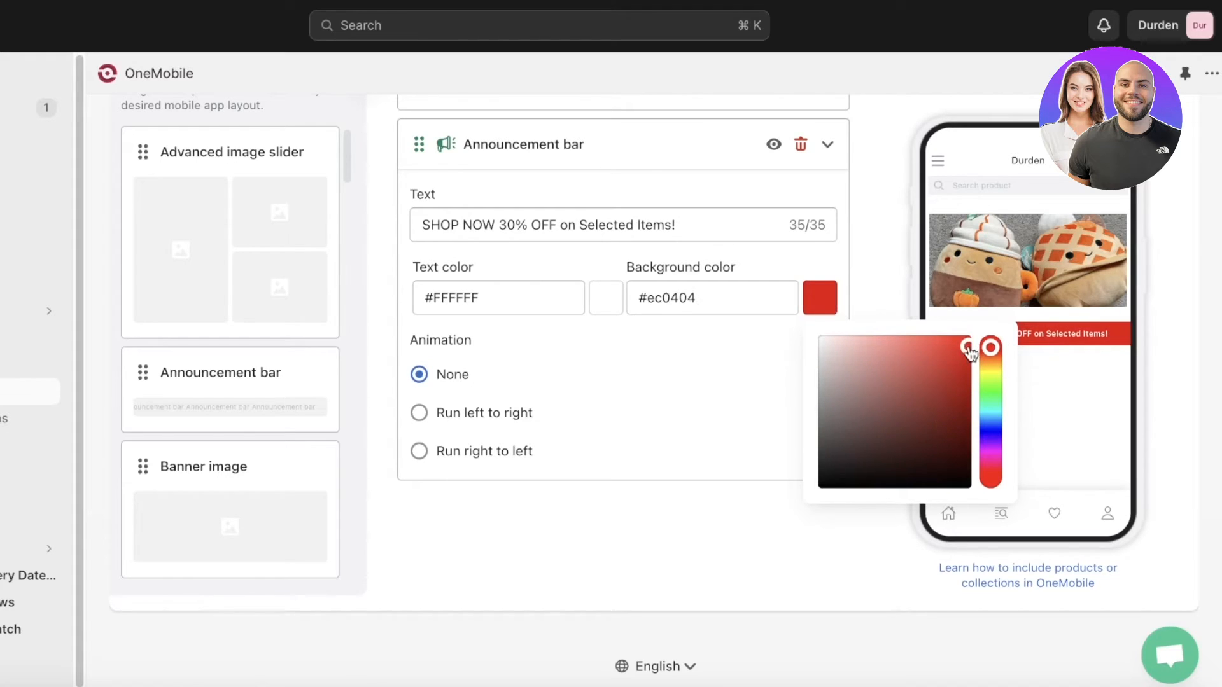
drag(990, 347, 991, 363)
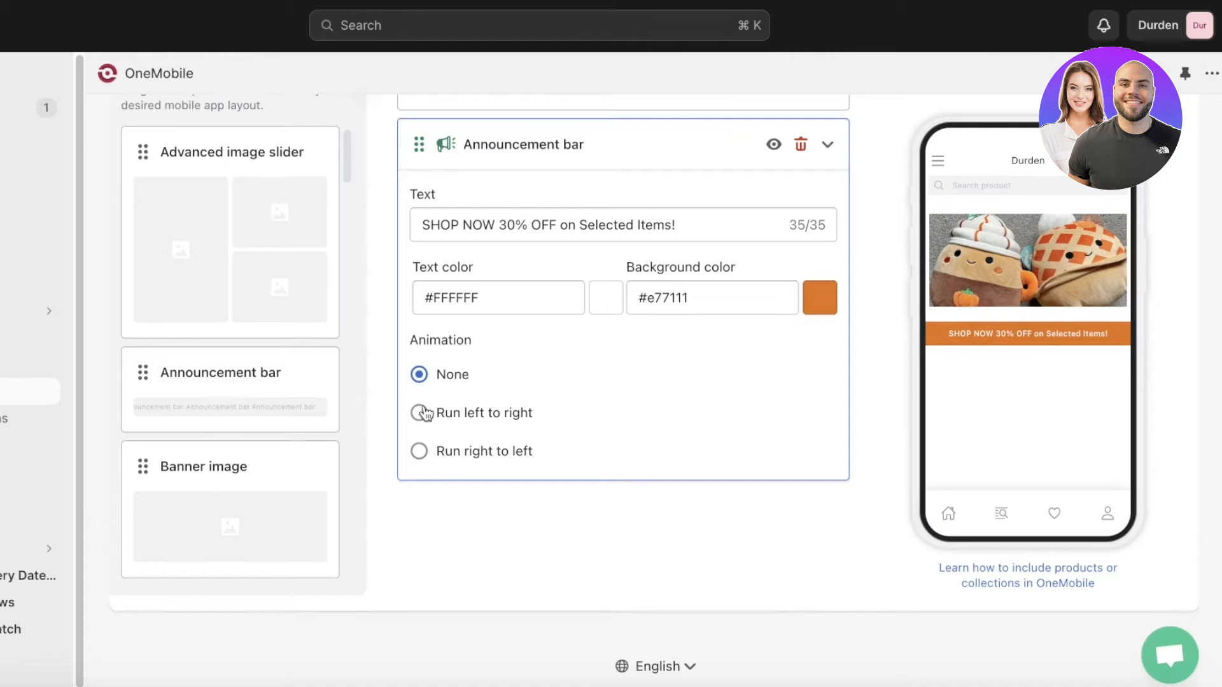
Make the announcement message scroll right to left and collapse its settings
click(419, 412)
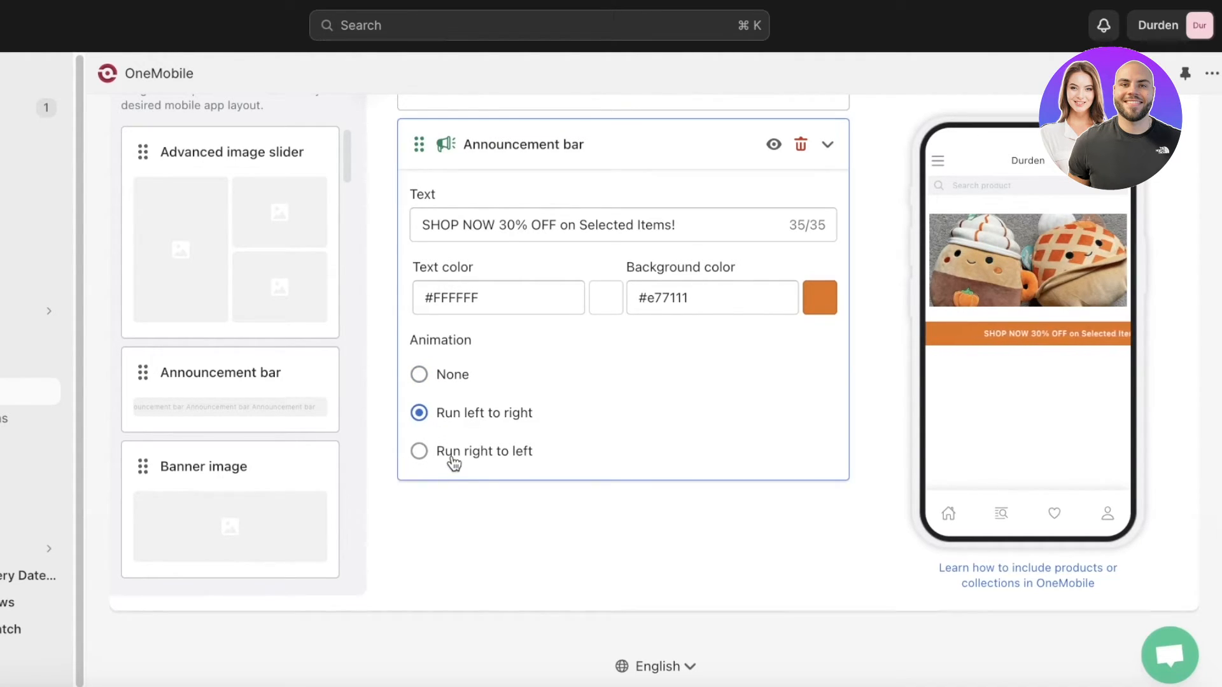
click(419, 451)
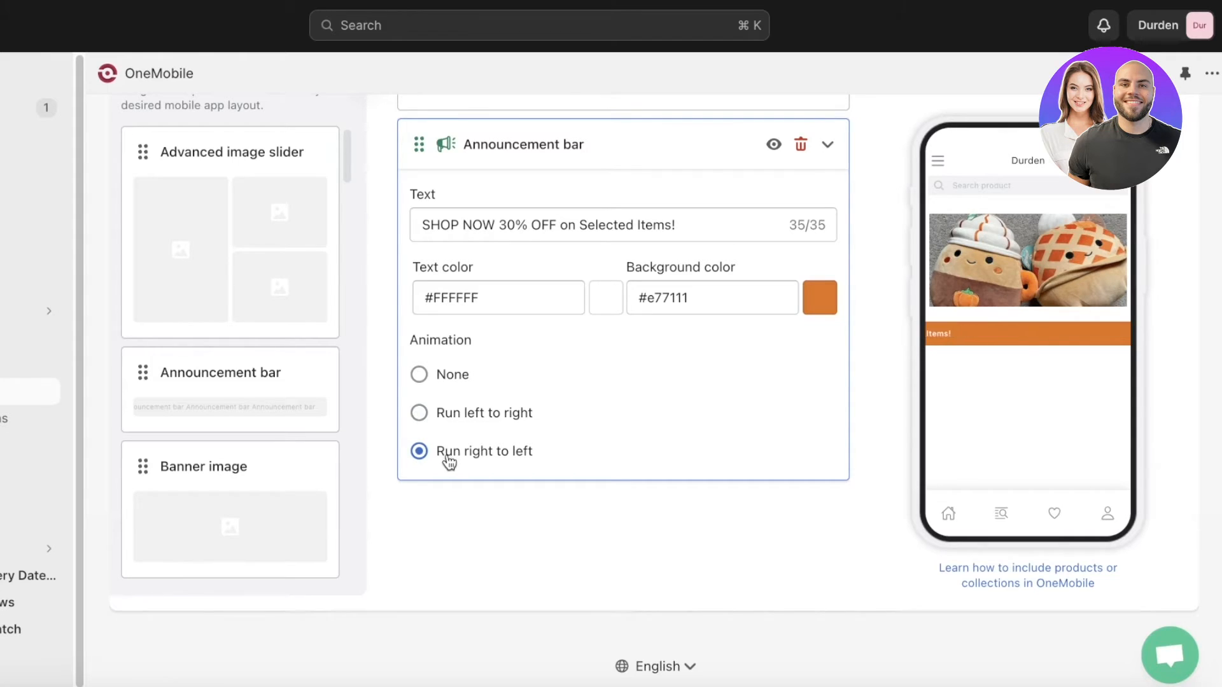
click(828, 144)
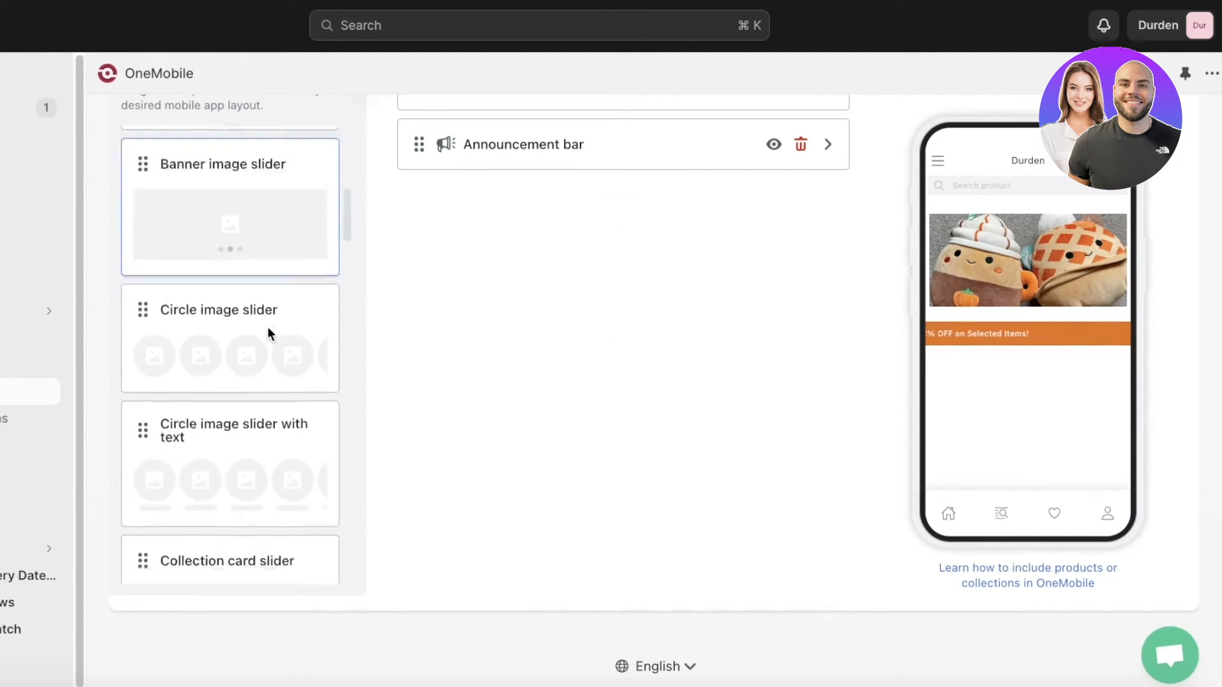
Add a Product grid below the announcement bar titled 'All Products'
scroll(down, 3)
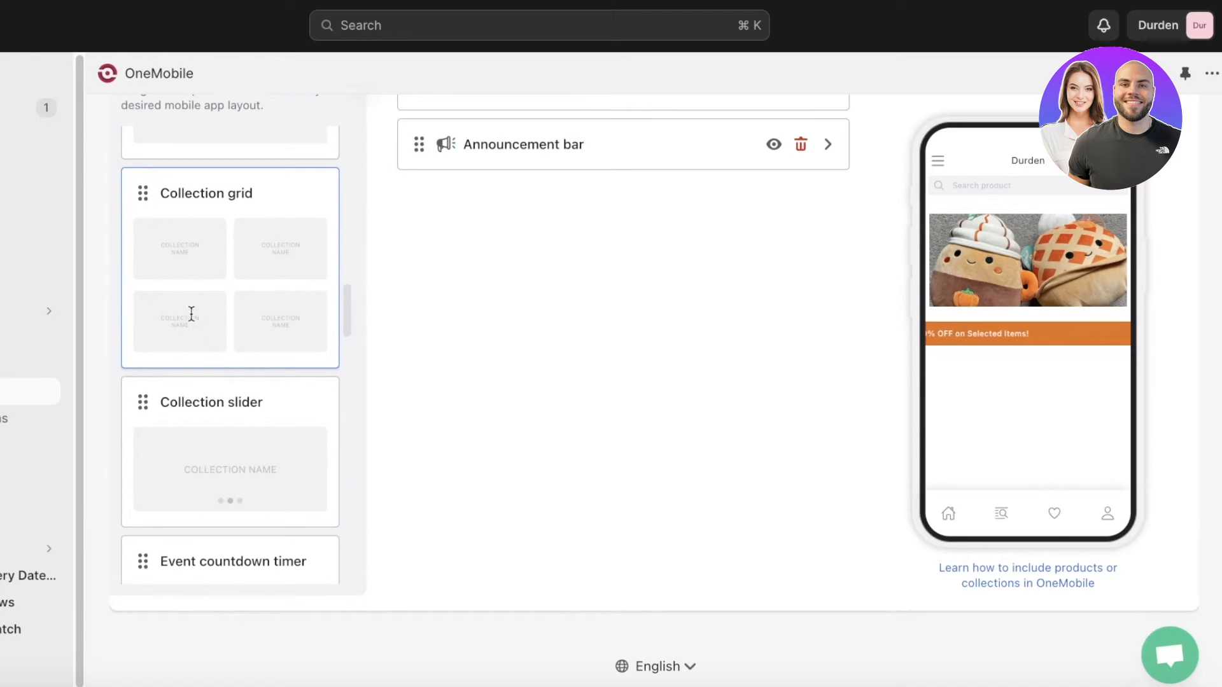
scroll(down, 3)
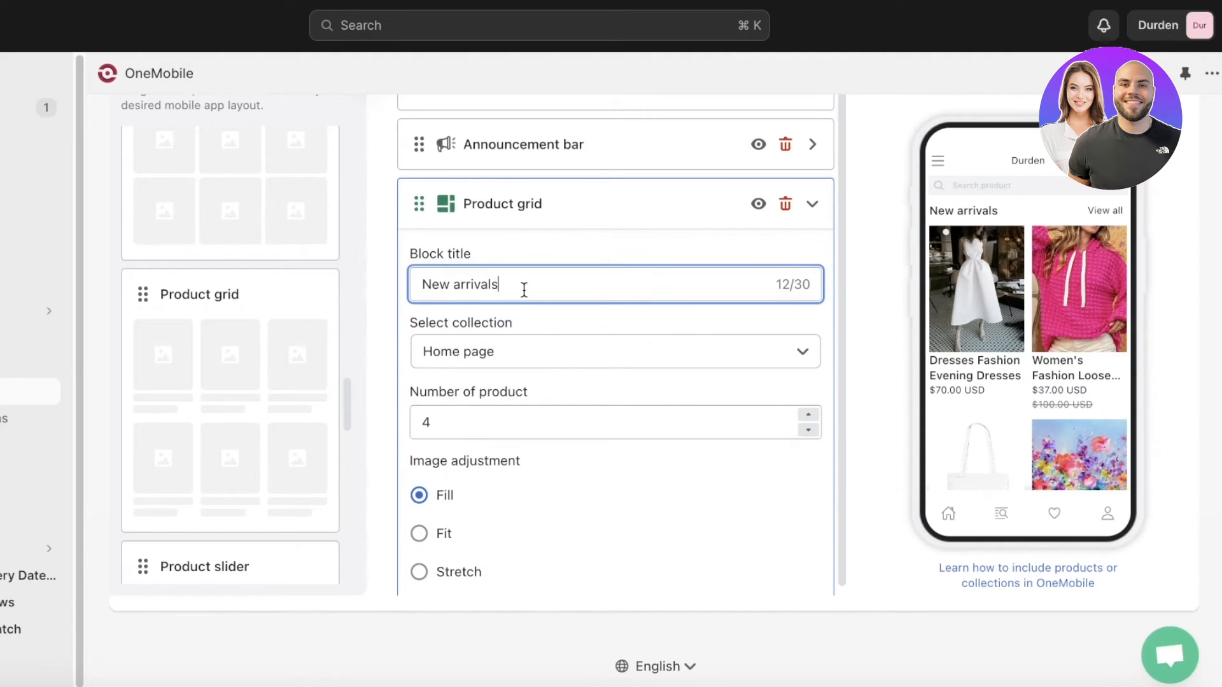
text(All Products)
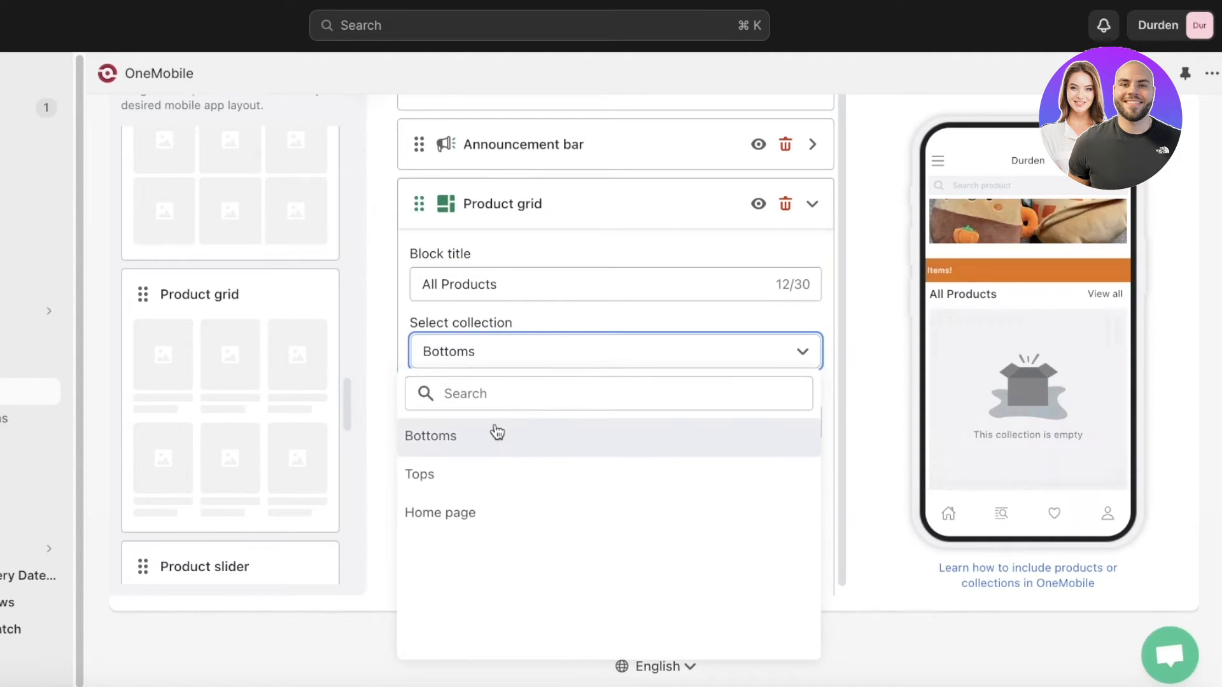
Fill the grid with six Home page collection products using Fit images
click(419, 475)
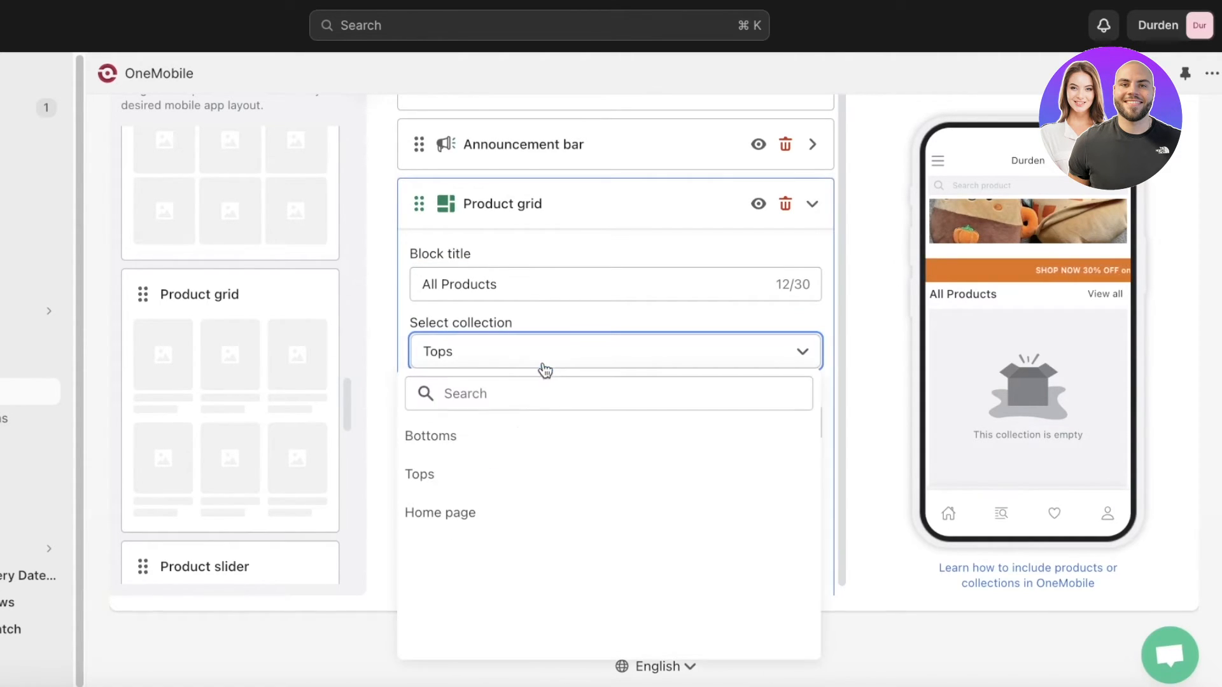
click(439, 513)
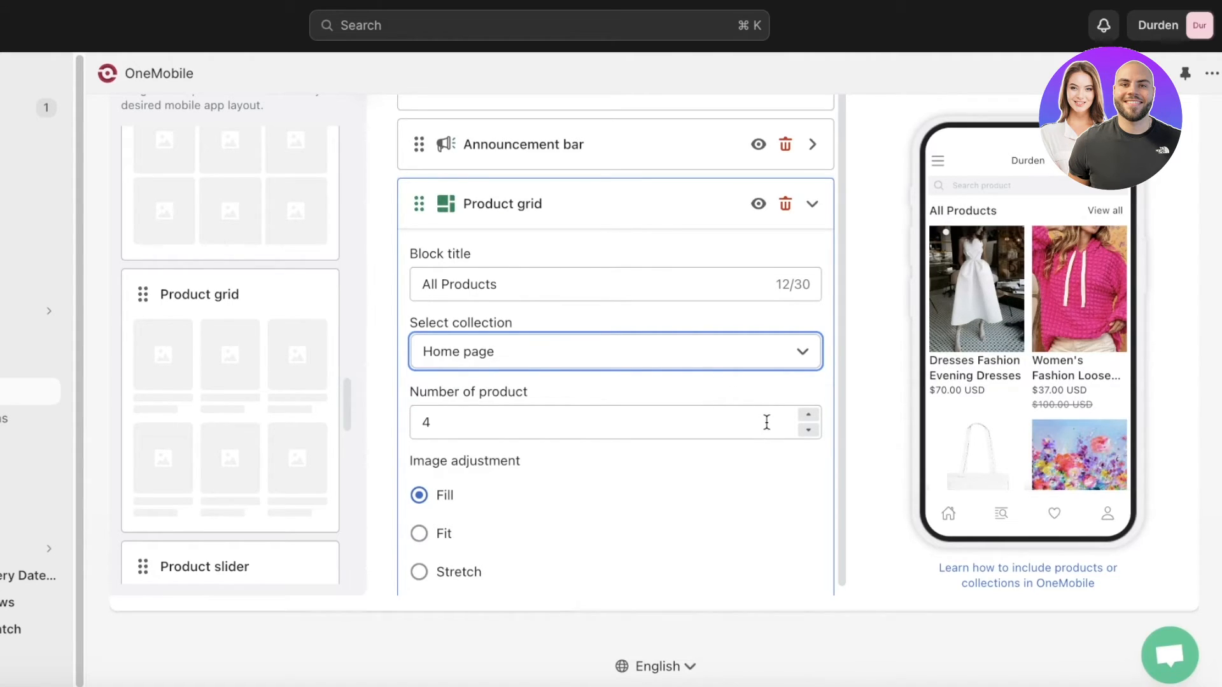
click(592, 422)
text(6)
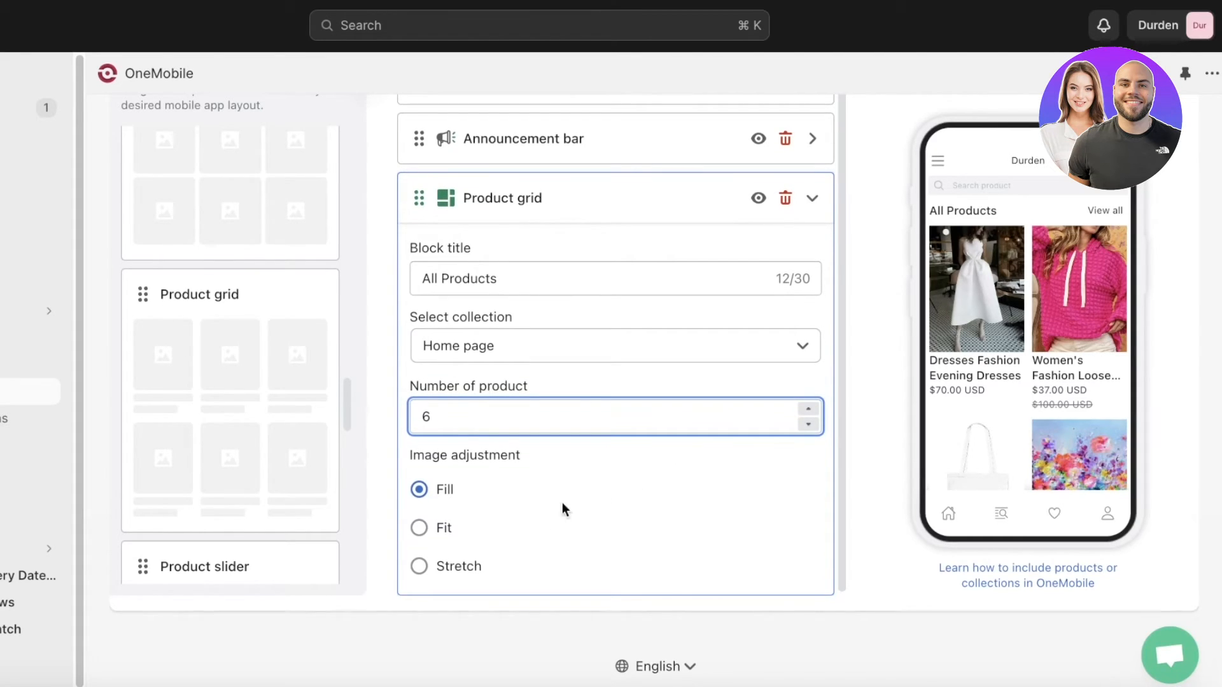
click(419, 527)
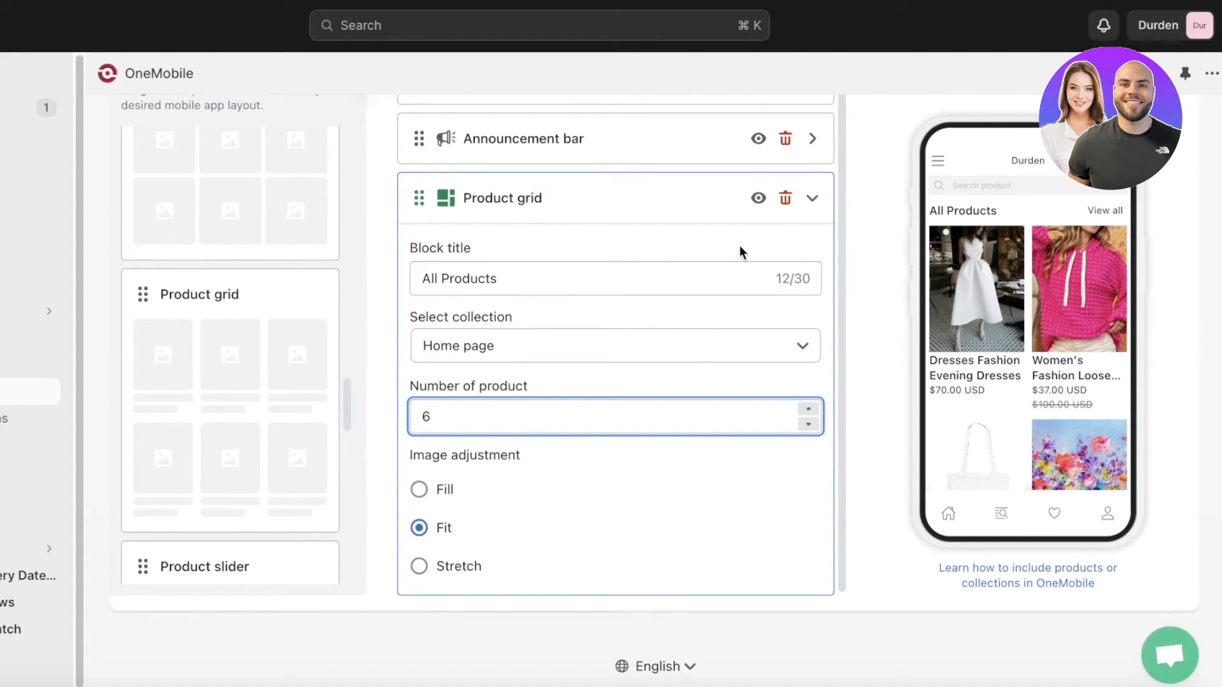
click(811, 199)
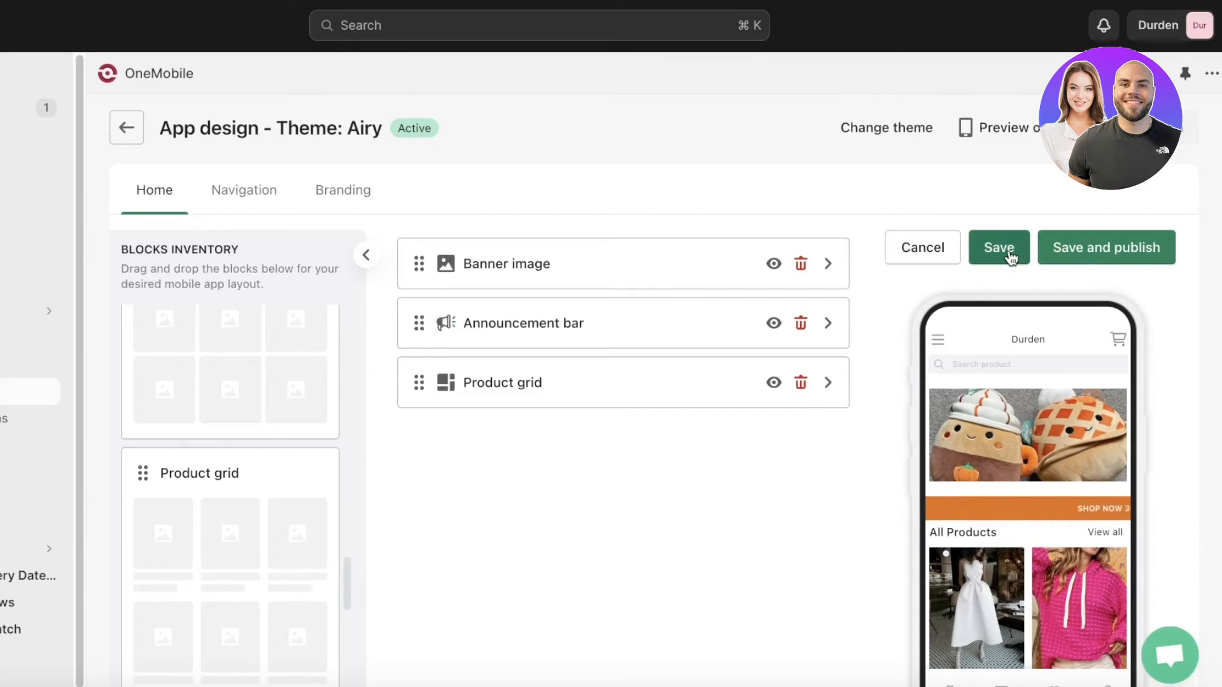
Save the home layout, review the four side-menu items, and move to Branding settings
click(998, 247)
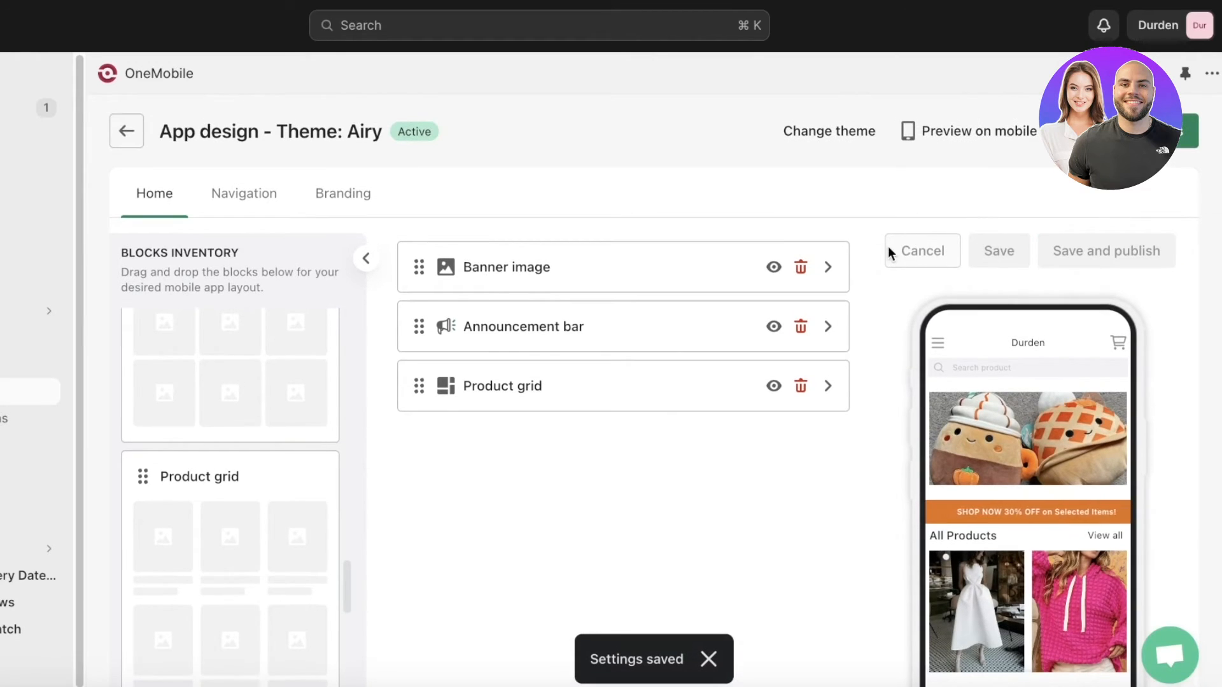
click(243, 193)
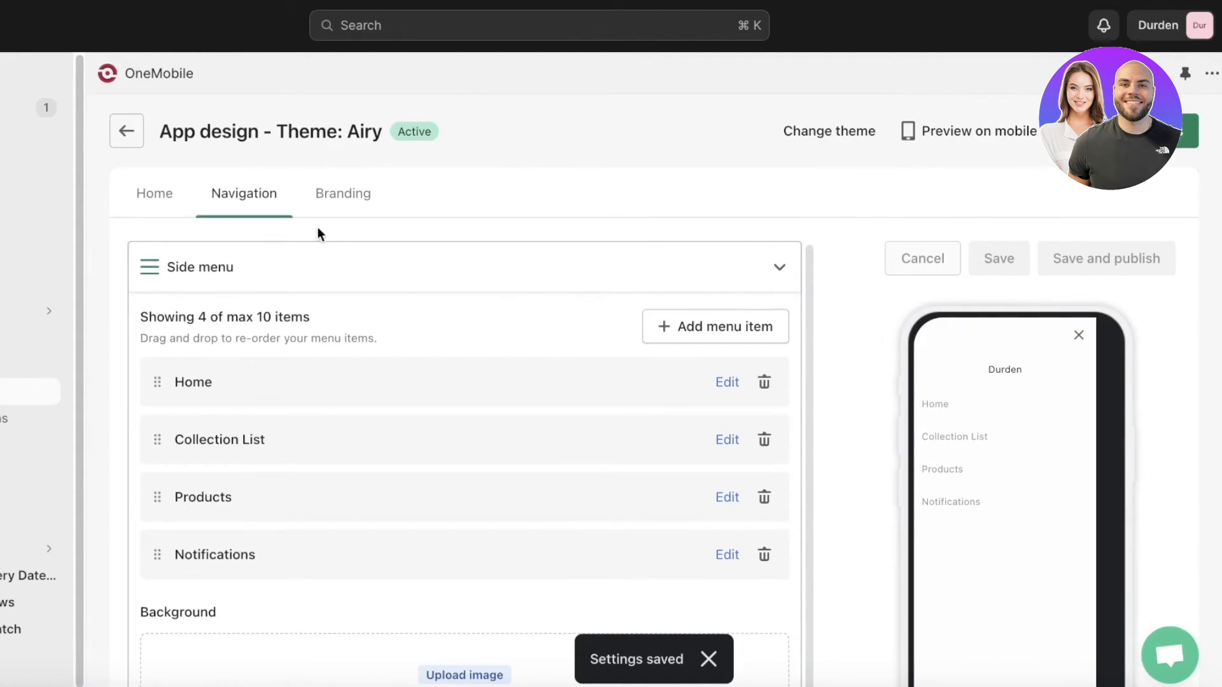
scroll(down, 3)
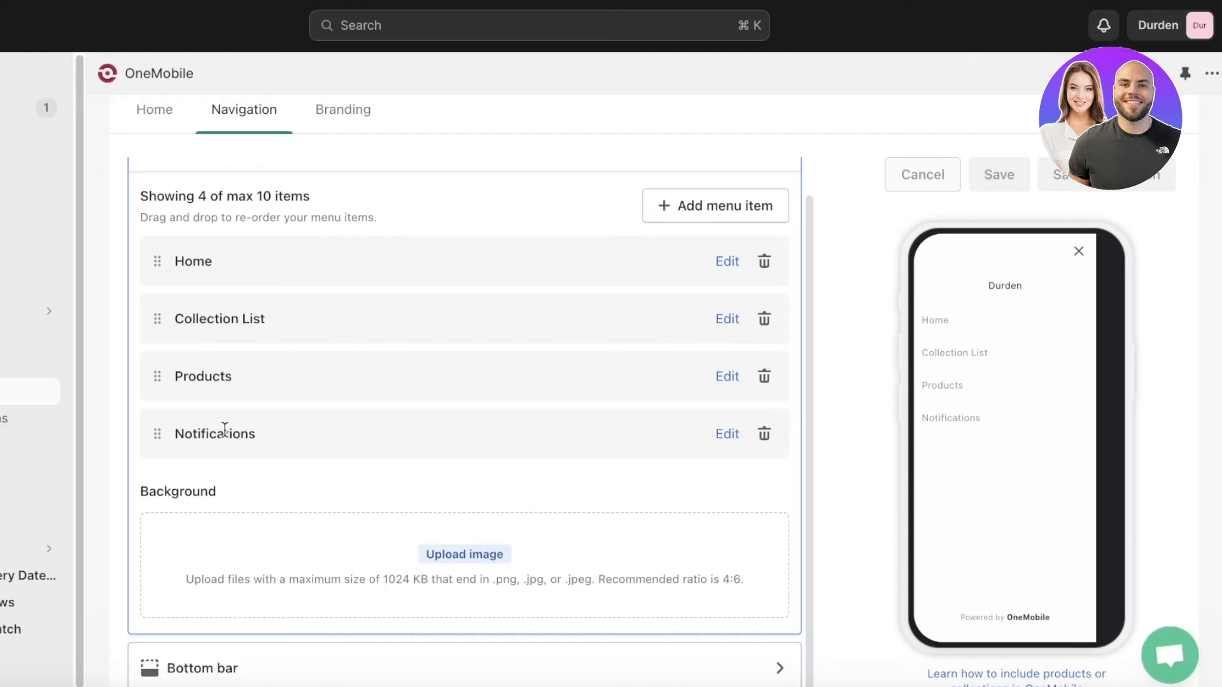
scroll(down, 3)
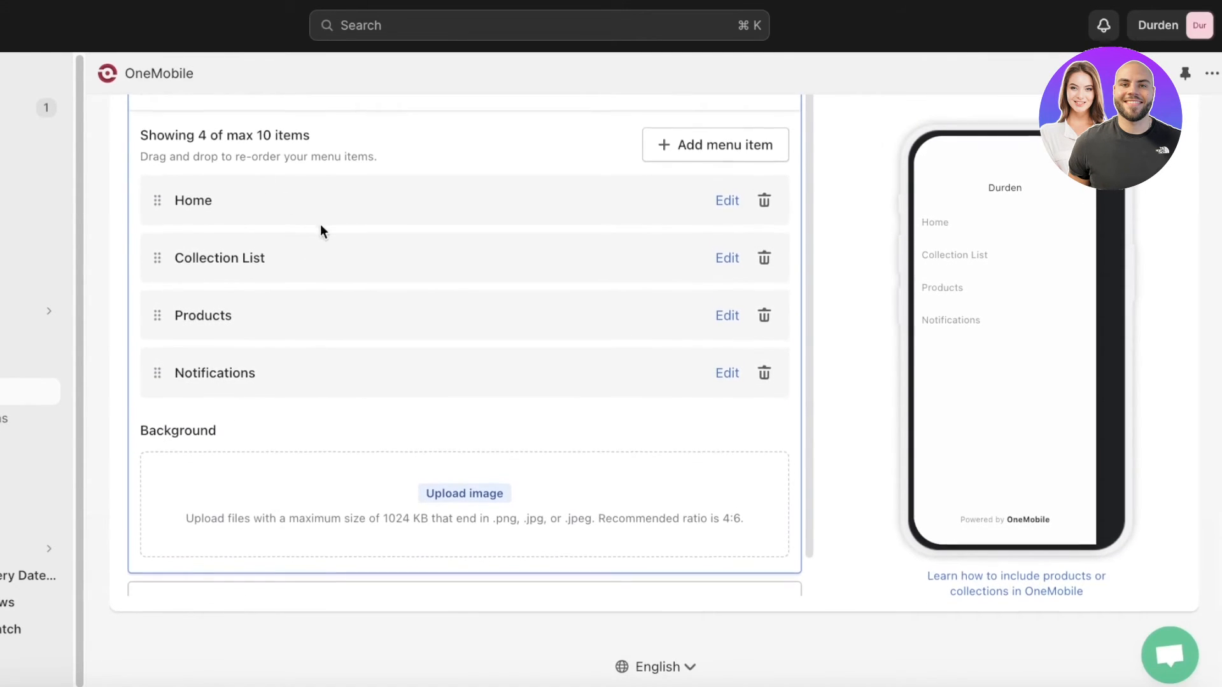
click(343, 193)
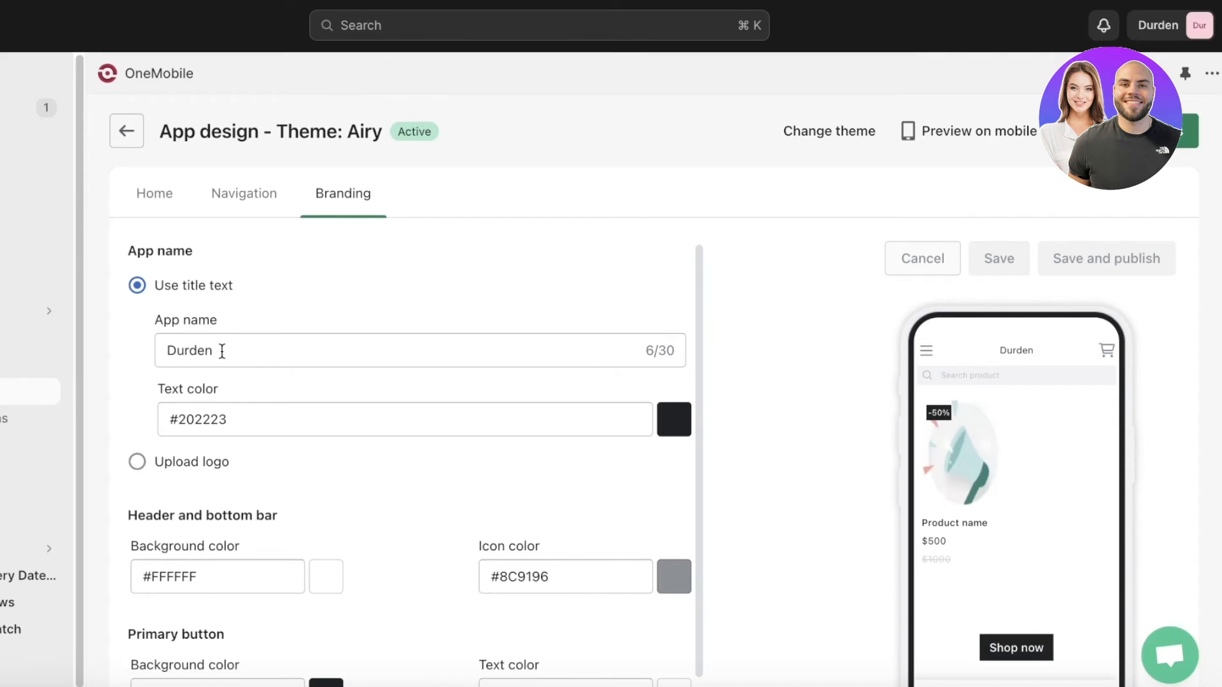
click(136, 460)
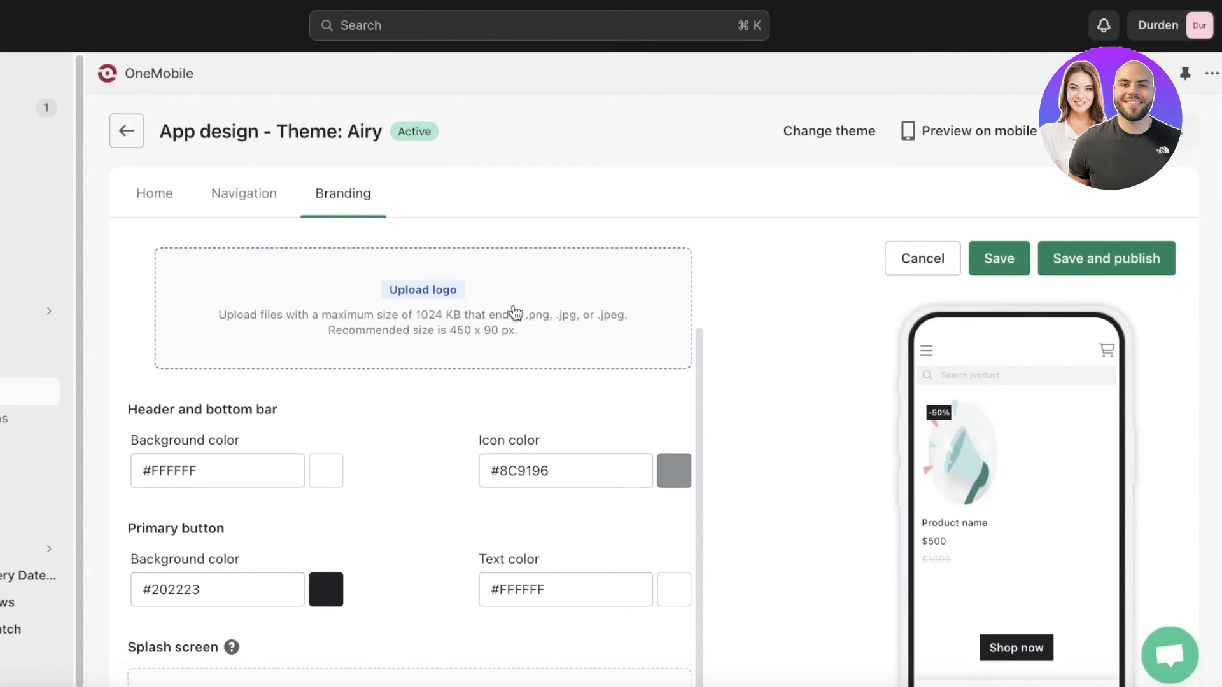
click(422, 289)
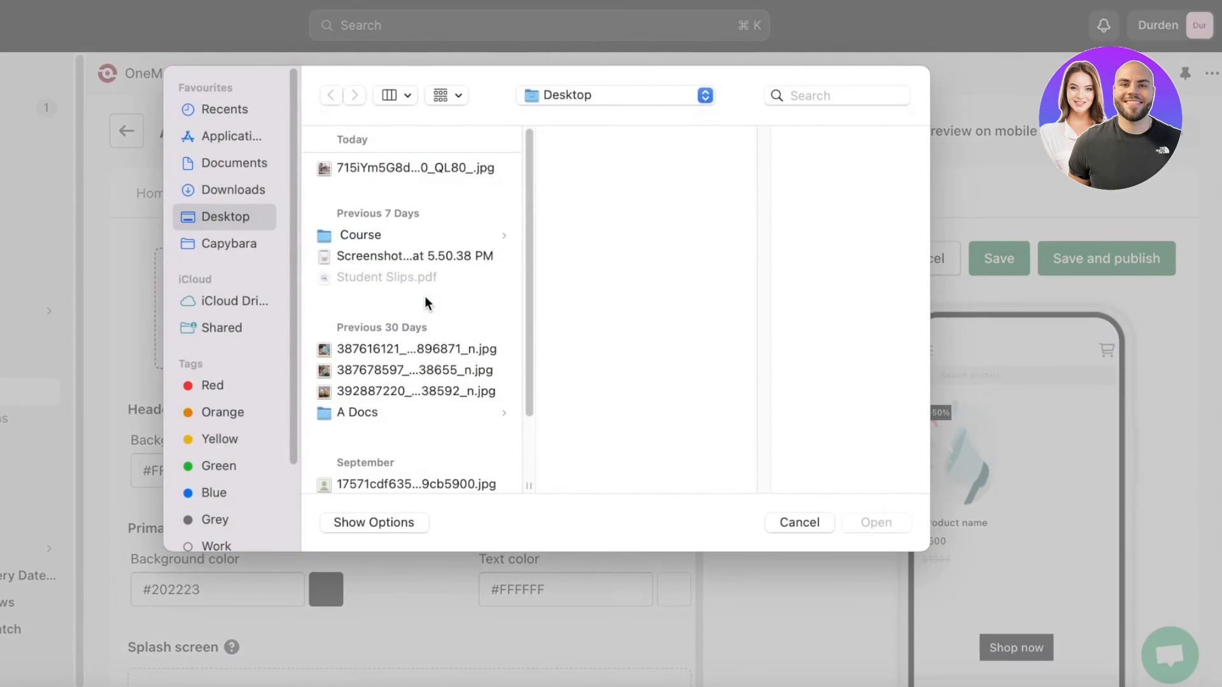
click(798, 522)
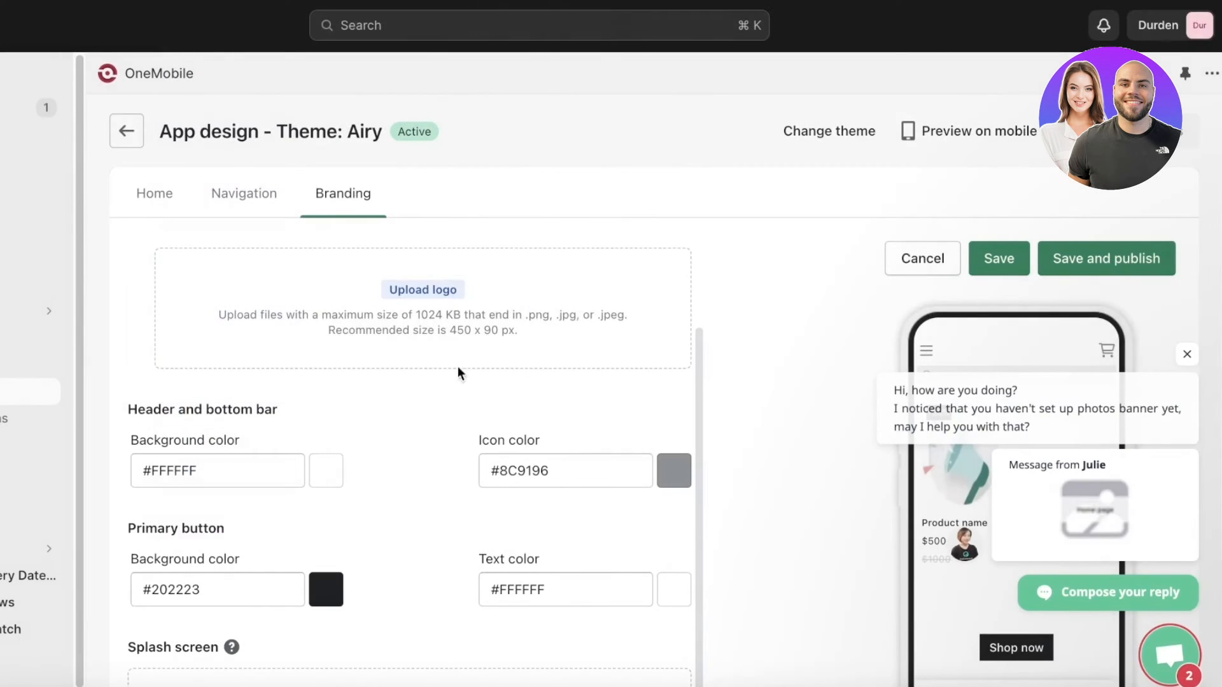
click(1187, 355)
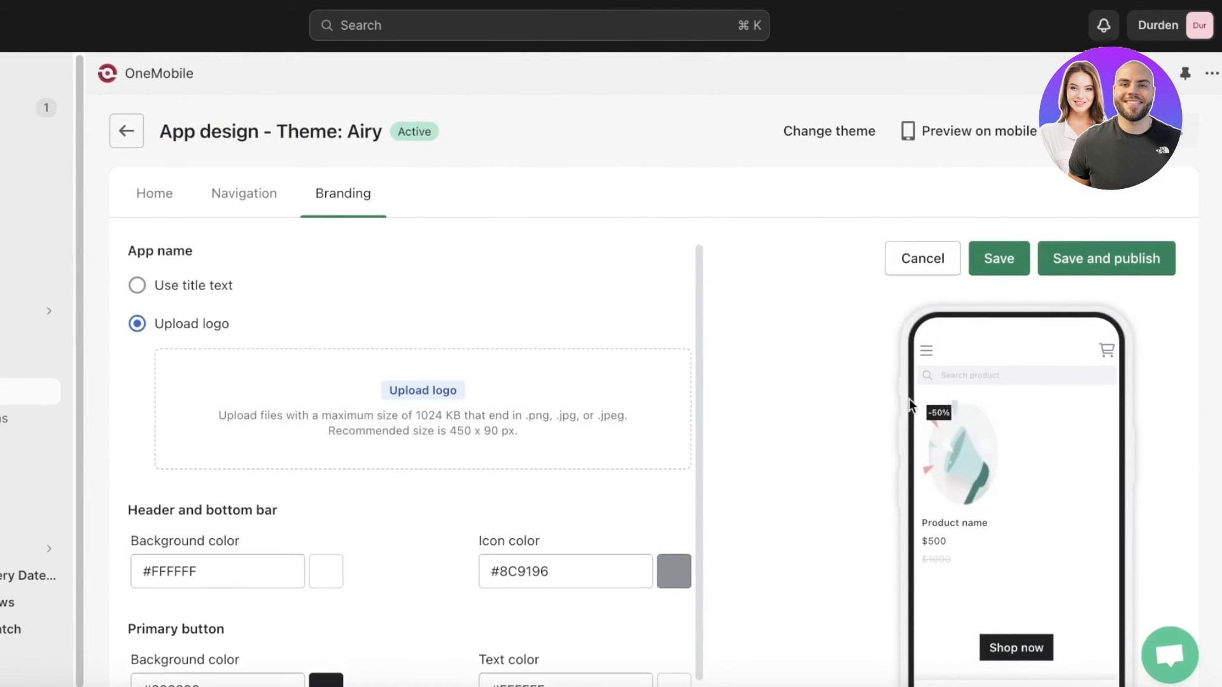
click(136, 285)
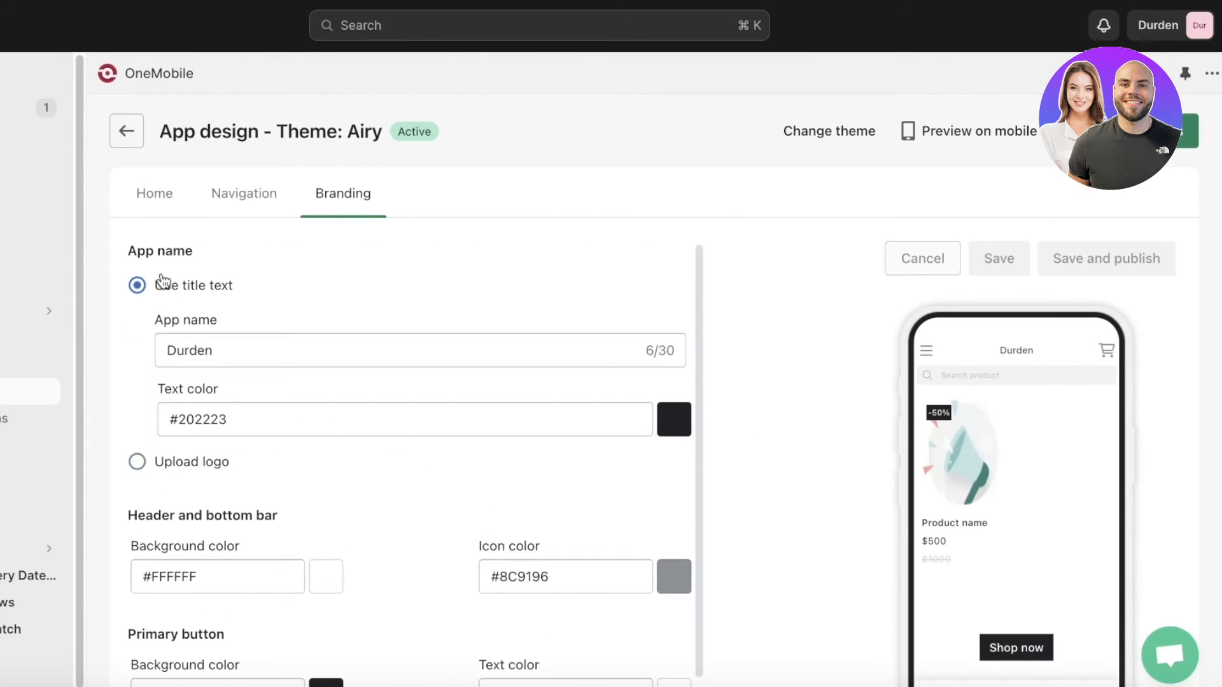
scroll(down, 3)
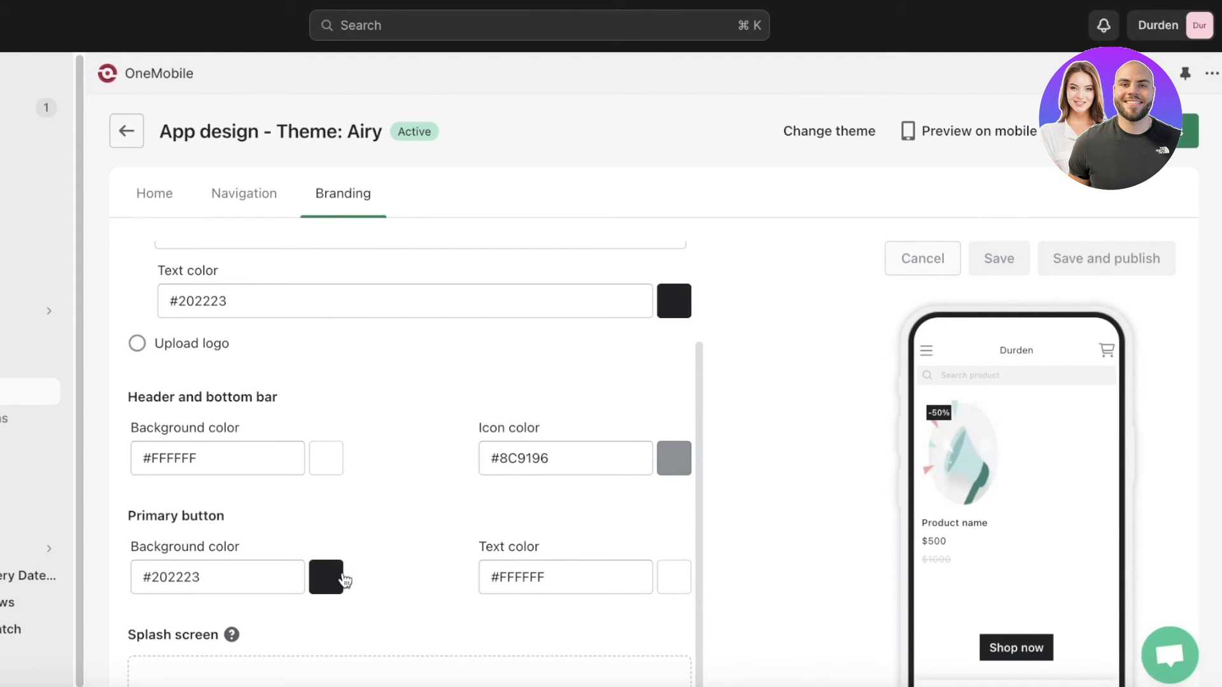
scroll(down, 3)
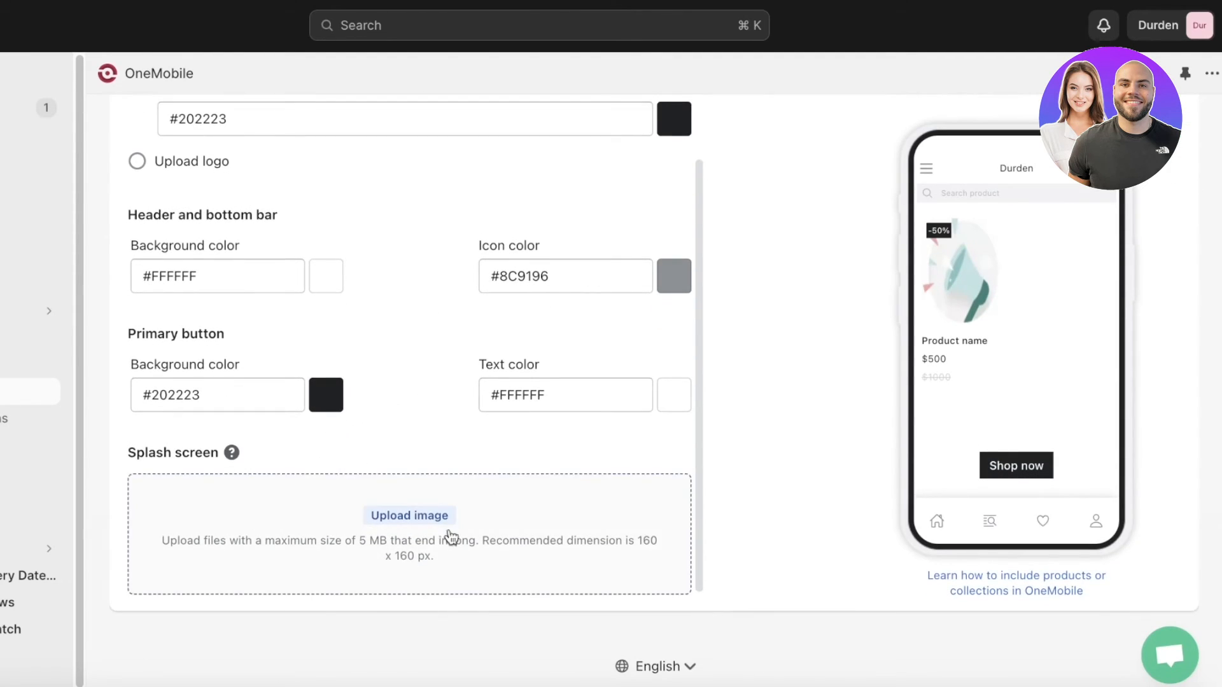
mouse_move(480, 547)
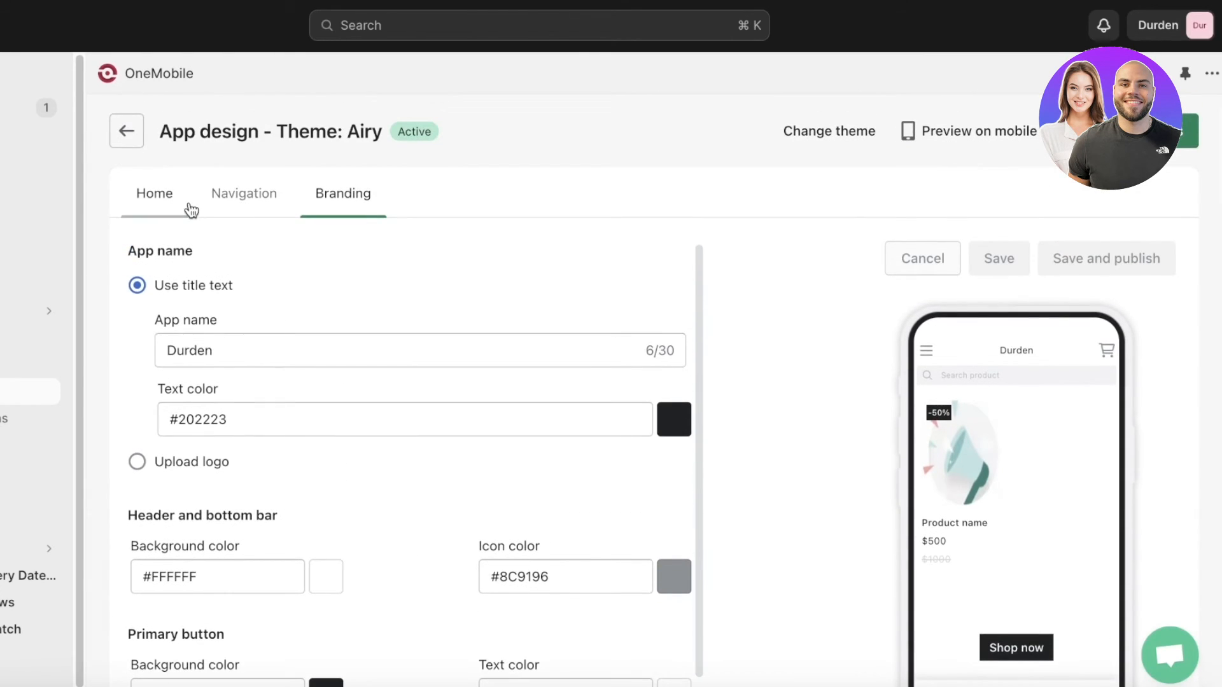
Start a new side-menu item linking to the Product list
click(243, 194)
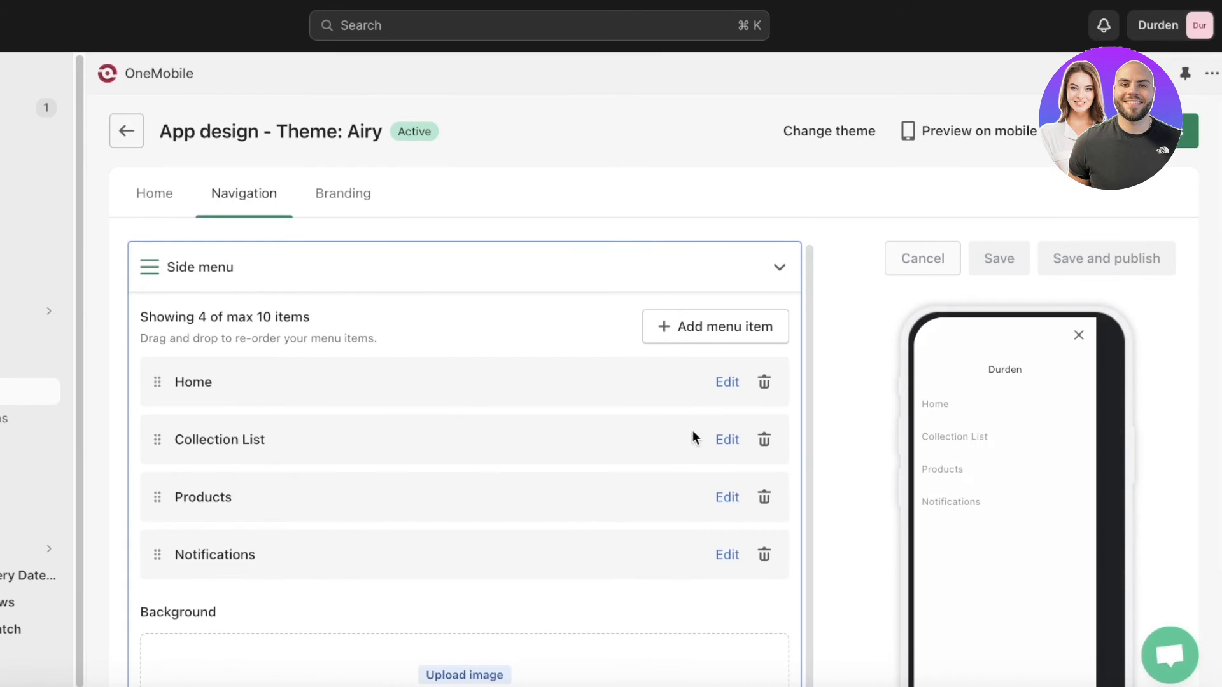
click(725, 439)
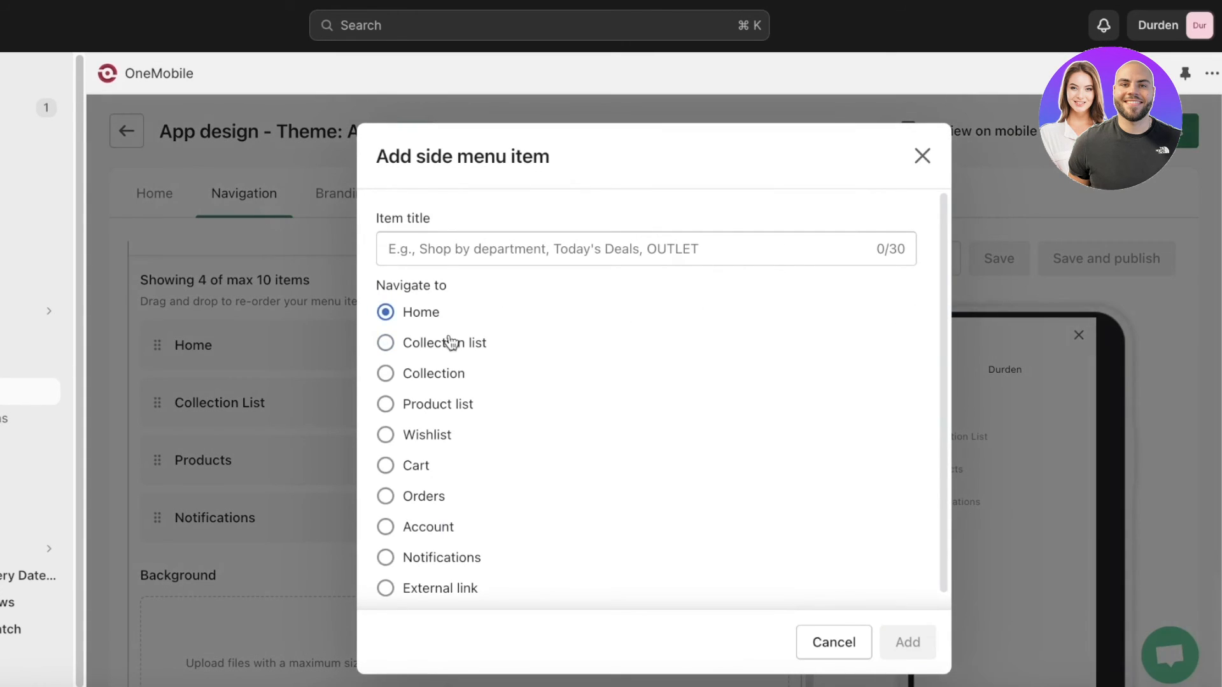
click(386, 421)
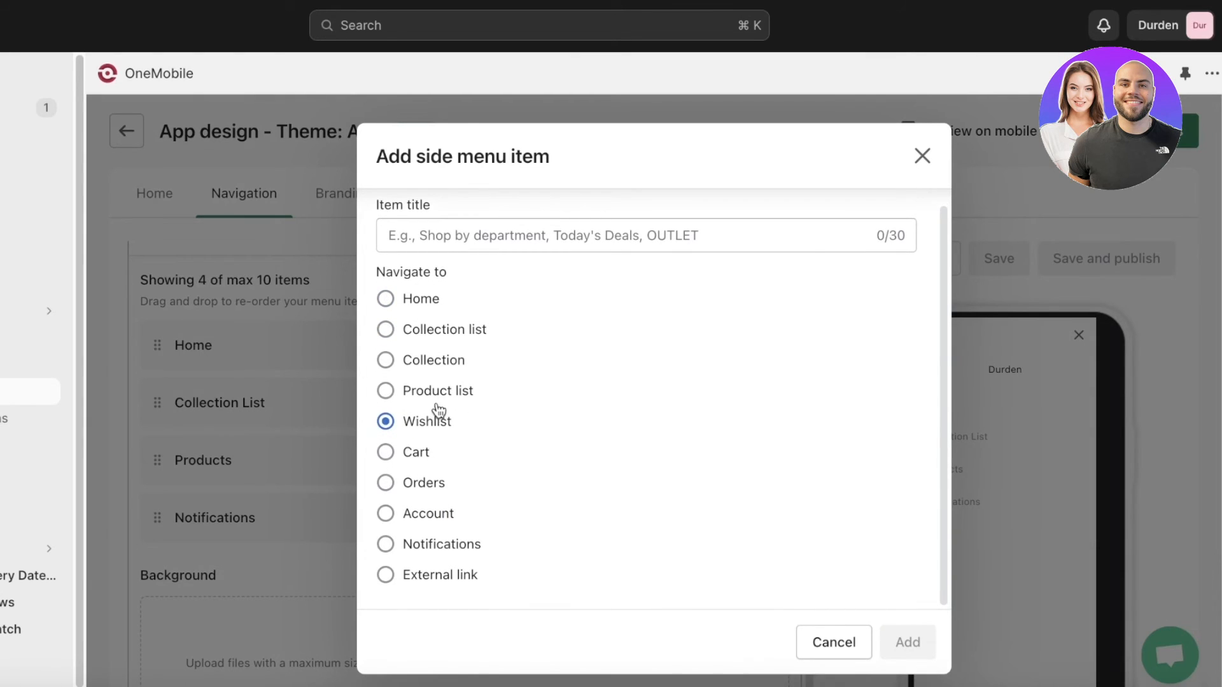
click(386, 391)
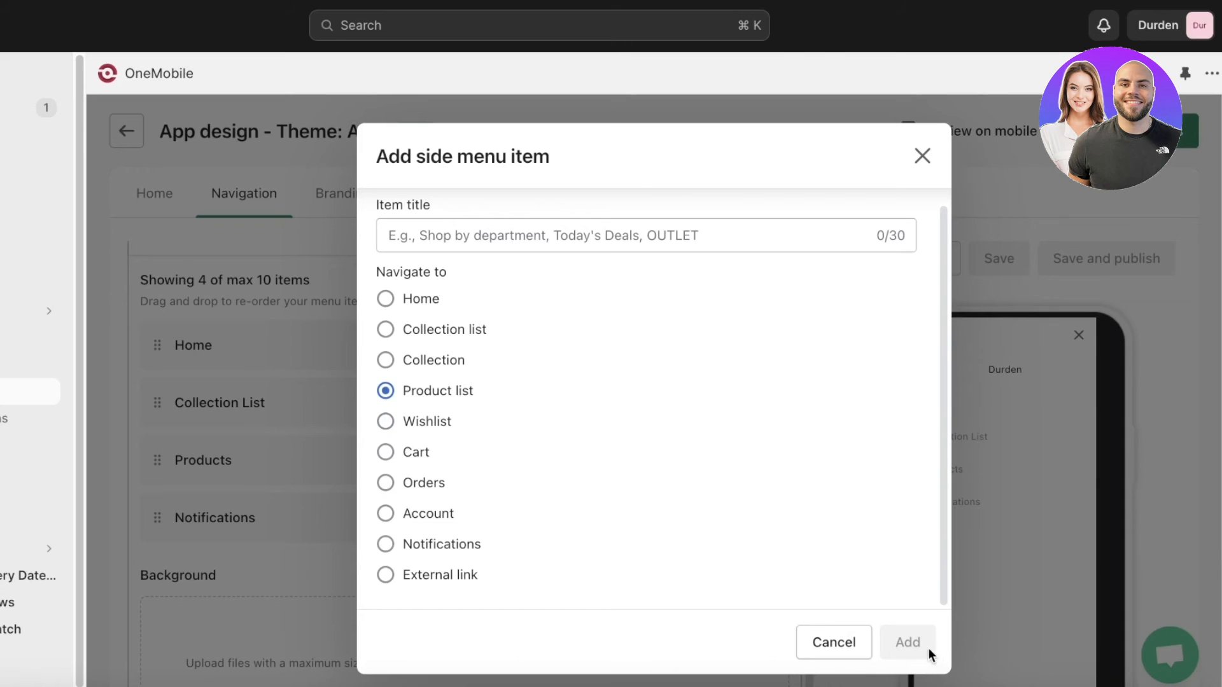
Title the new item 'Products Lists' and add it as the fifth menu entry
text(A)
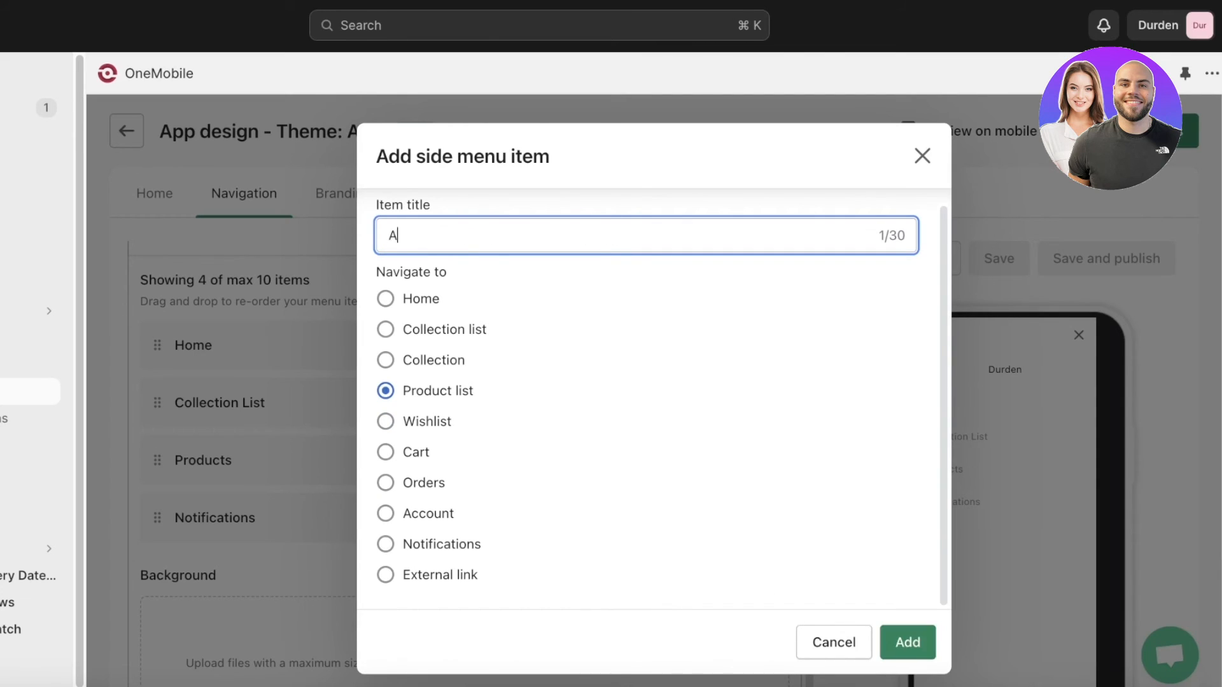
text(Producgt)
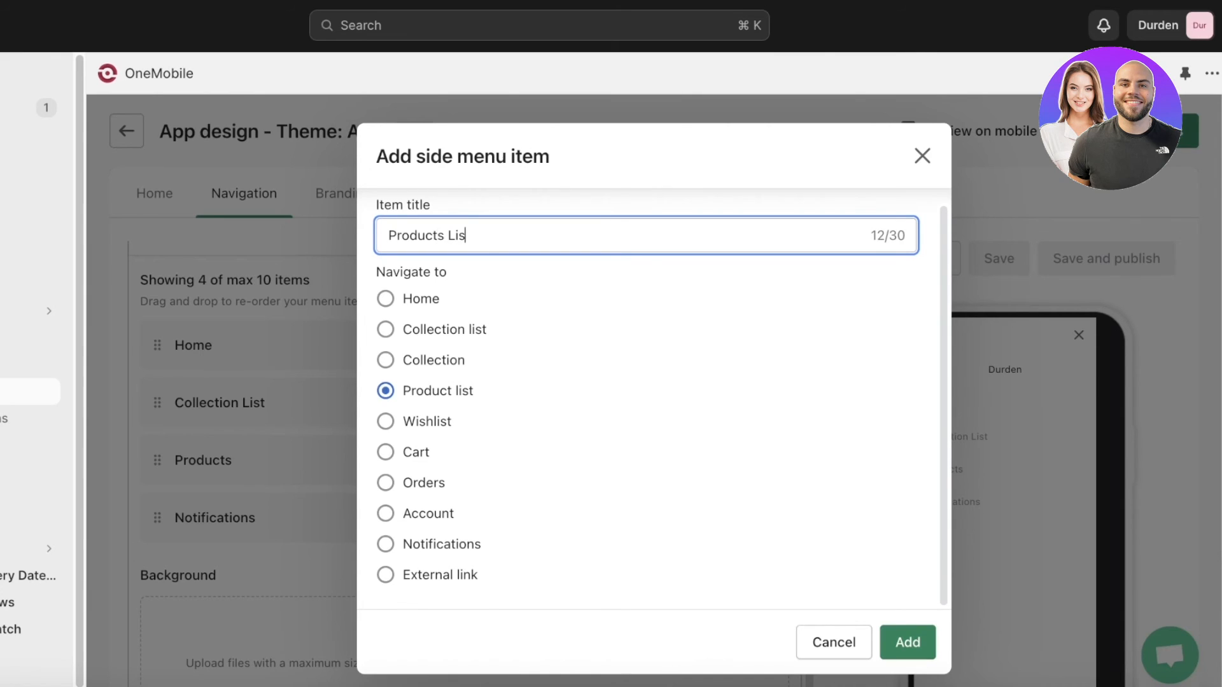
click(906, 642)
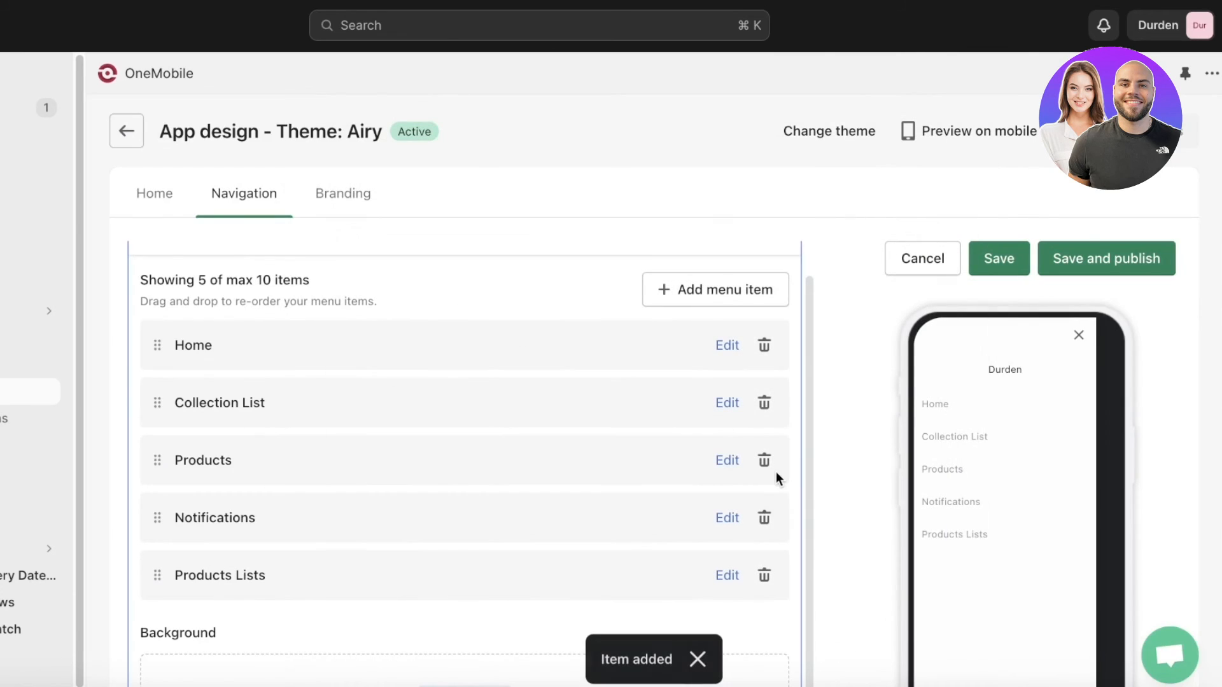
scroll(down, 3)
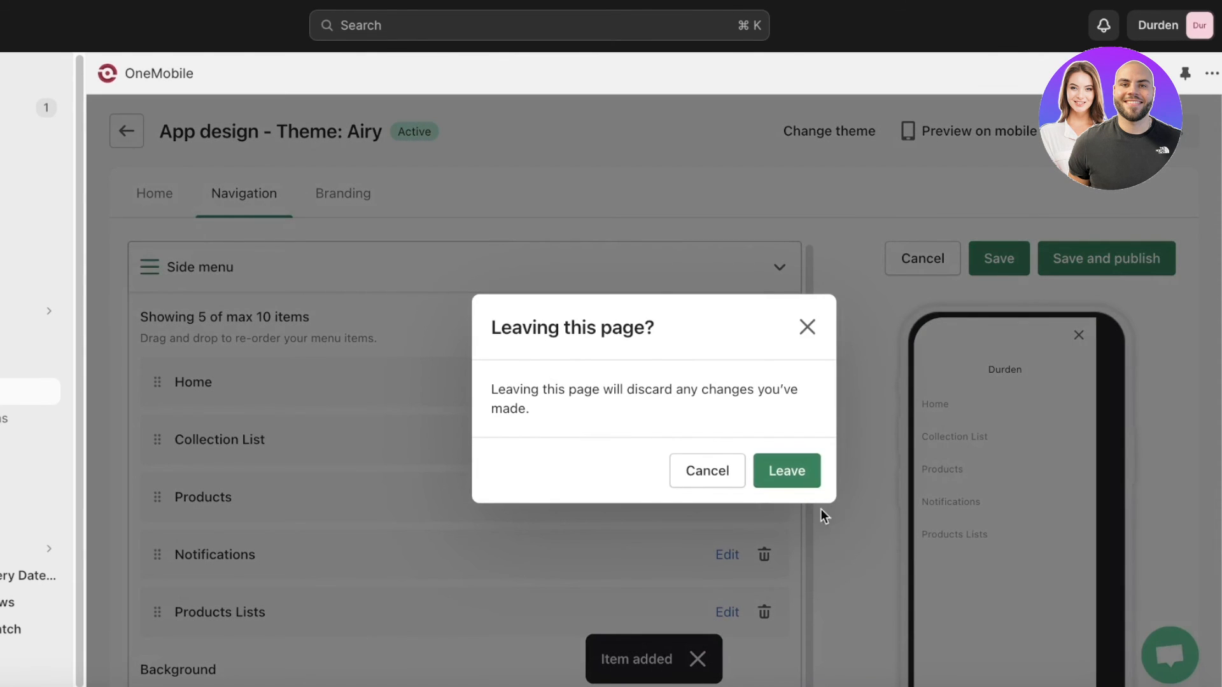
Keep the unsaved changes, then save and publish the design to the running apps
click(706, 471)
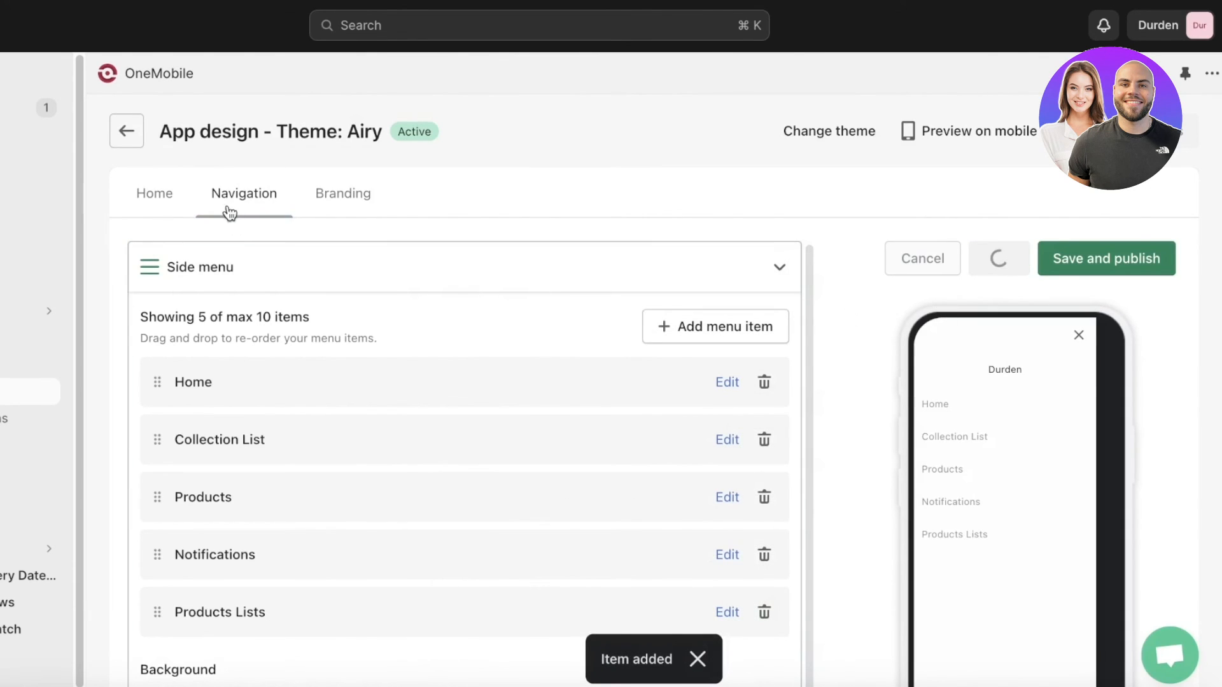
click(154, 193)
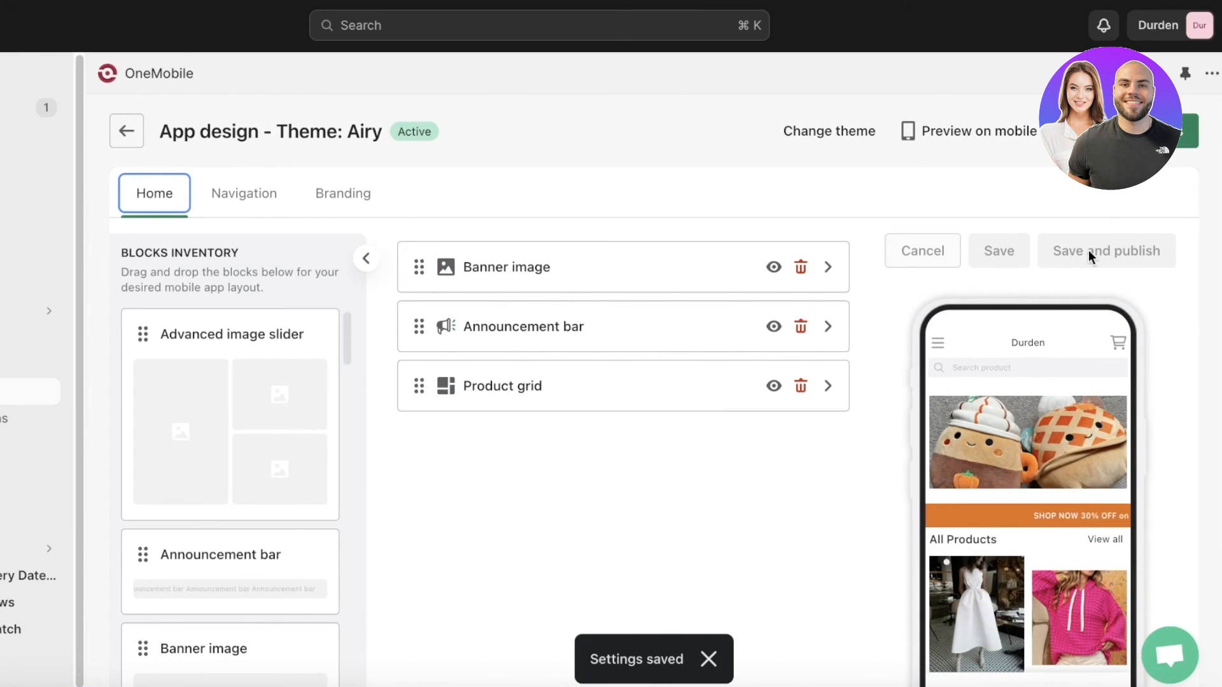
click(1105, 251)
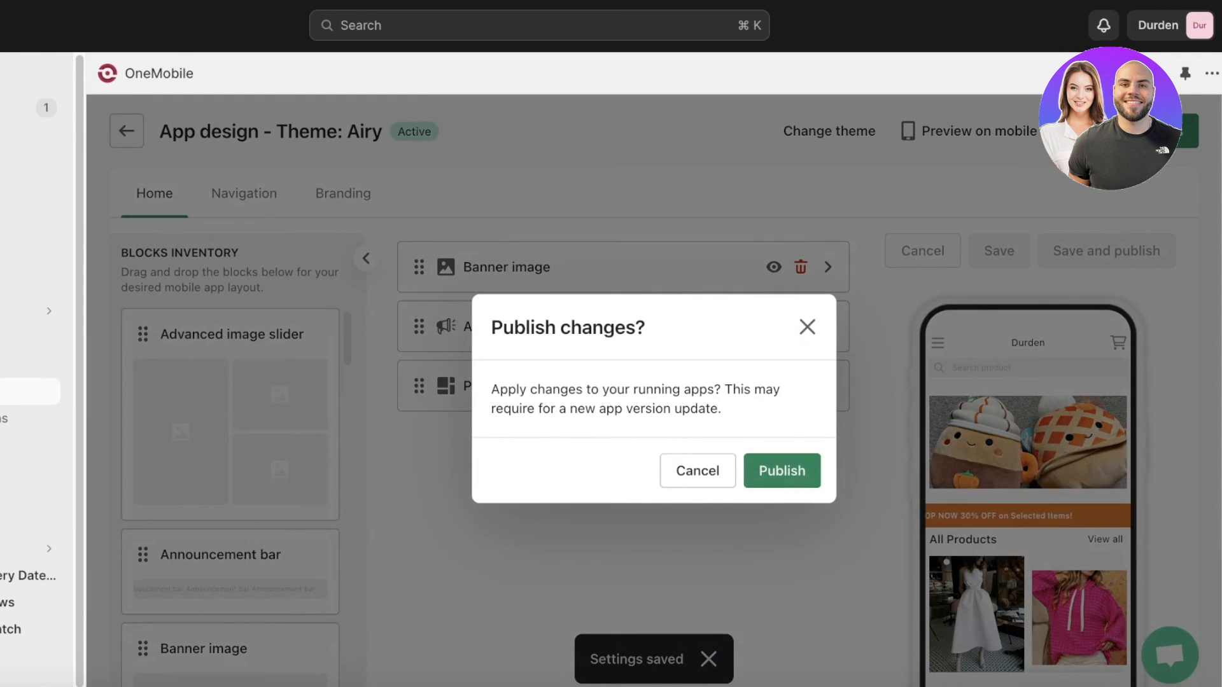
click(780, 472)
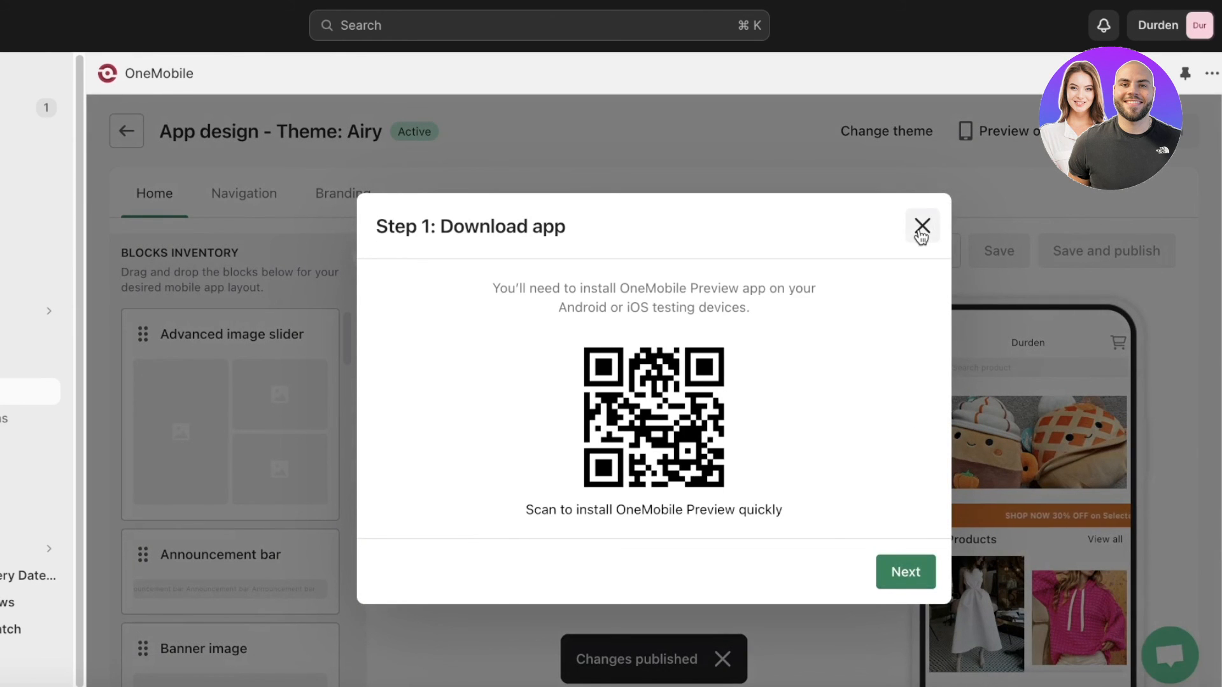
click(922, 227)
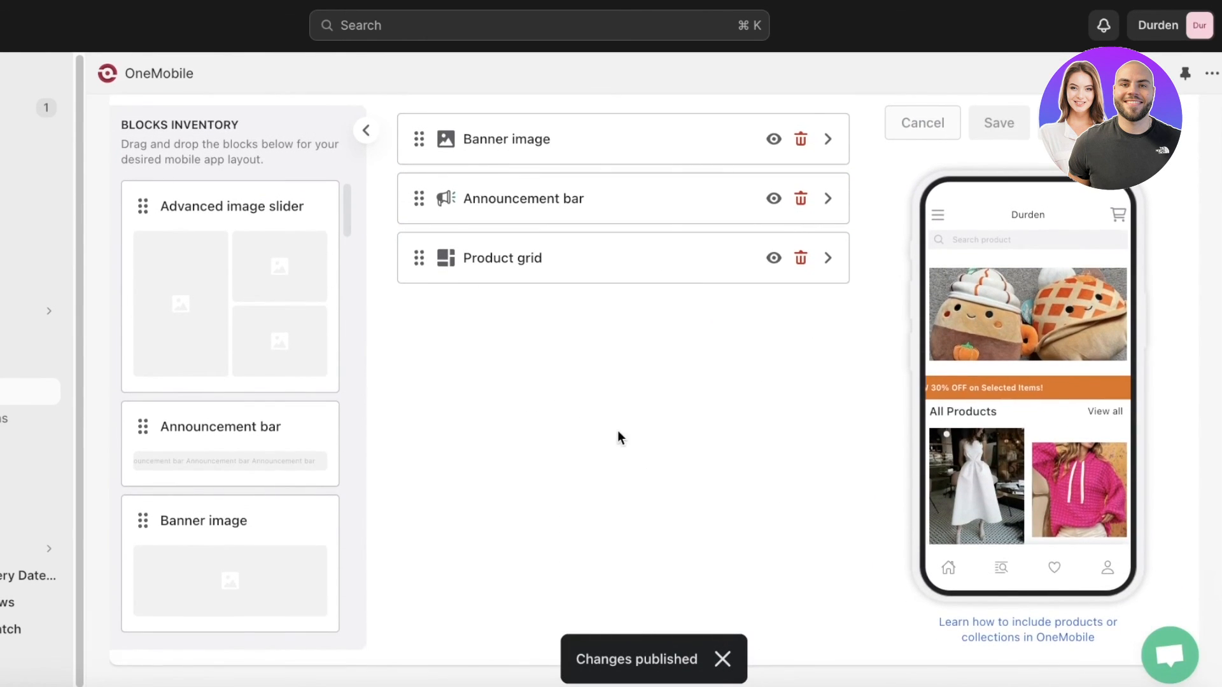
scroll(down, 3)
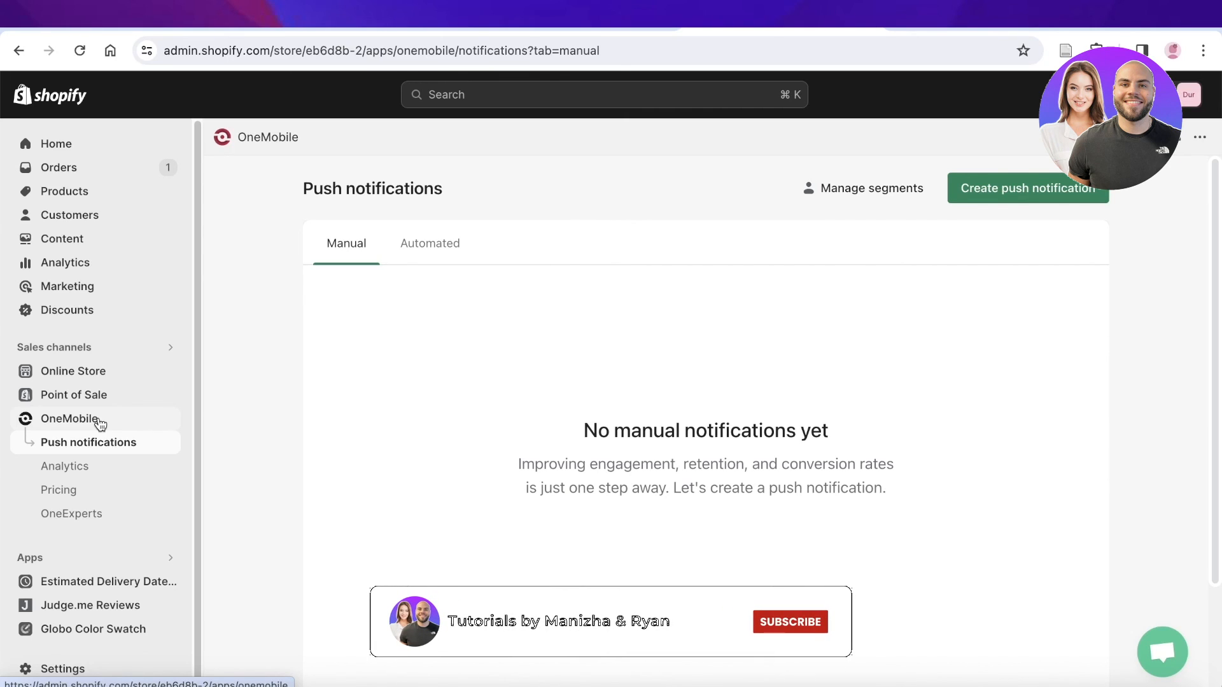
Return to the OneMobile app overview from the Push notifications page
click(789, 621)
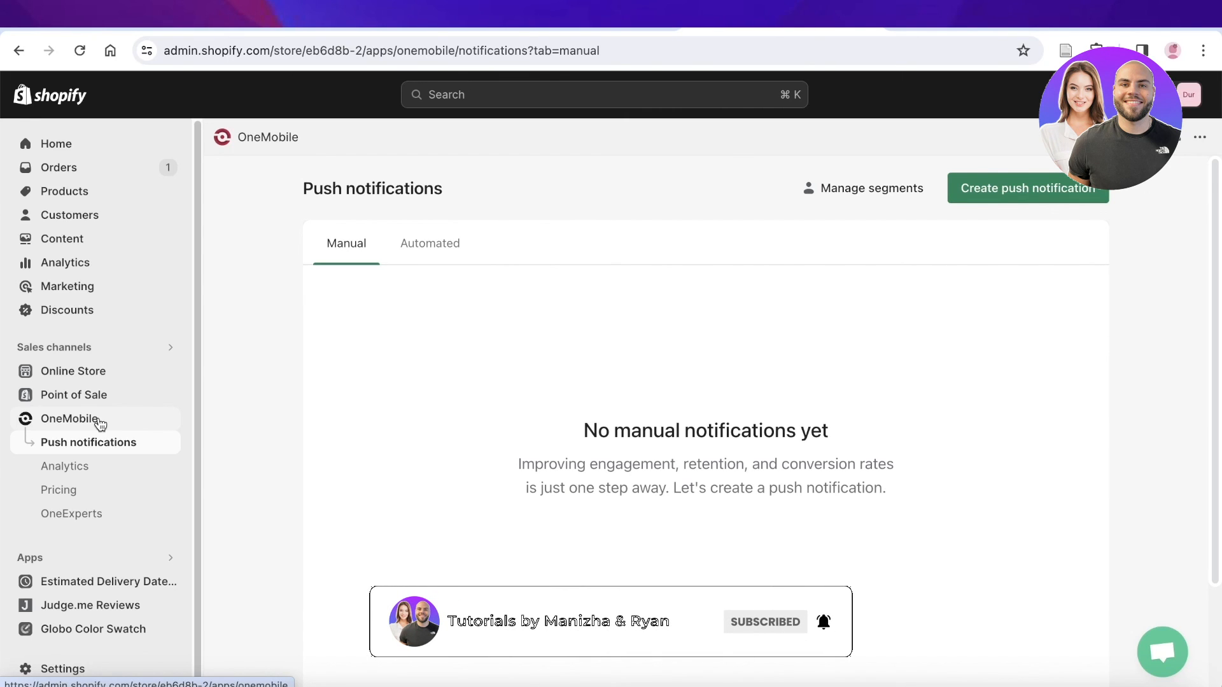